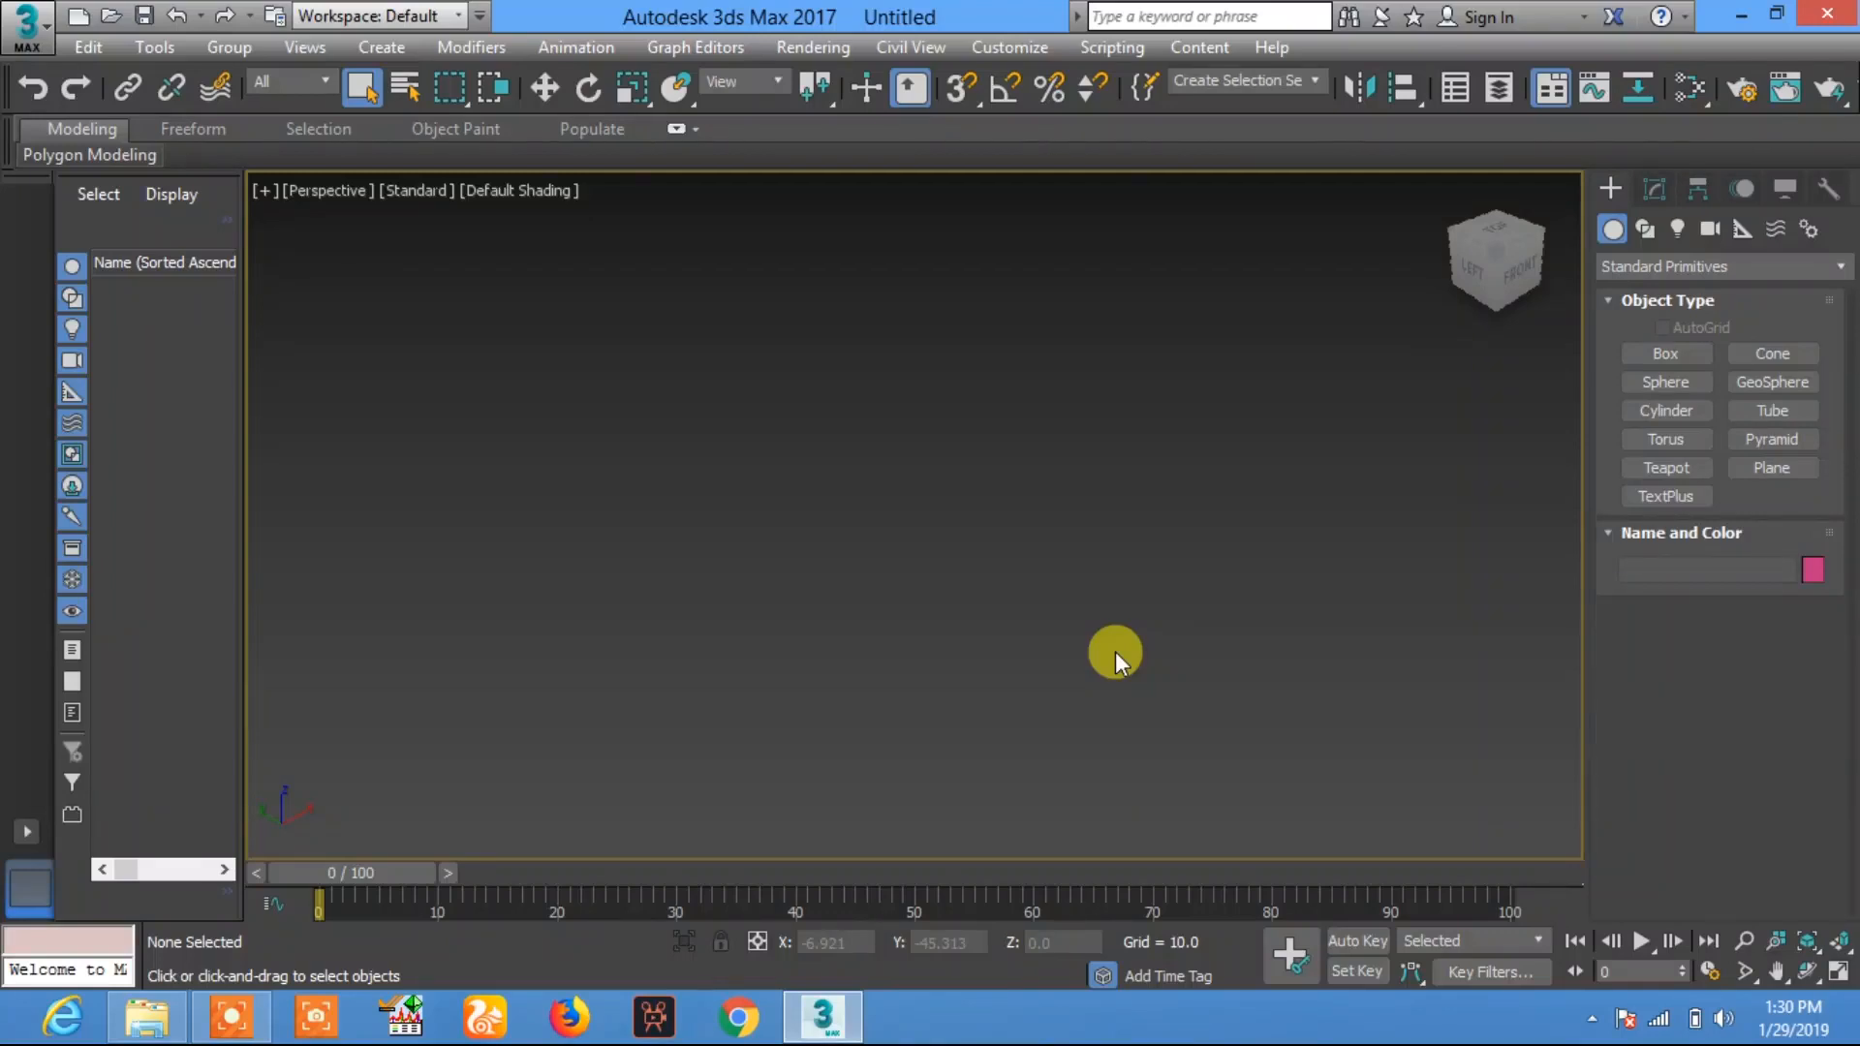
{"action": "mouse_move", "coordinate": [904, 637]}
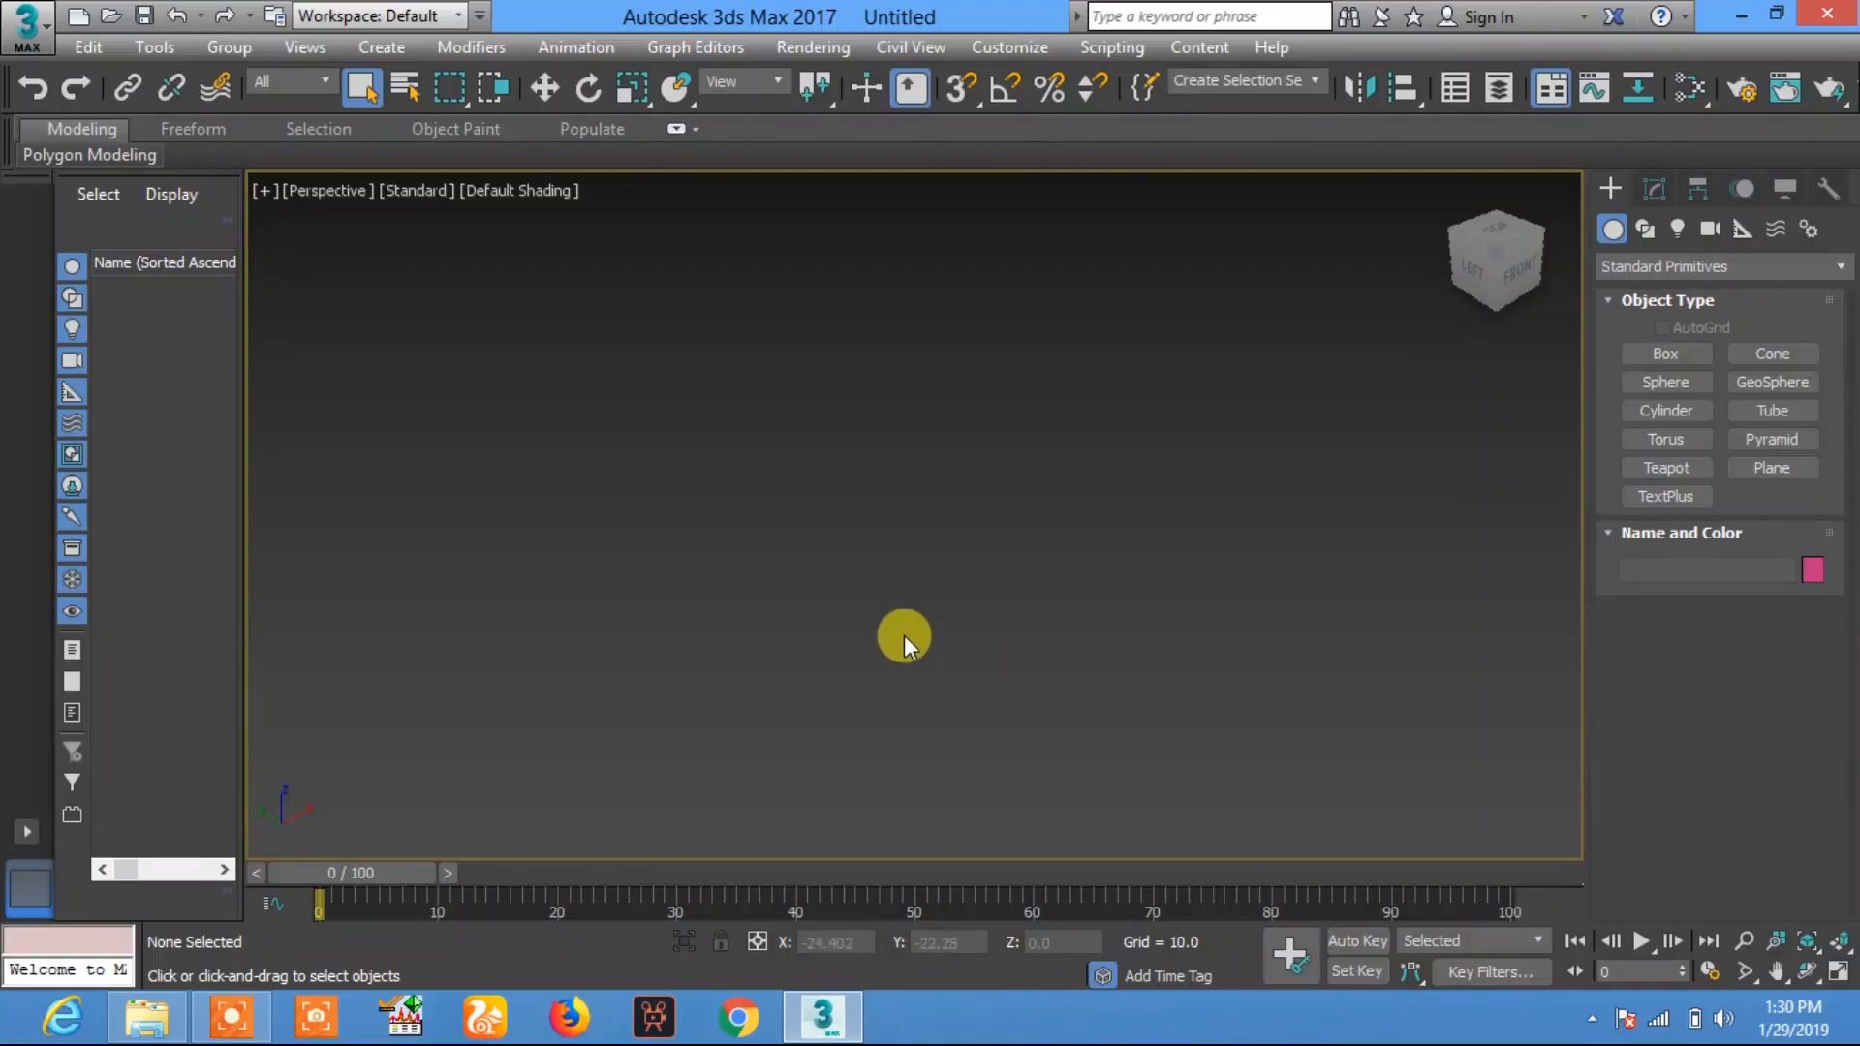
{"action": "mouse_move", "coordinate": [1664, 382]}
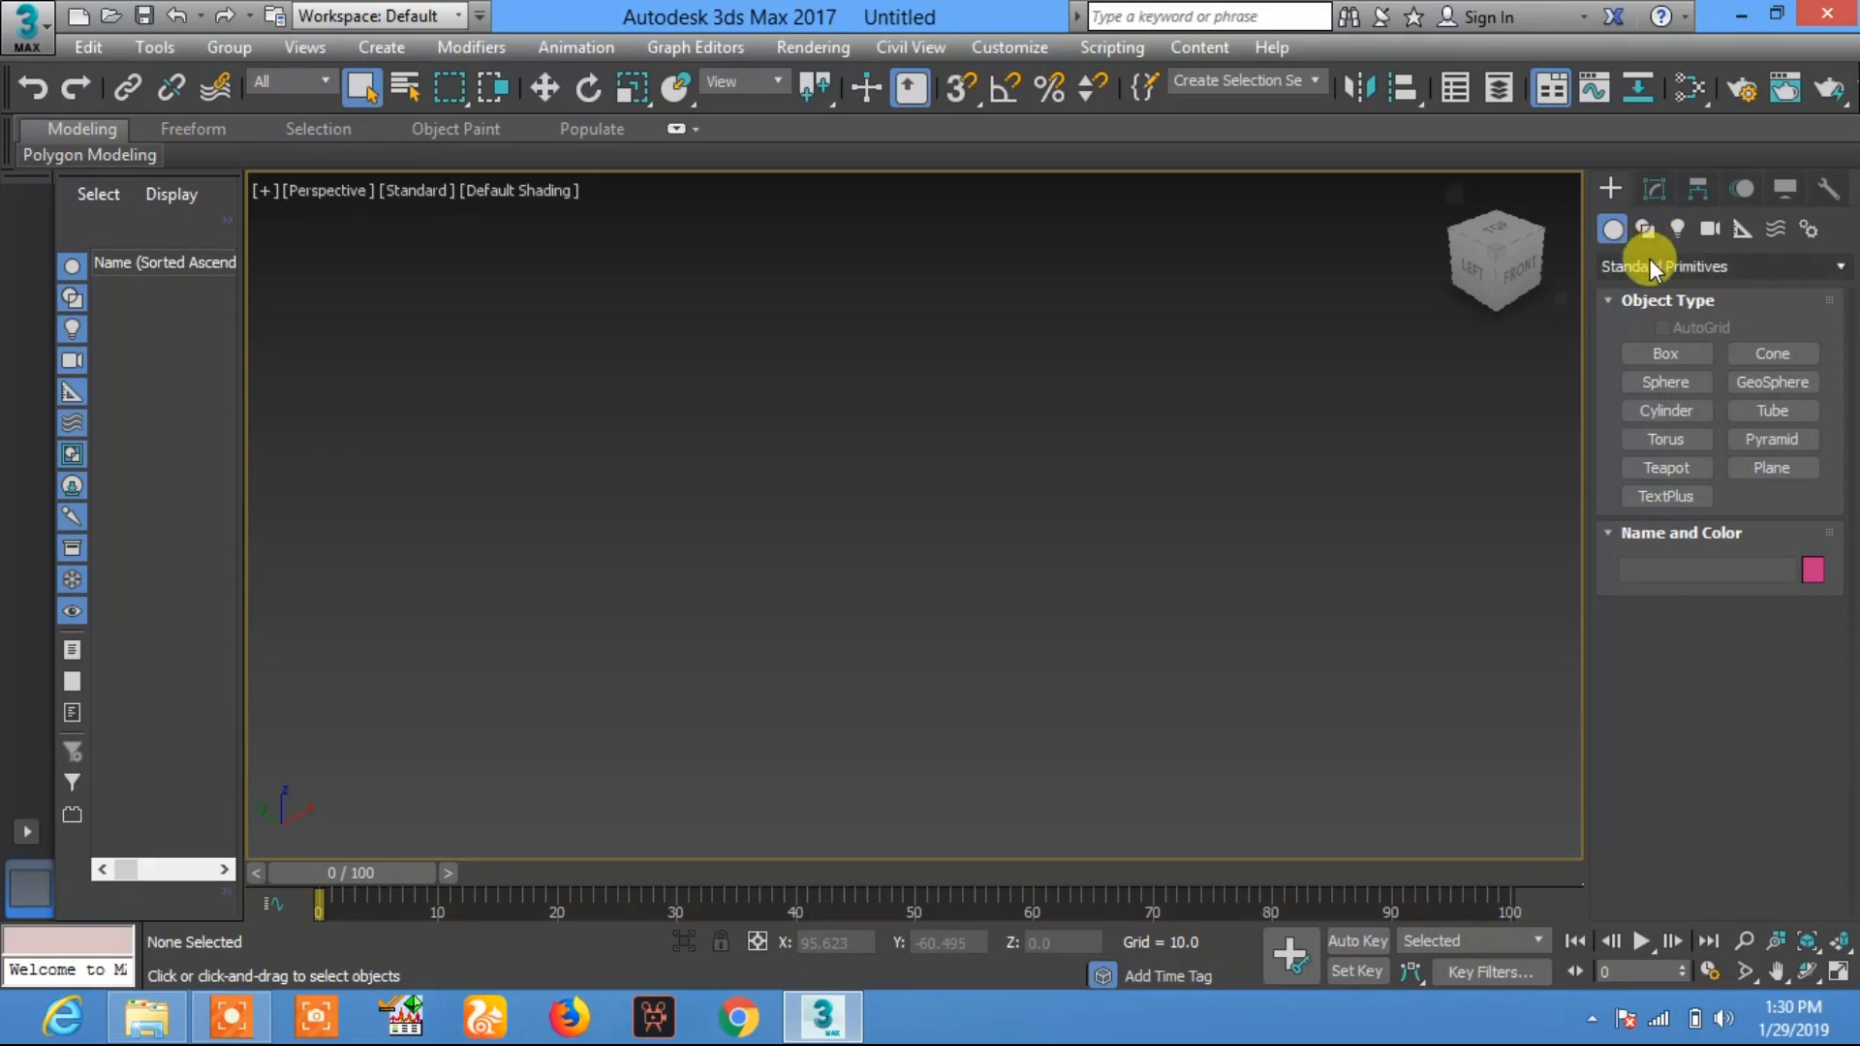
{"action": "mouse_move", "coordinate": [1664, 354]}
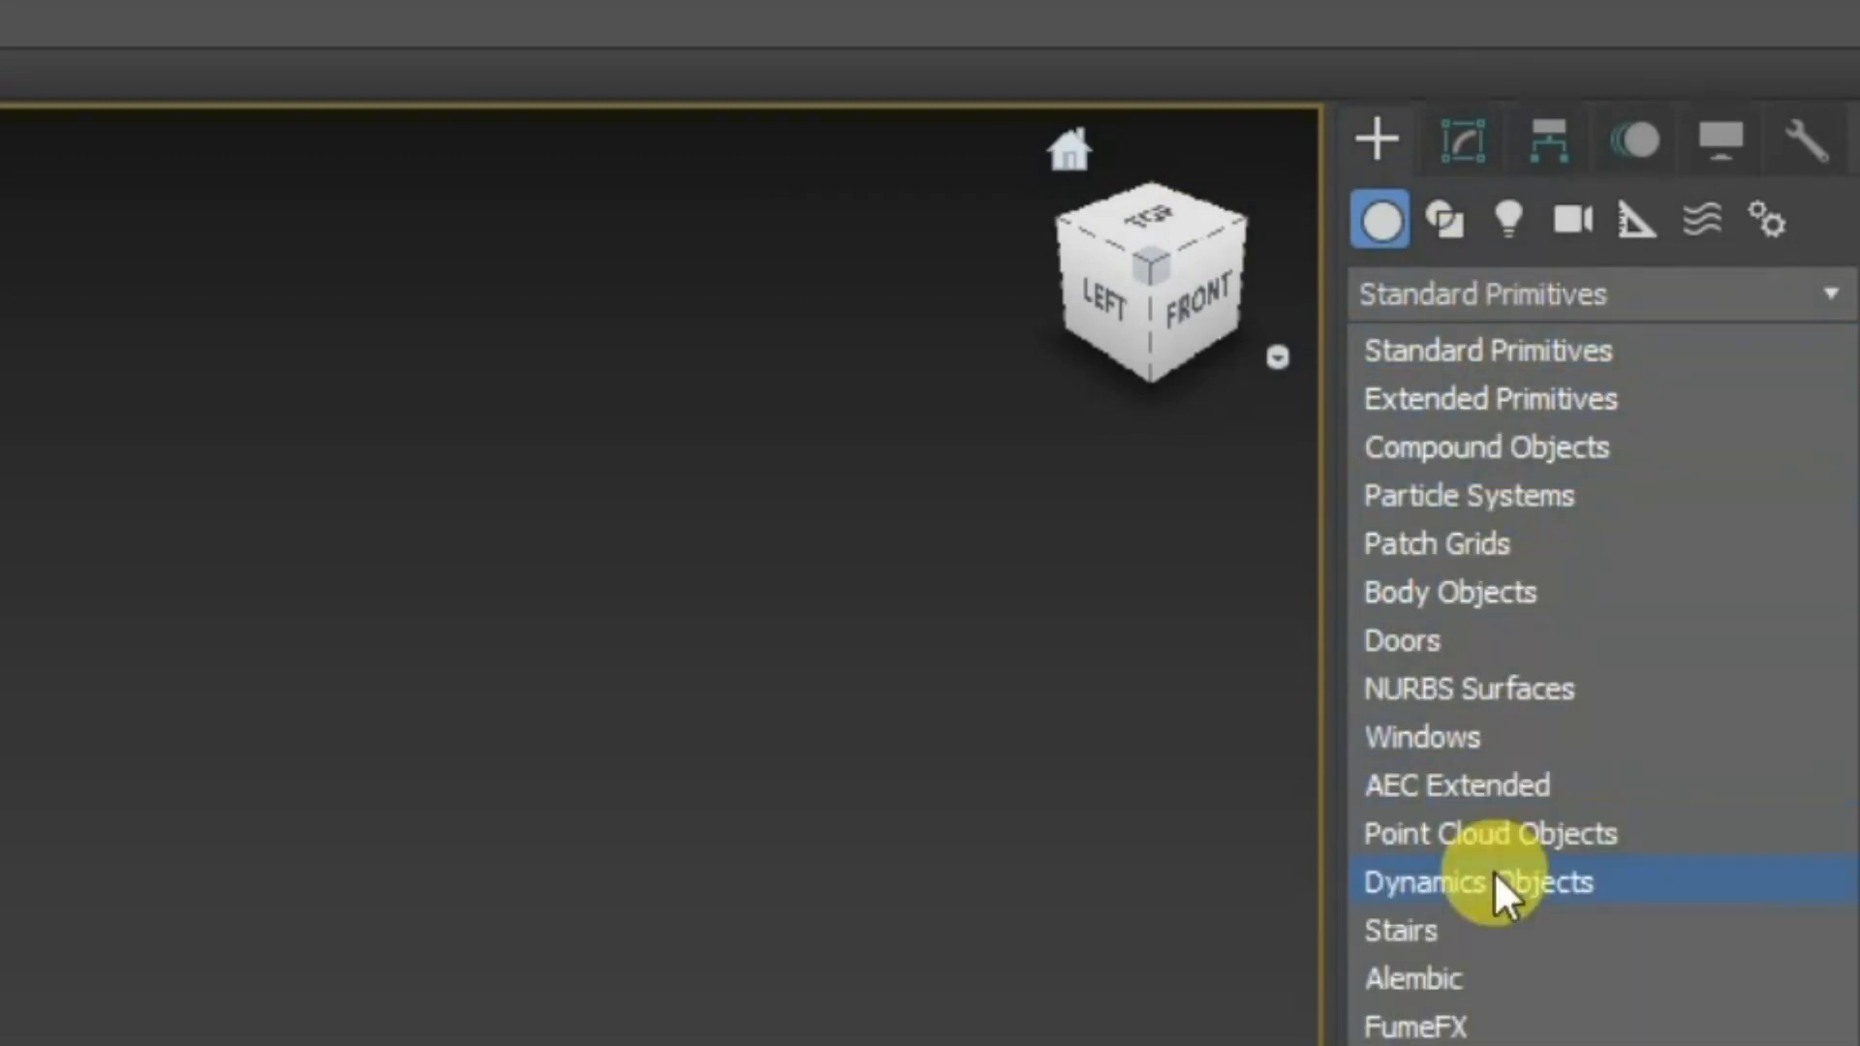
Step: Draw the FumeFX001 simulation grid from the FumeFX category, positioned at 0,0,0
{"action": "left_click", "coordinate": [1415, 1026]}
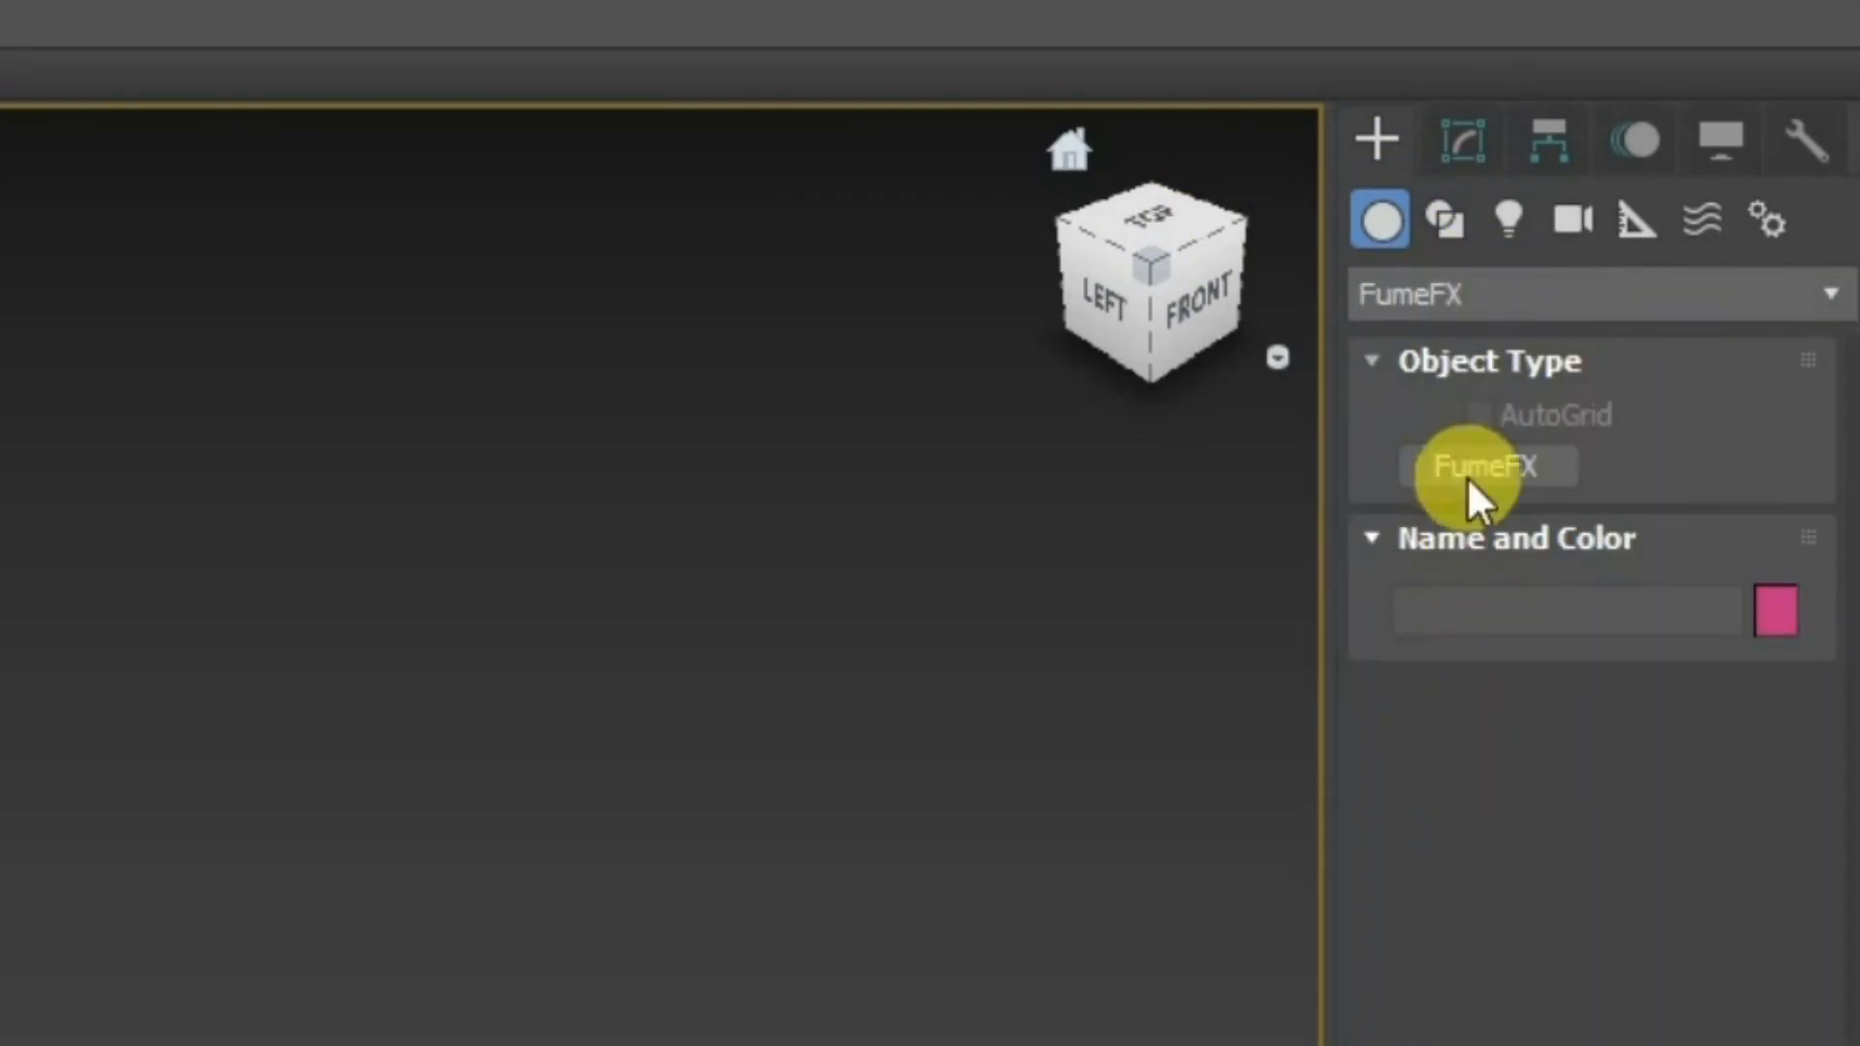
{"action": "left_click", "coordinate": [1488, 465]}
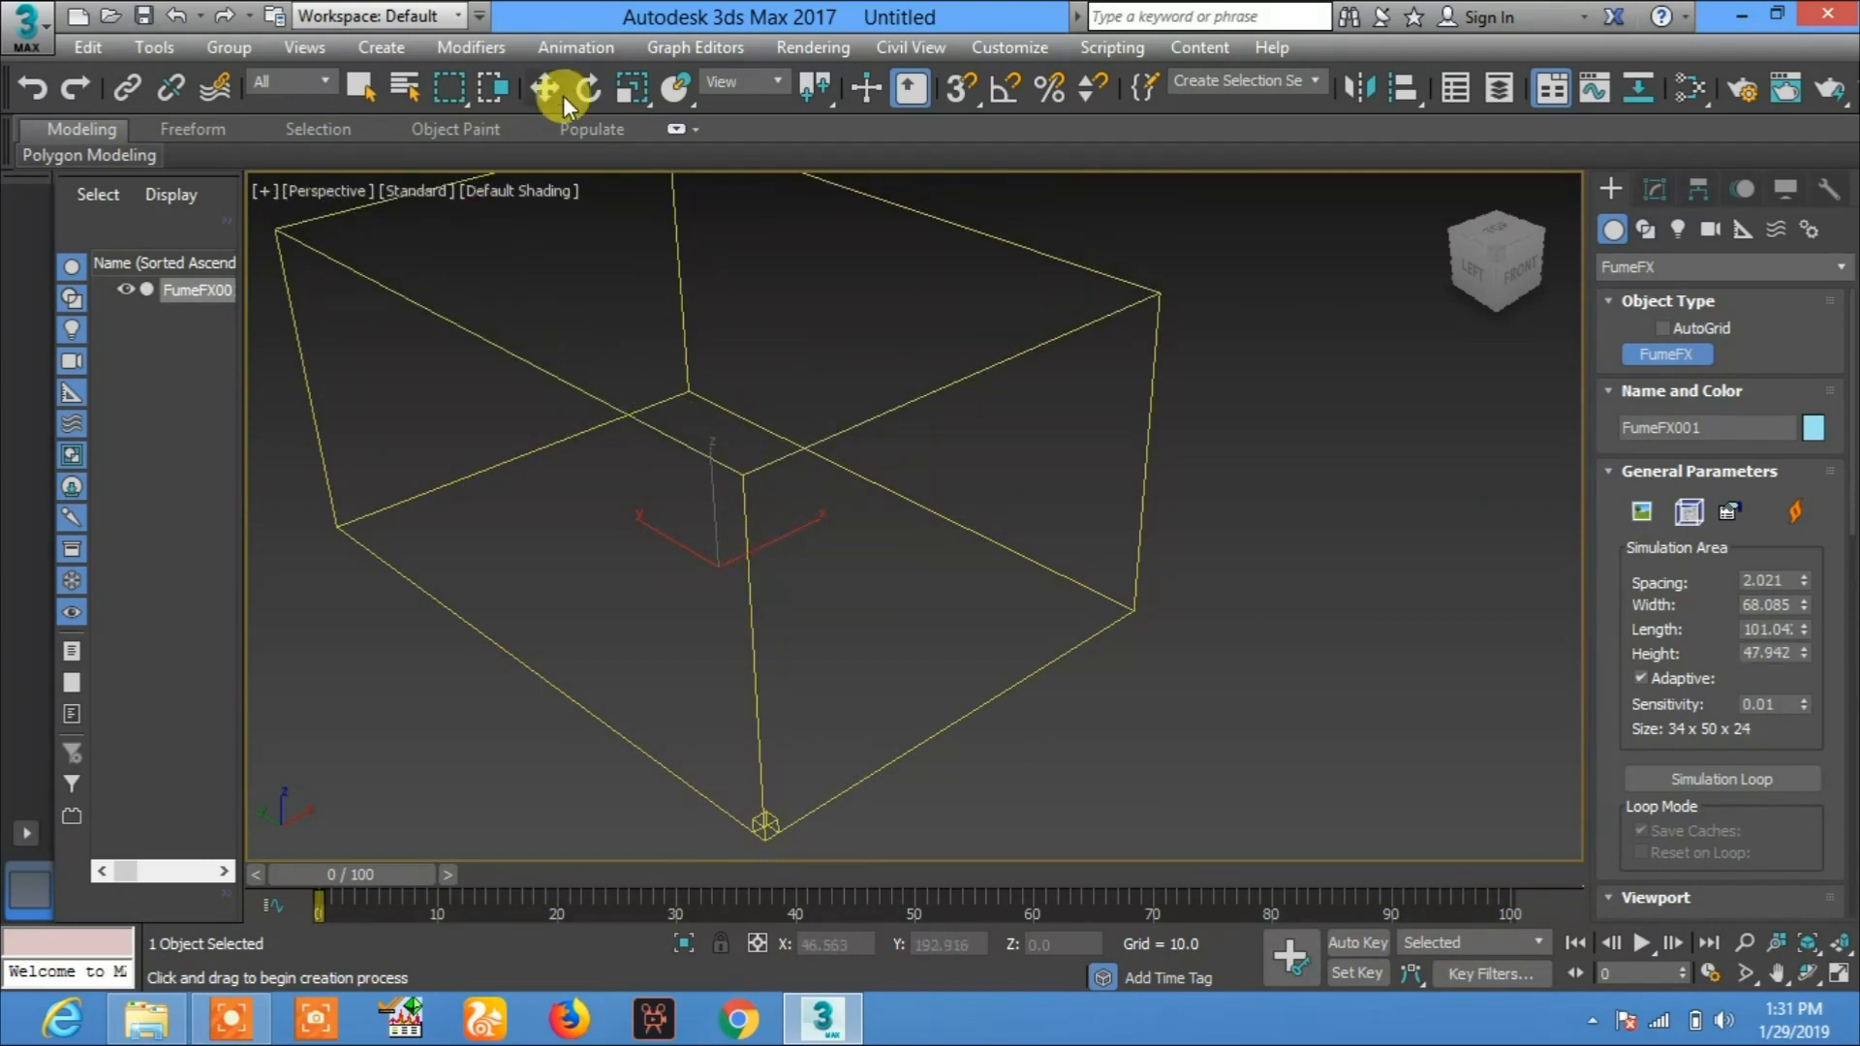
{"action": "left_click", "coordinate": [543, 88]}
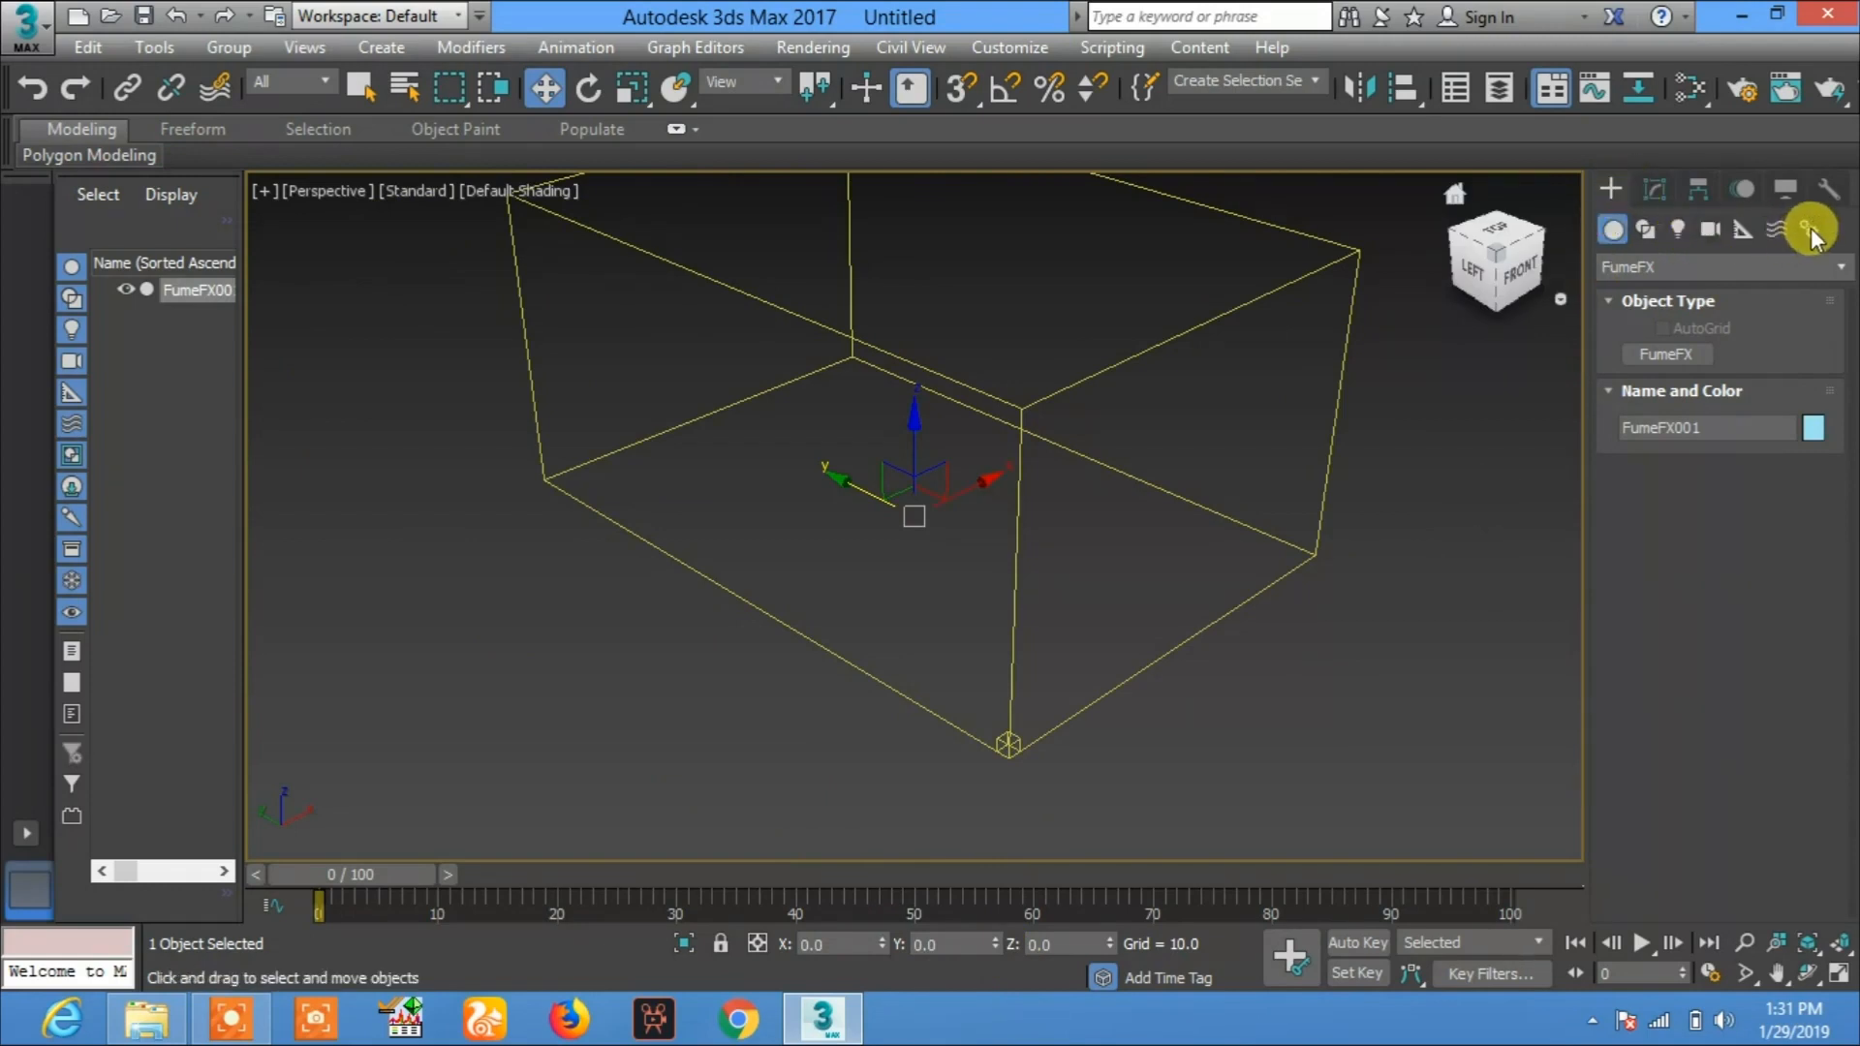
Step: Place an FFX Simple Src001 helper inside the grid from the FumeFX helpers category
{"action": "left_click", "coordinate": [1610, 189]}
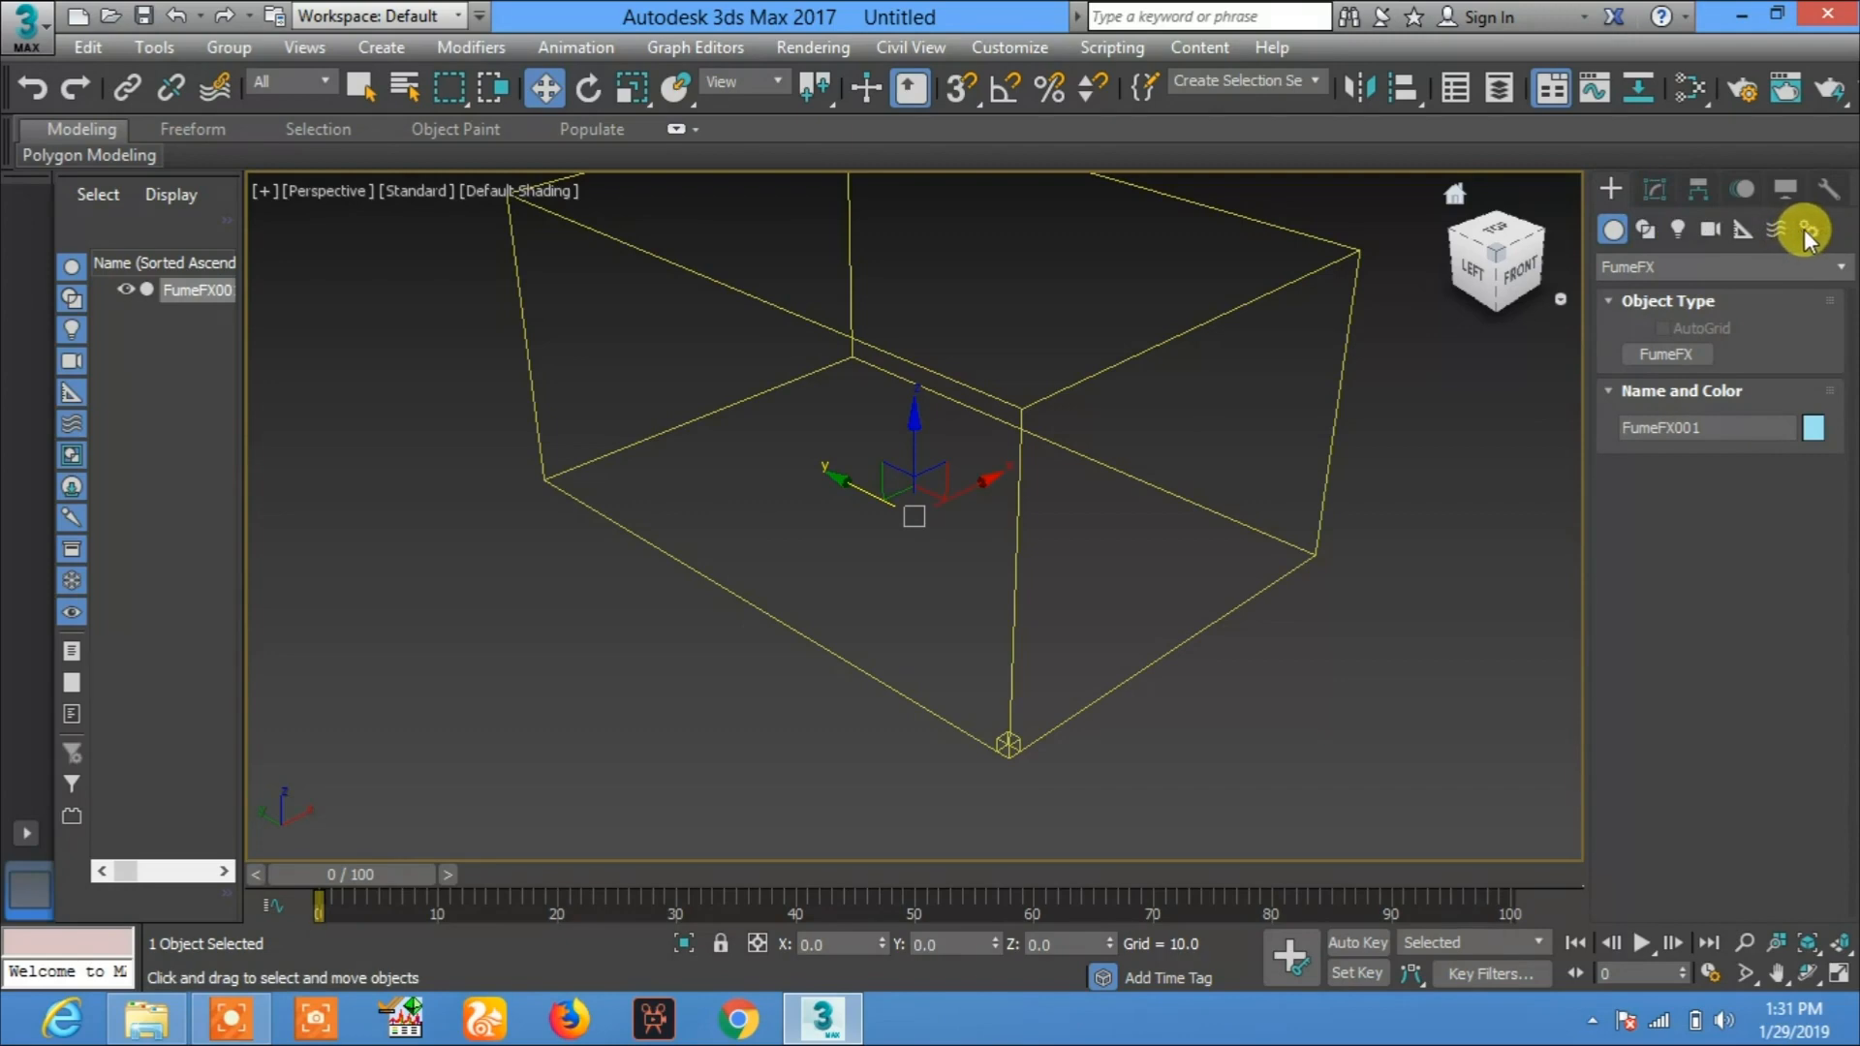
{"action": "left_click", "coordinate": [1779, 229]}
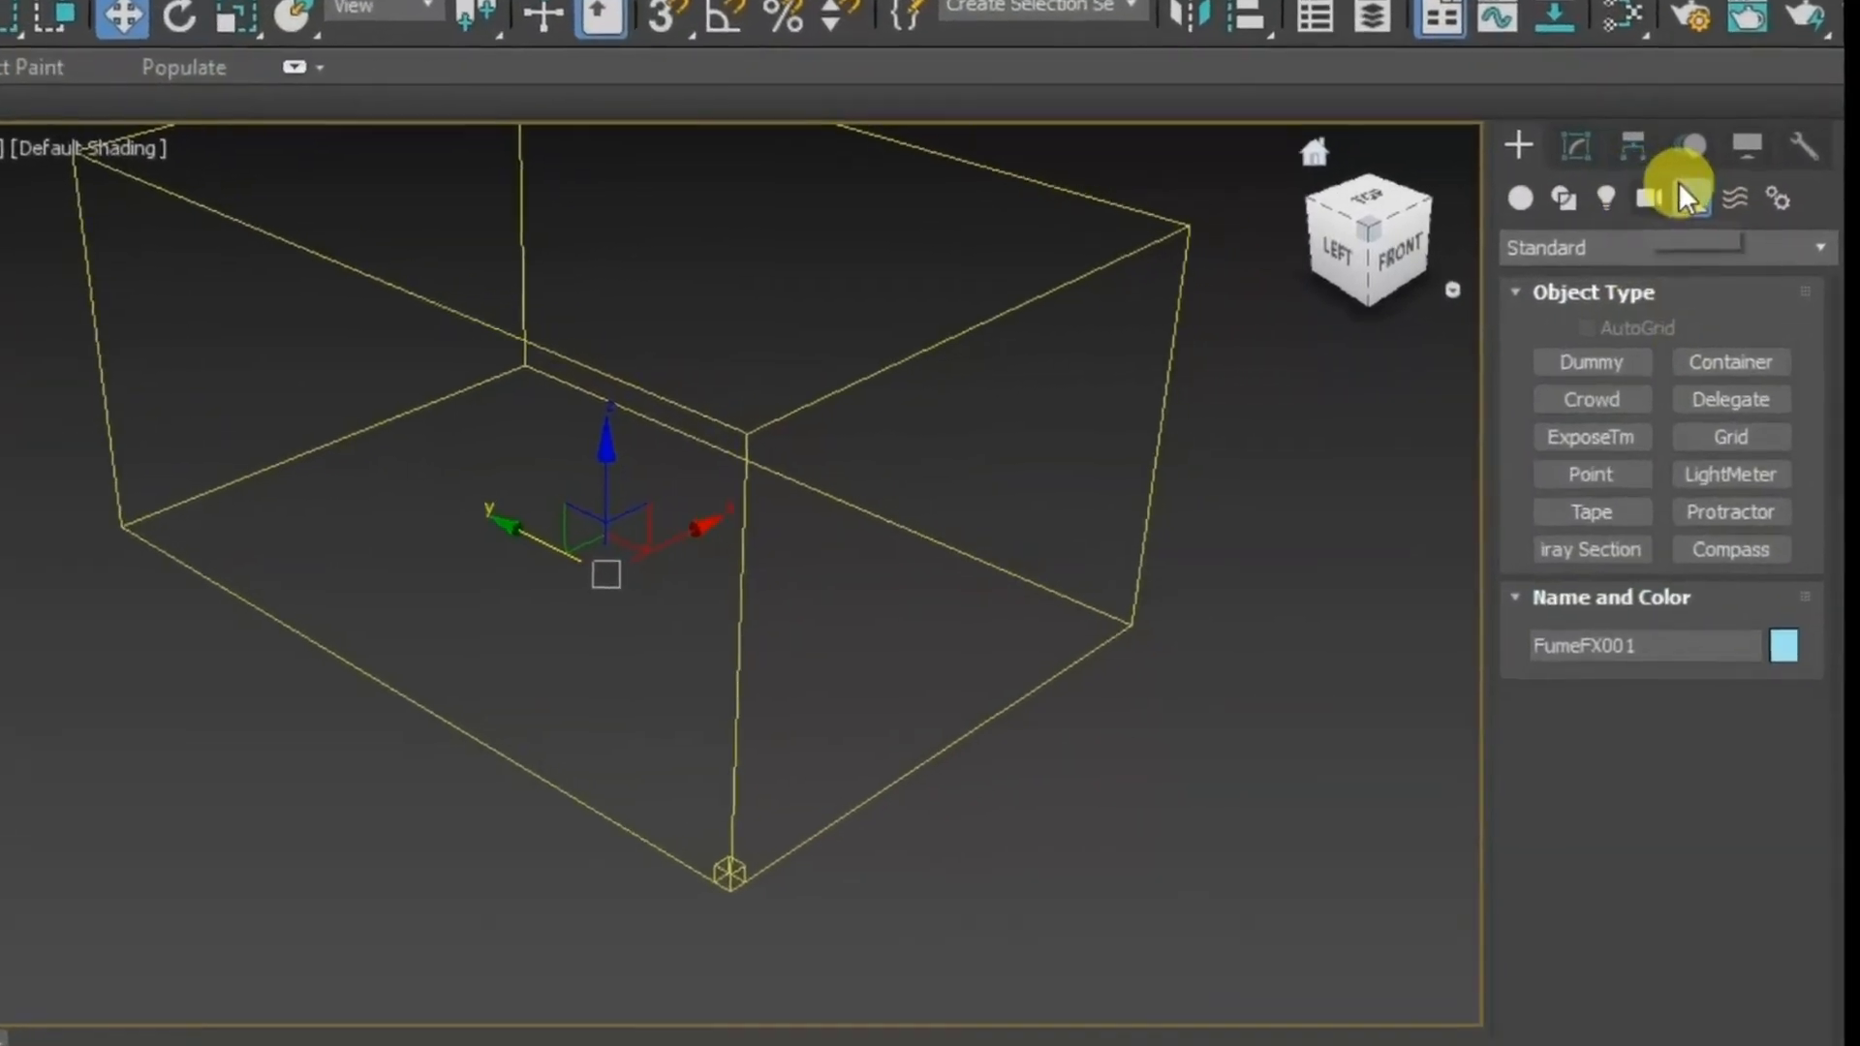
{"action": "left_click", "coordinate": [1813, 247]}
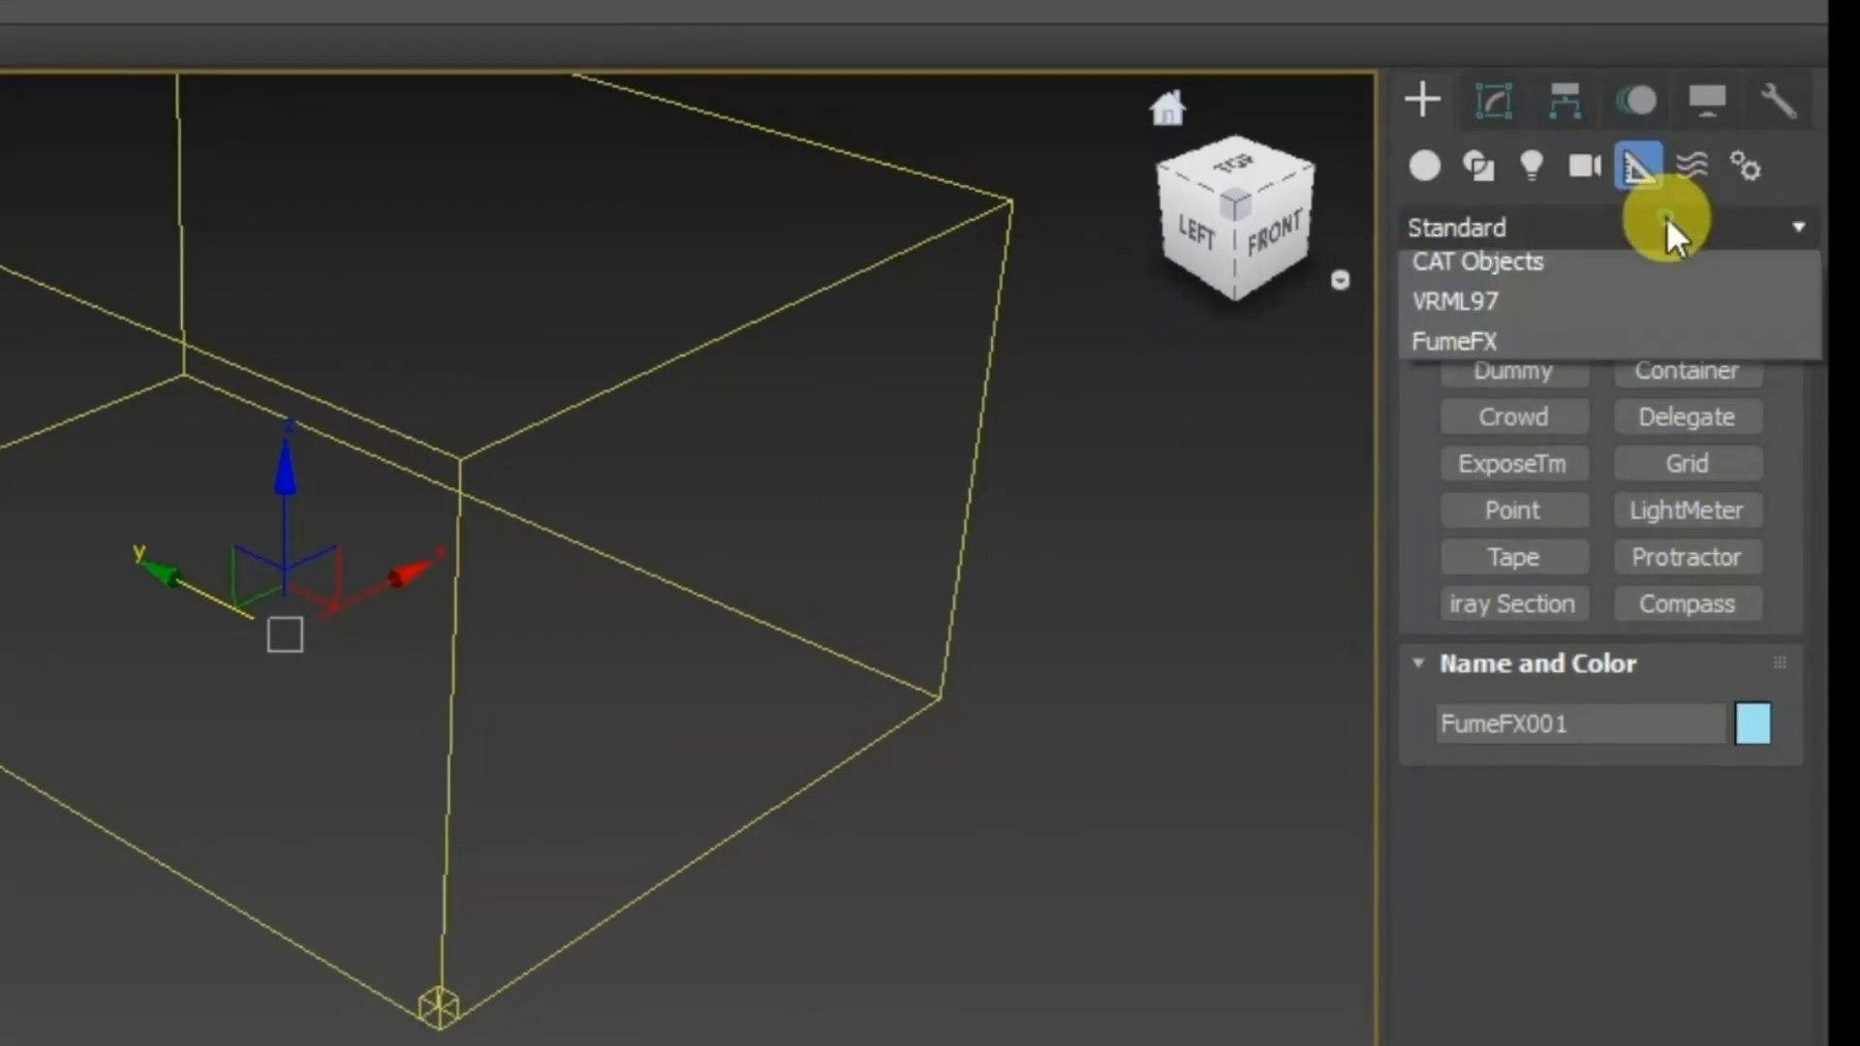
{"action": "left_click", "coordinate": [1794, 226]}
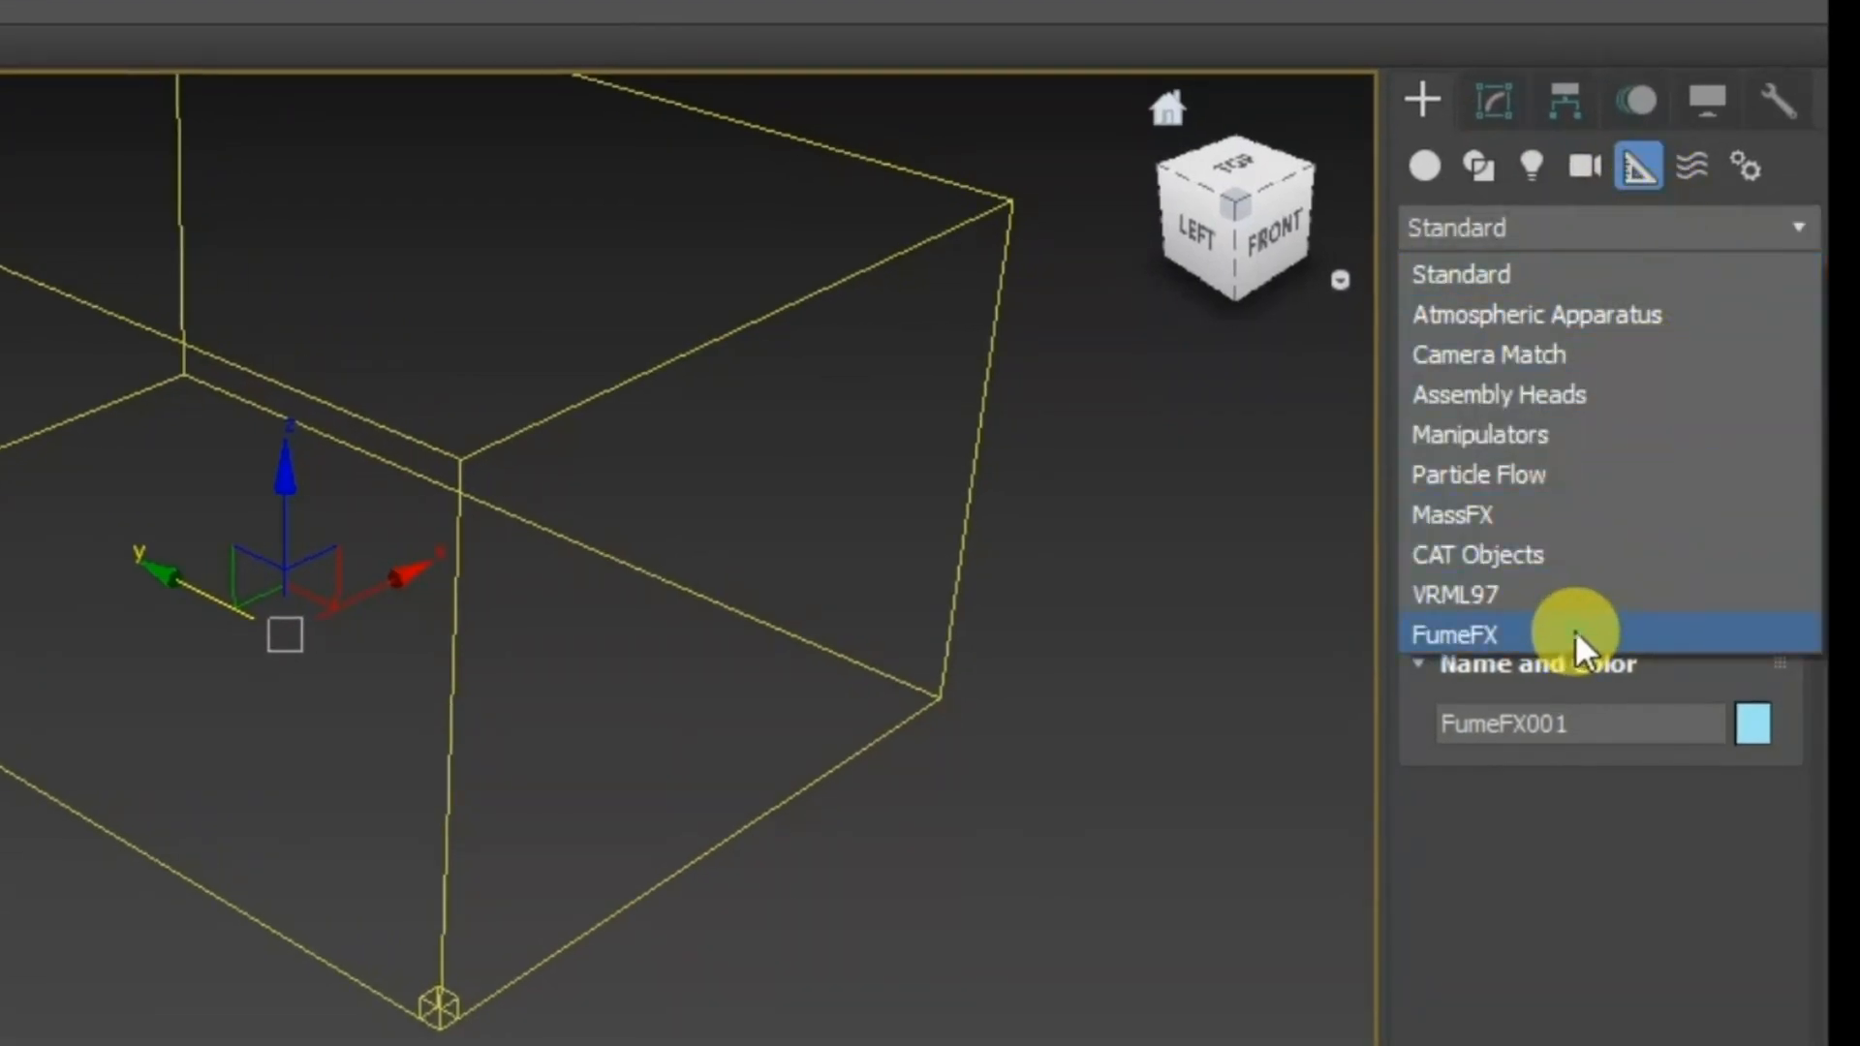
{"action": "left_click", "coordinate": [1455, 634]}
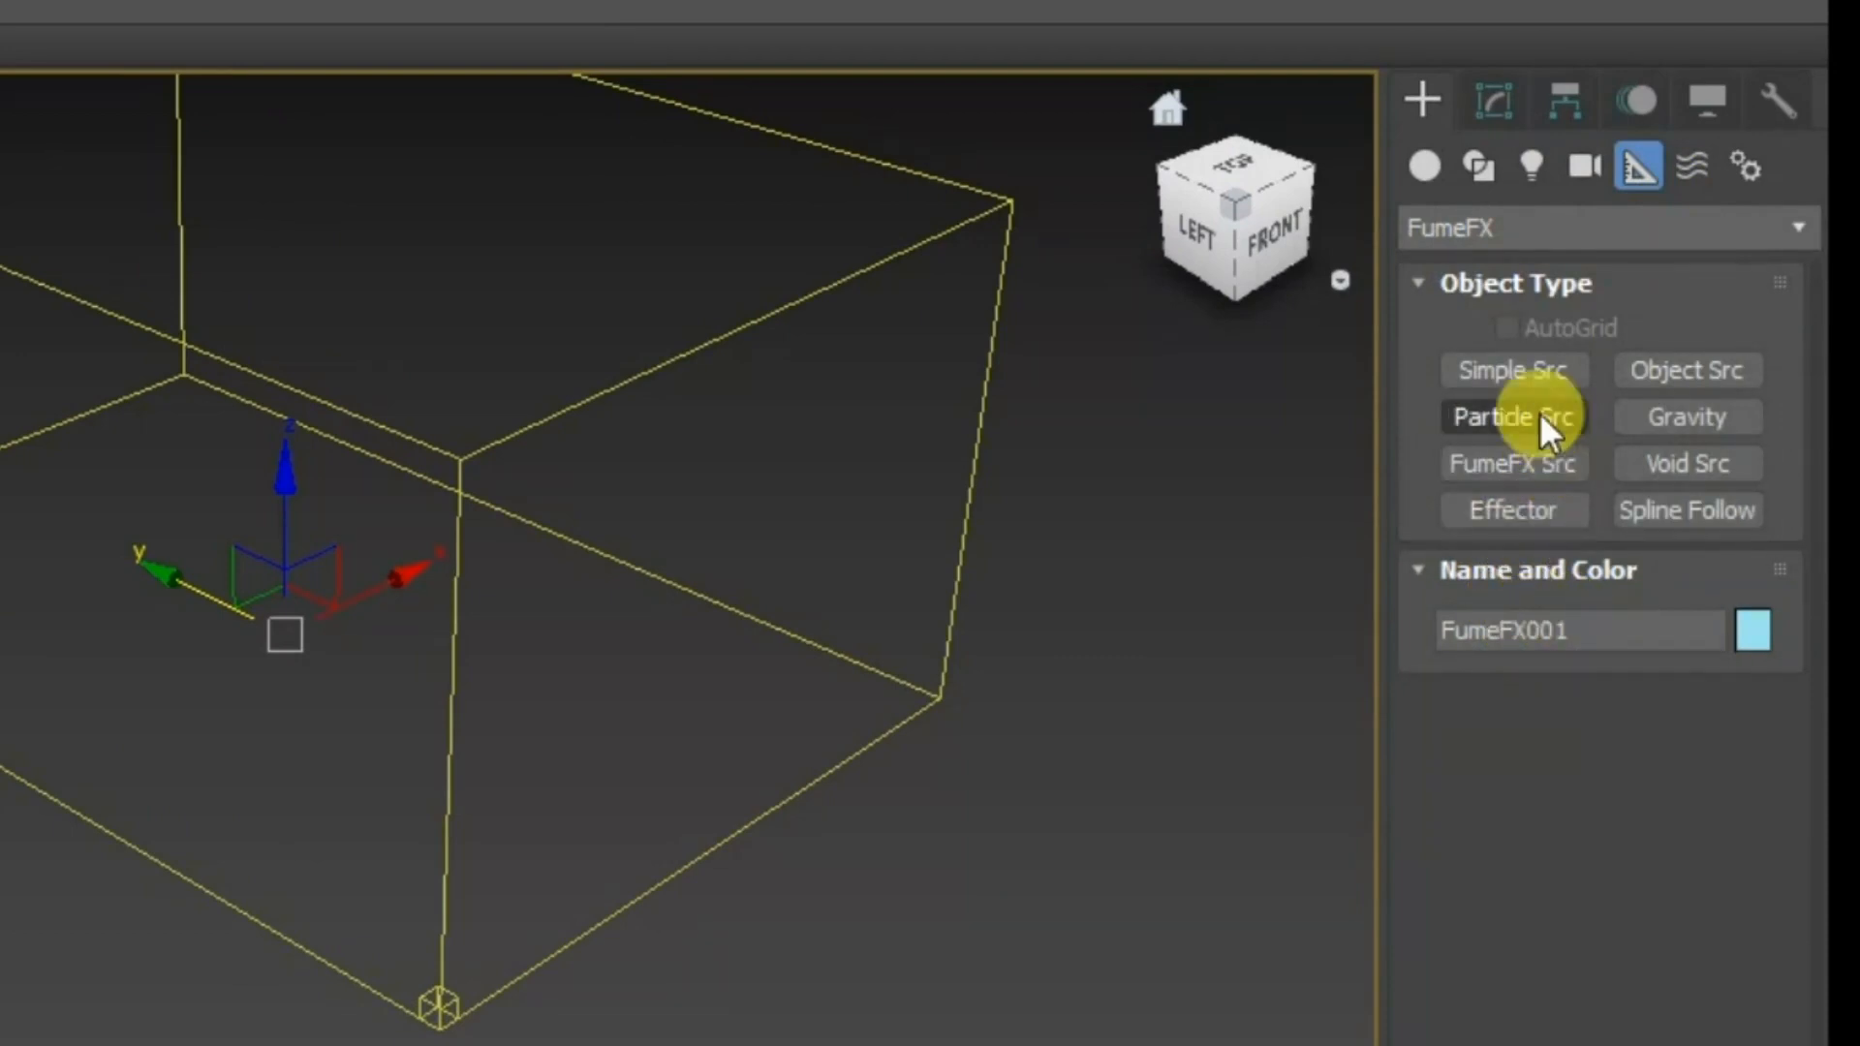
{"action": "left_click", "coordinate": [1513, 369]}
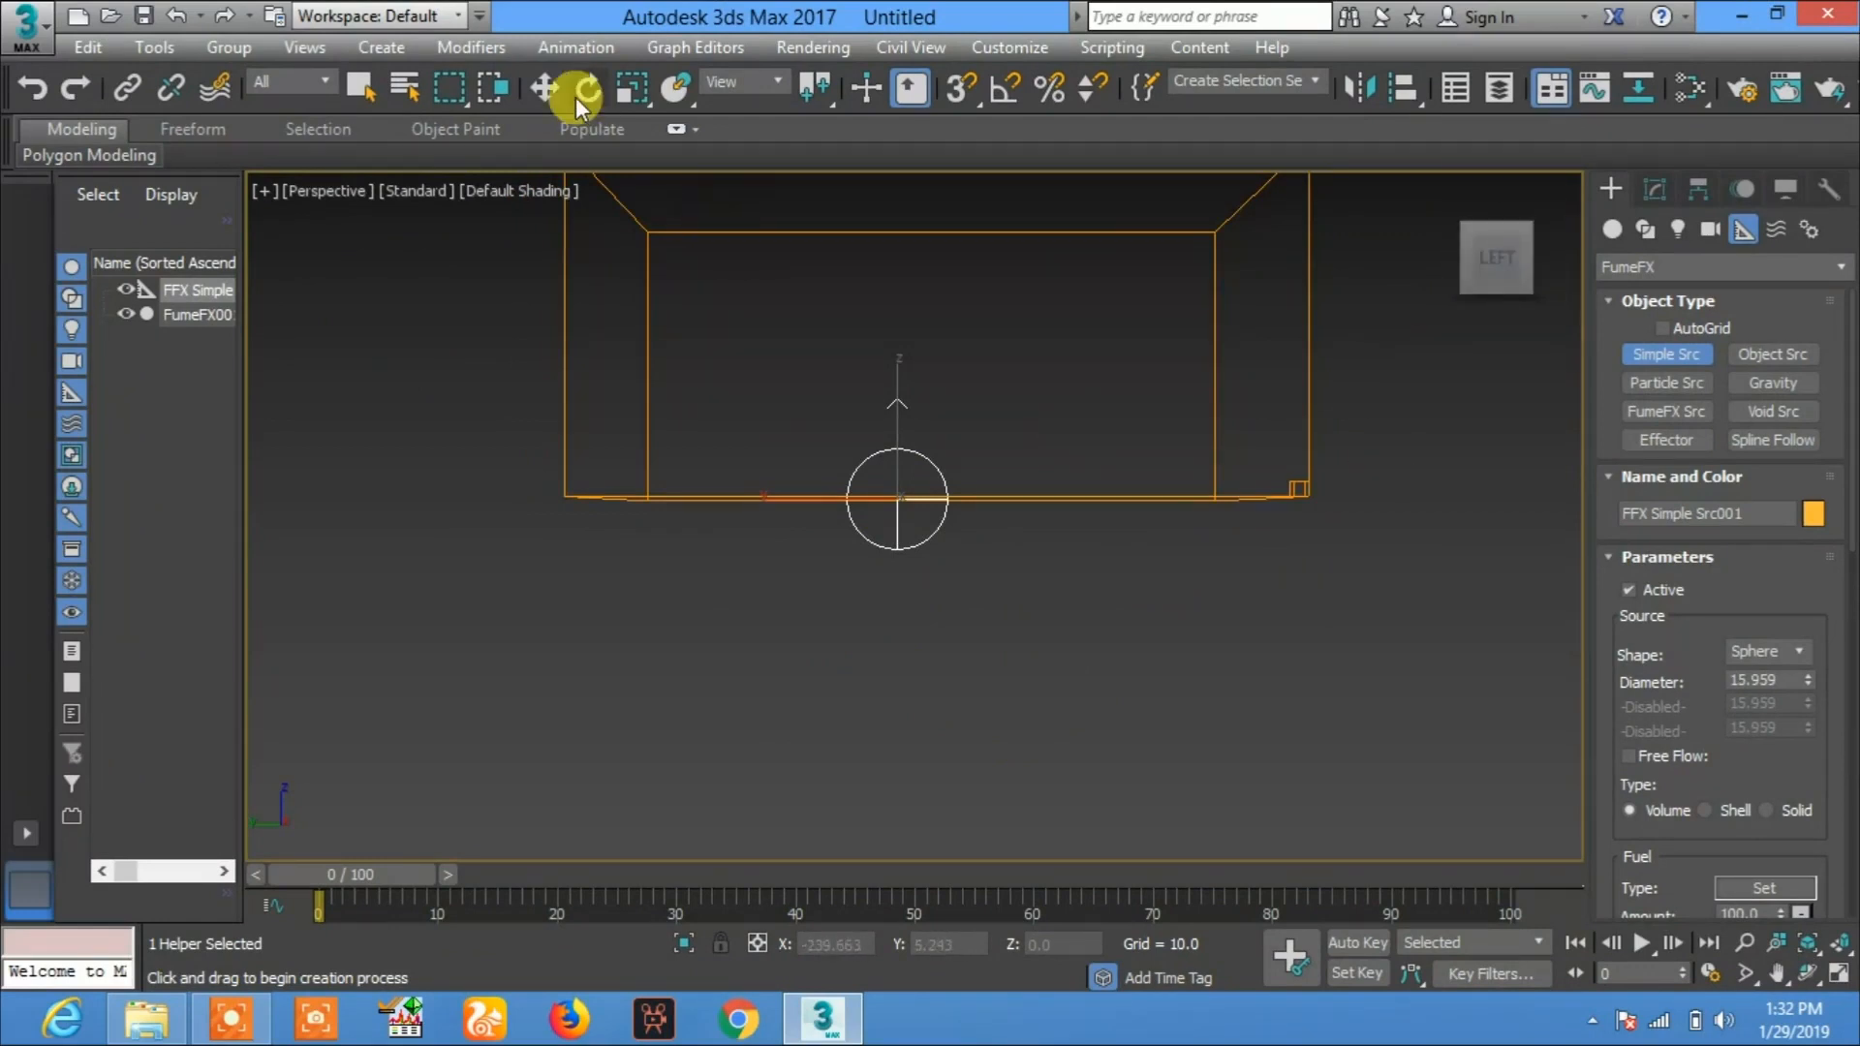
Step: Move the simple source to the grid's centre and select FumeFX001
{"action": "left_click", "coordinate": [542, 88]}
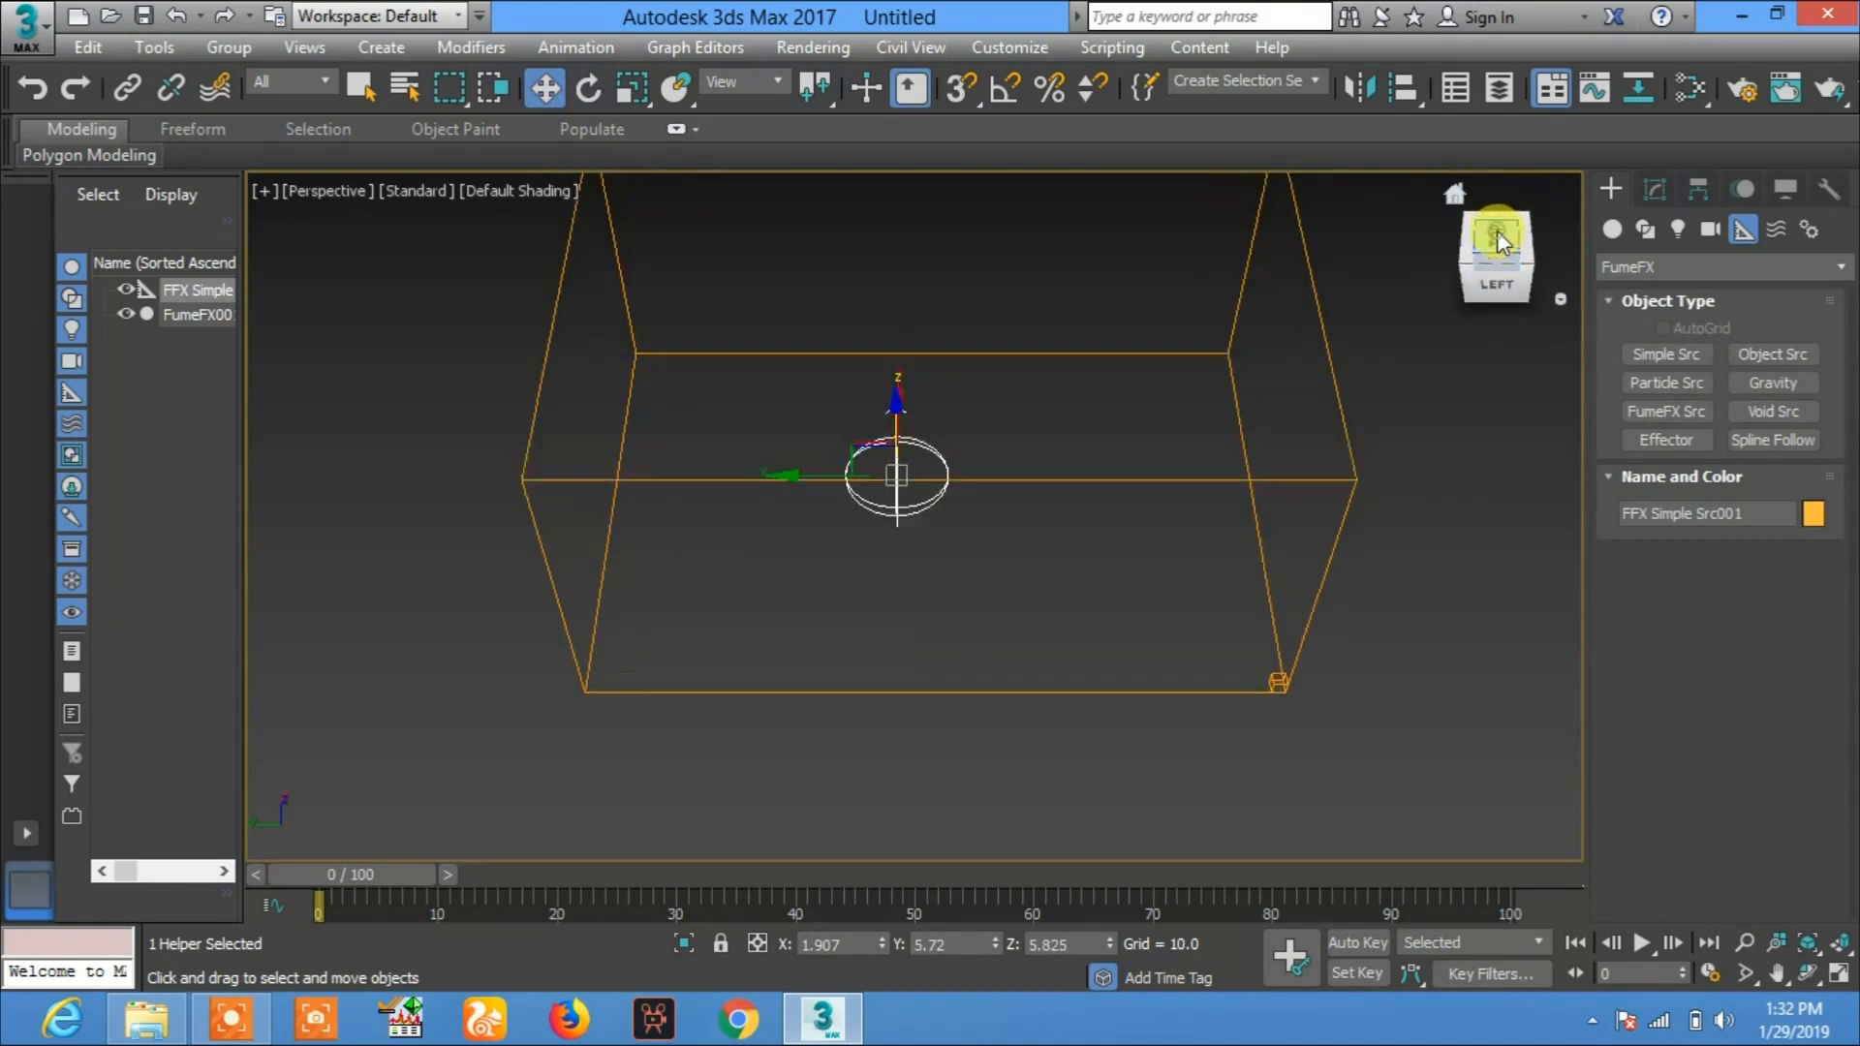
{"action": "left_click", "coordinate": [1497, 237]}
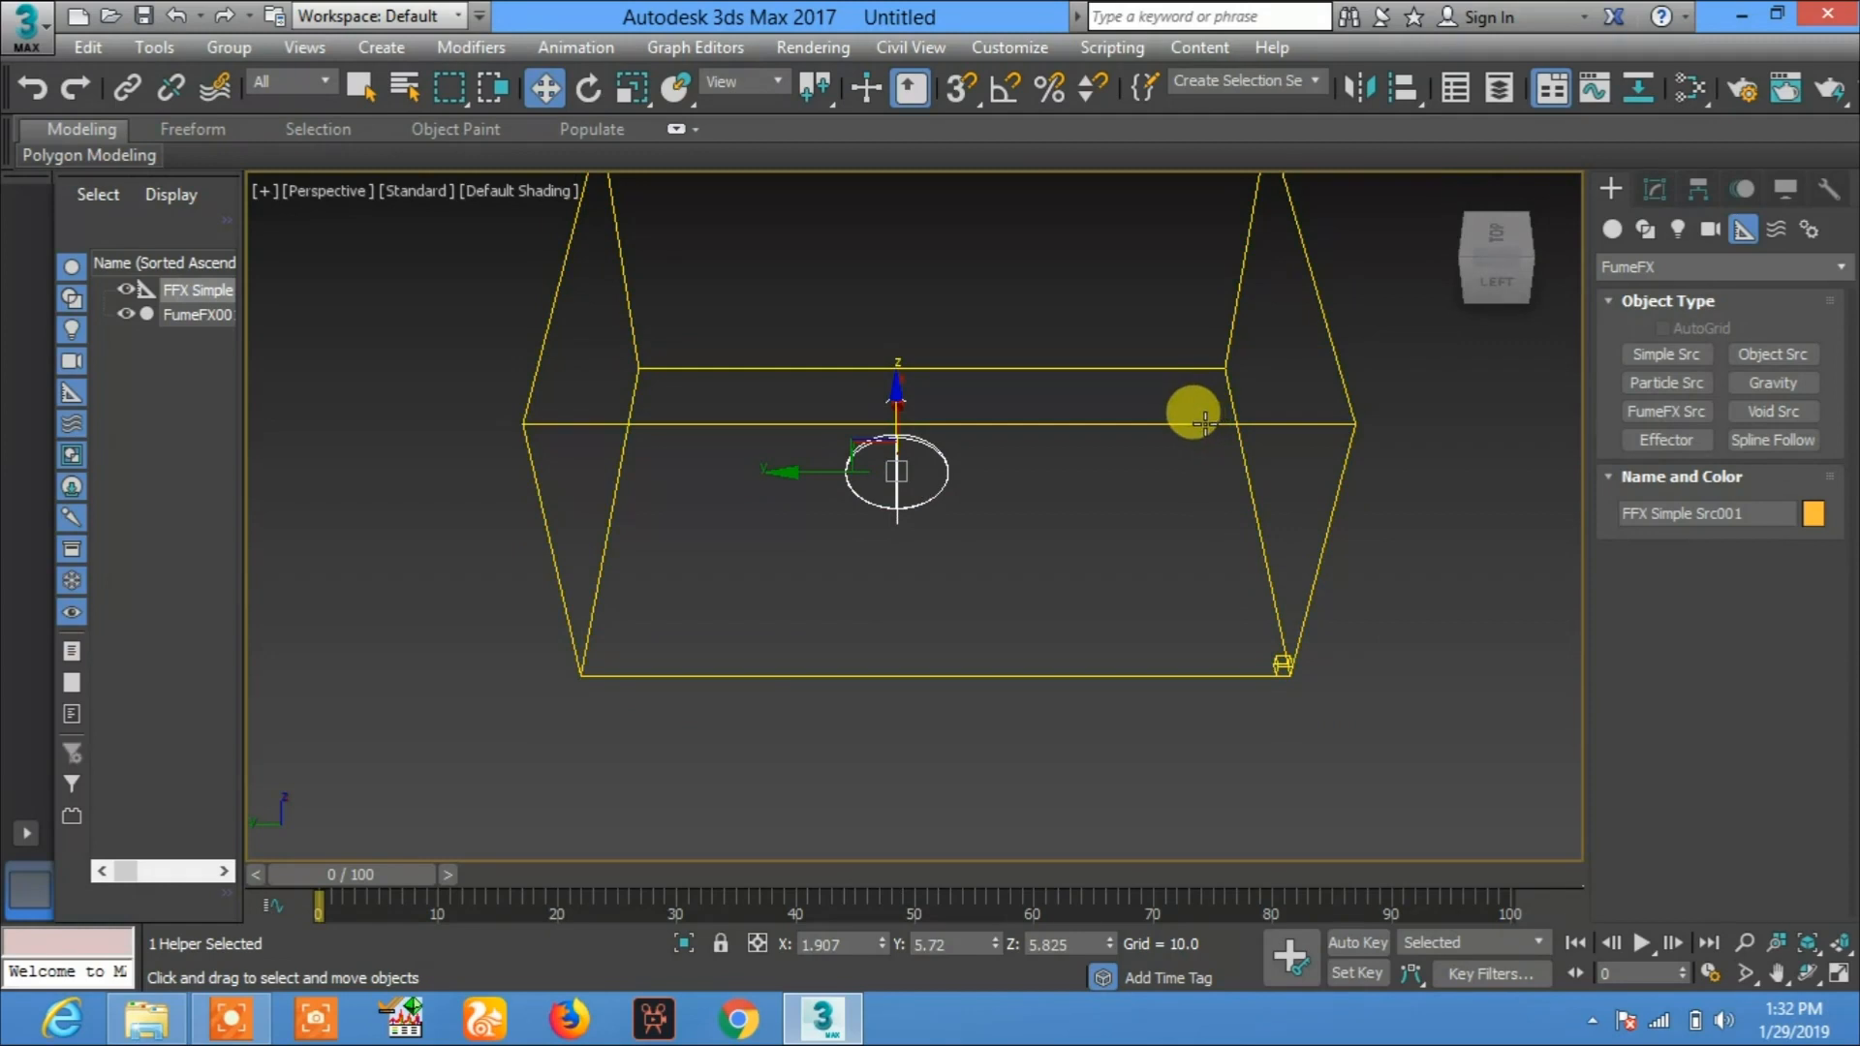
{"action": "left_click", "coordinate": [197, 313]}
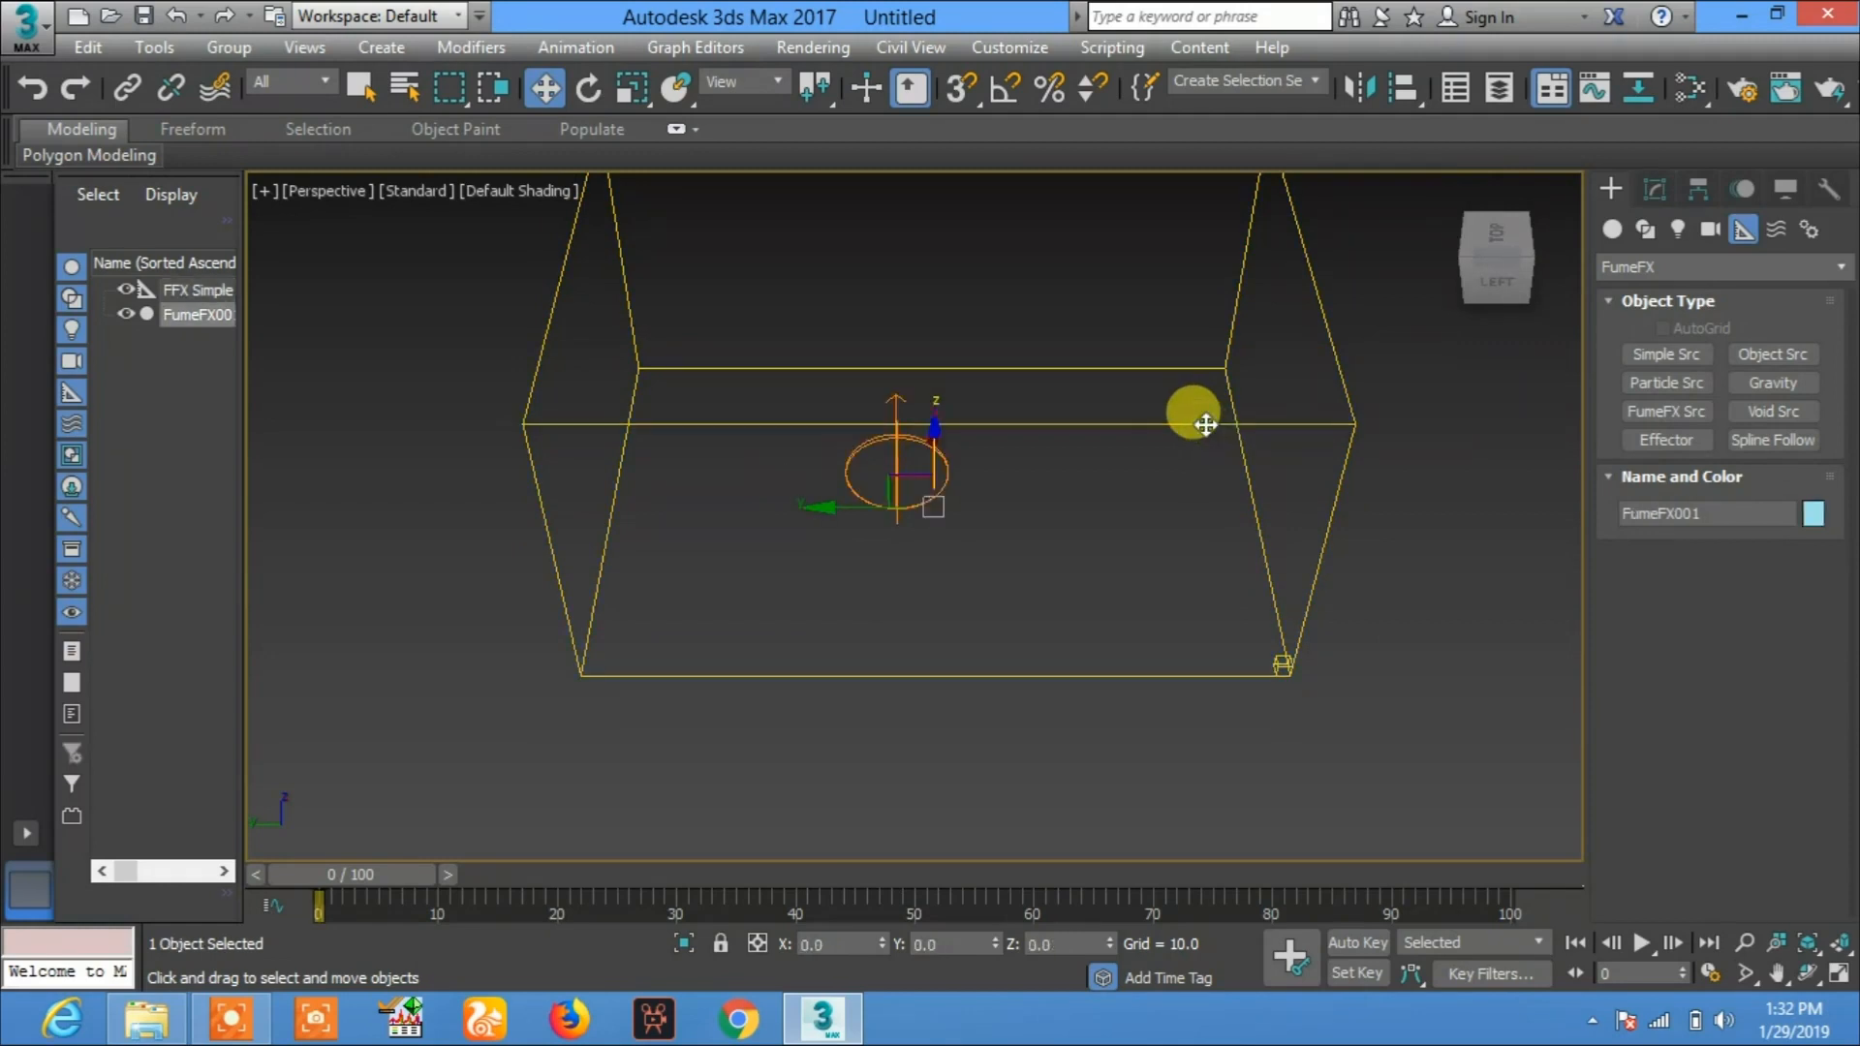
{"action": "mouse_move", "coordinate": [1602, 223]}
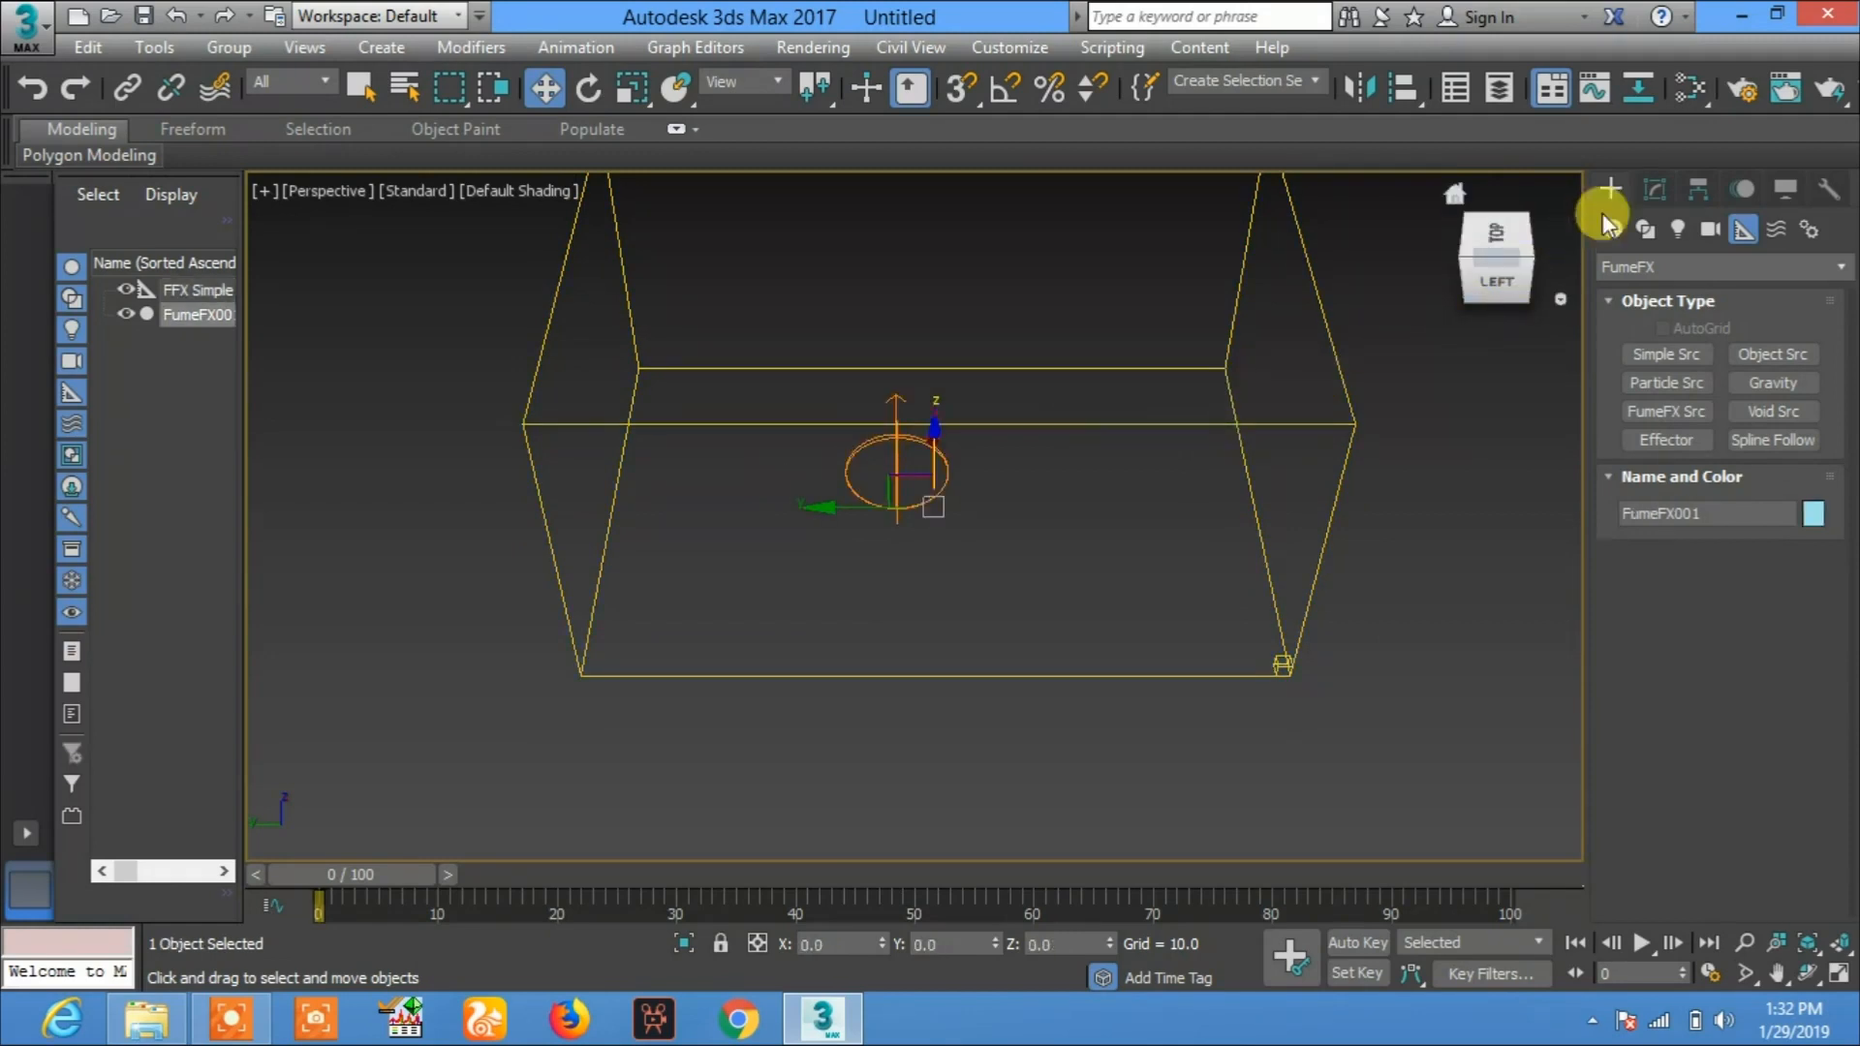
Step: Open the FumeFX 4.1 UI for FumeFX001 from the Modify panel's General Parameters
{"action": "left_click", "coordinate": [1658, 190]}
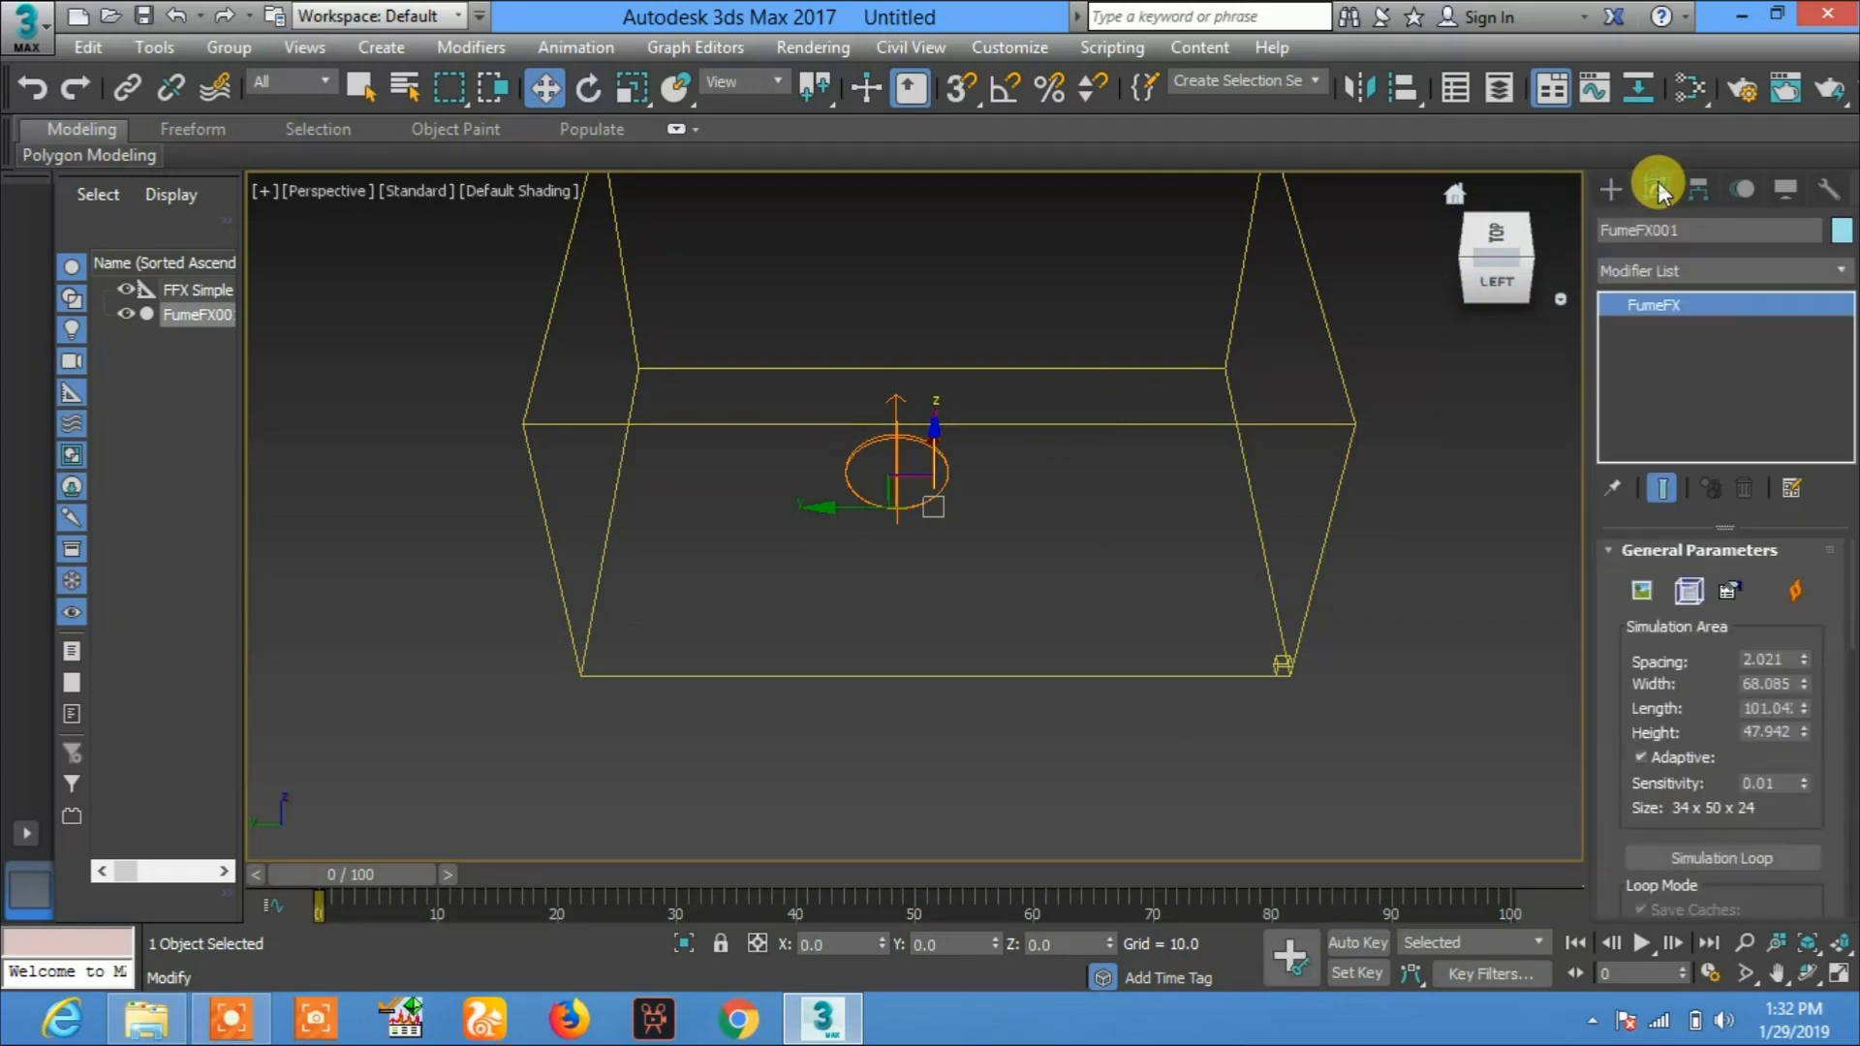
{"action": "mouse_move", "coordinate": [1687, 591]}
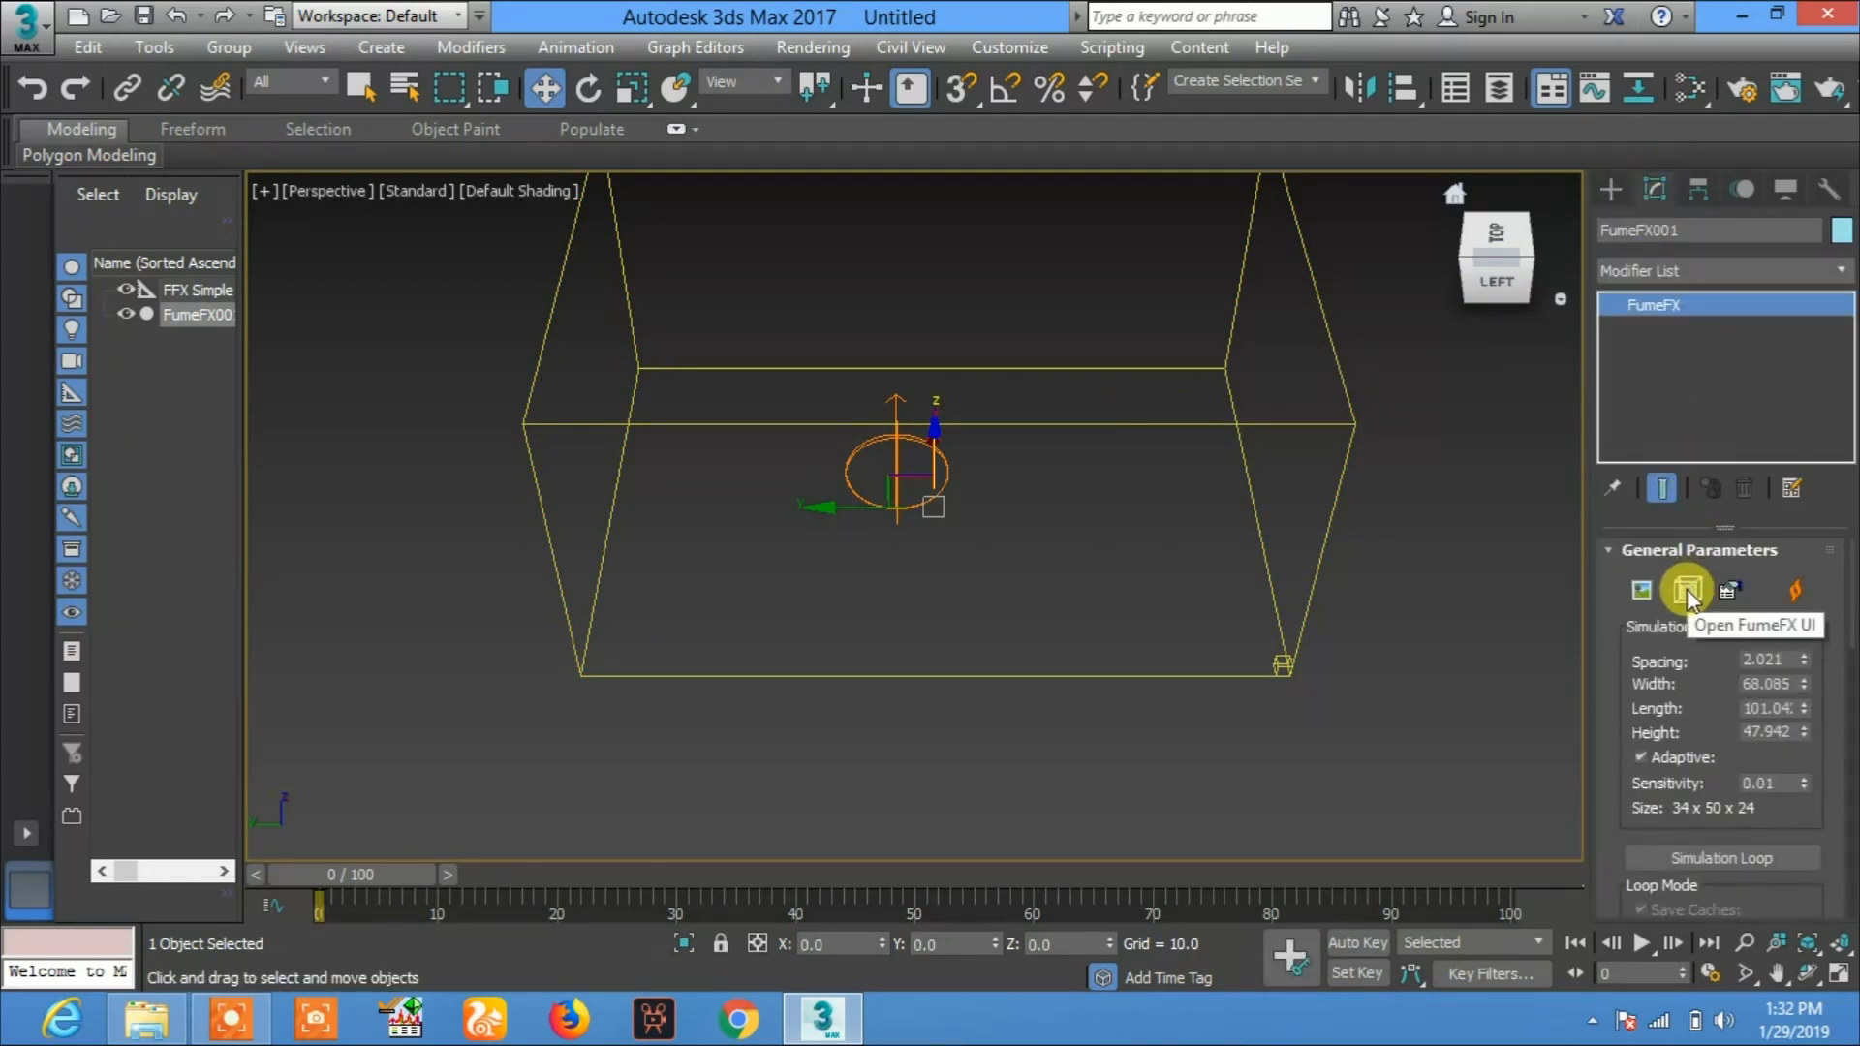
{"action": "left_click", "coordinate": [1687, 591]}
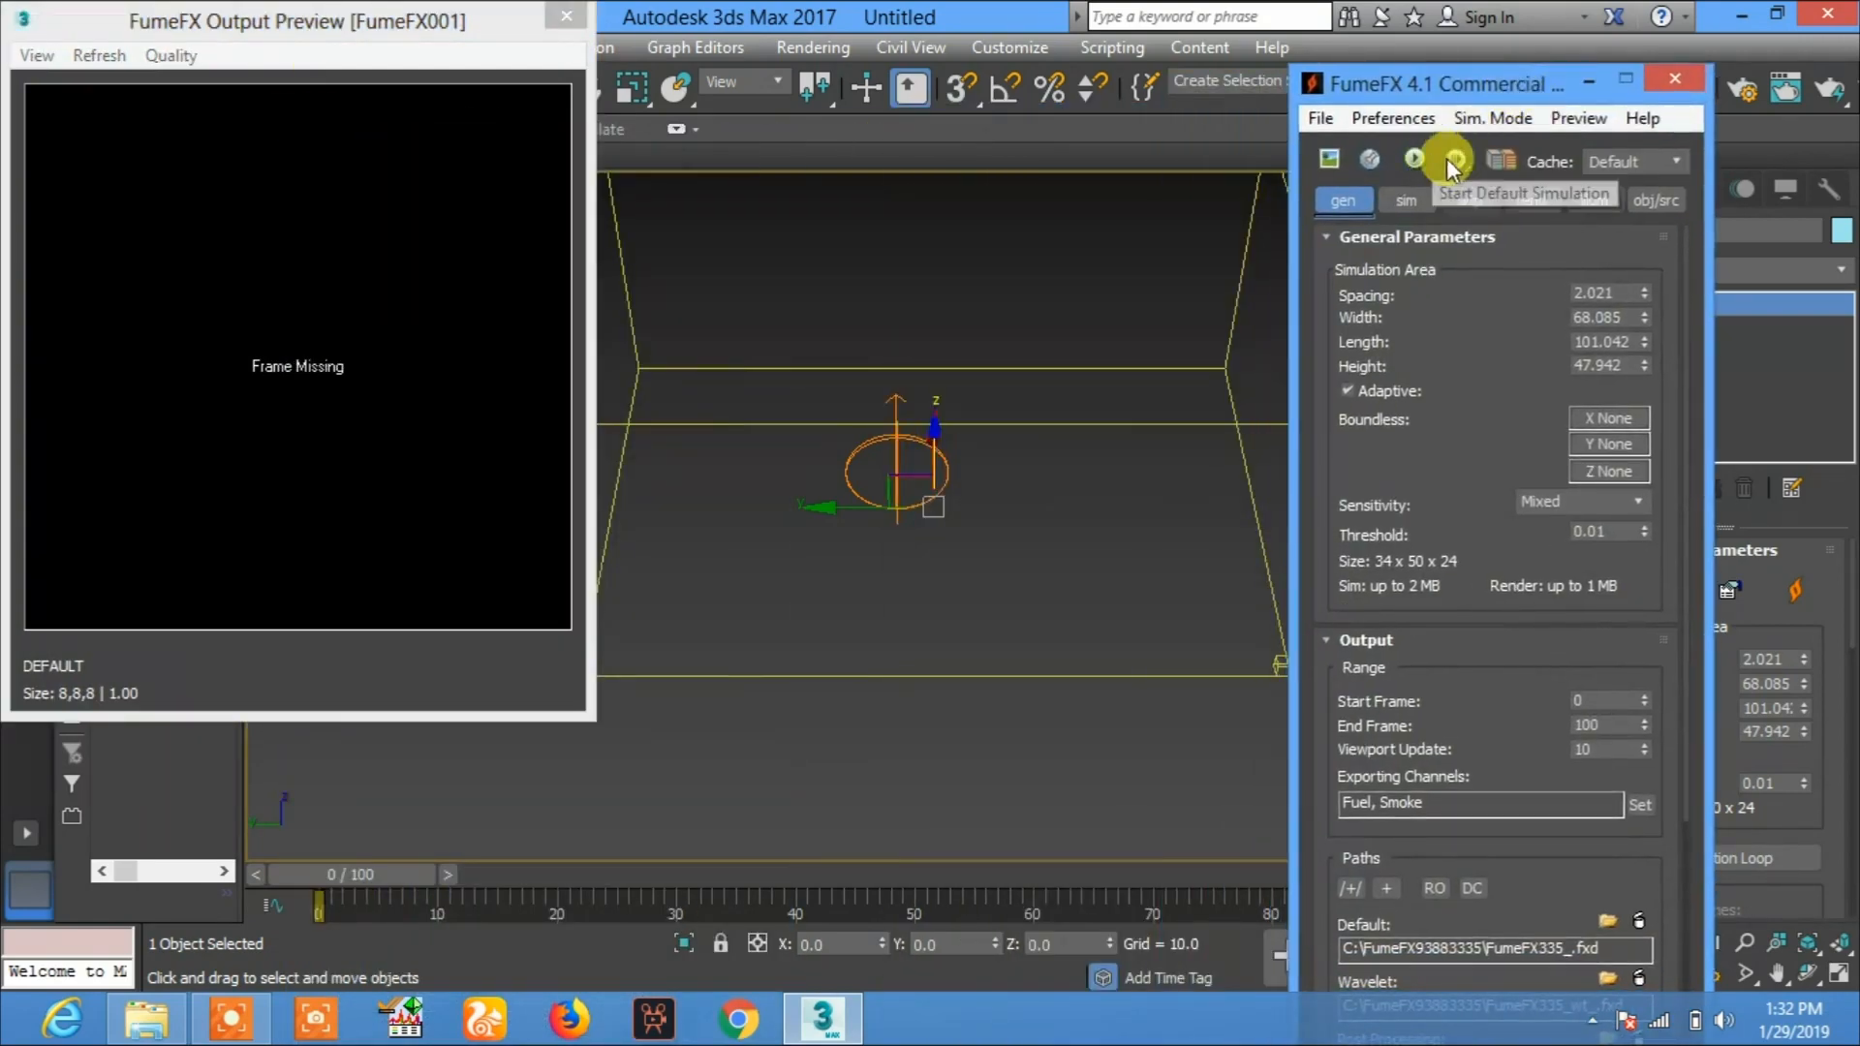
Step: Add FFX Simple Src001 to FumeFX001's sources list with Pick Object in the obj/src tab
{"action": "left_click", "coordinate": [1653, 200]}
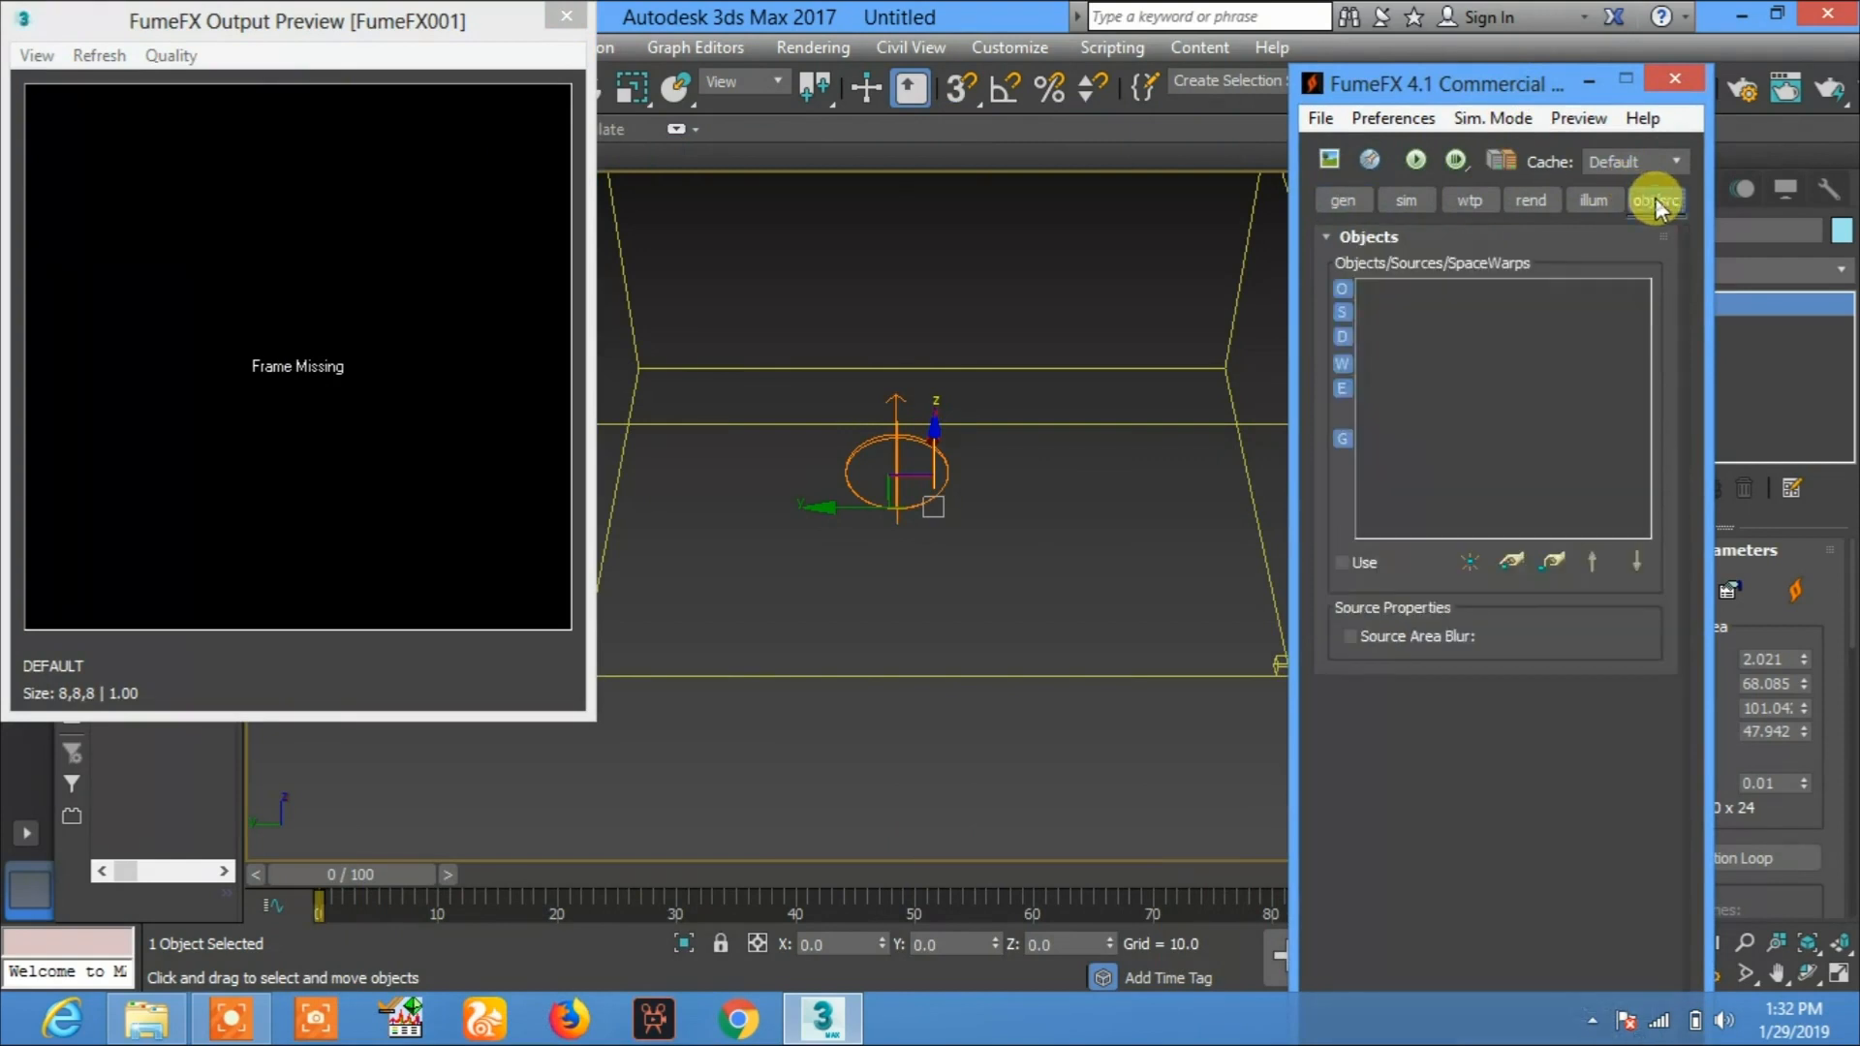
{"action": "mouse_move", "coordinate": [1510, 562]}
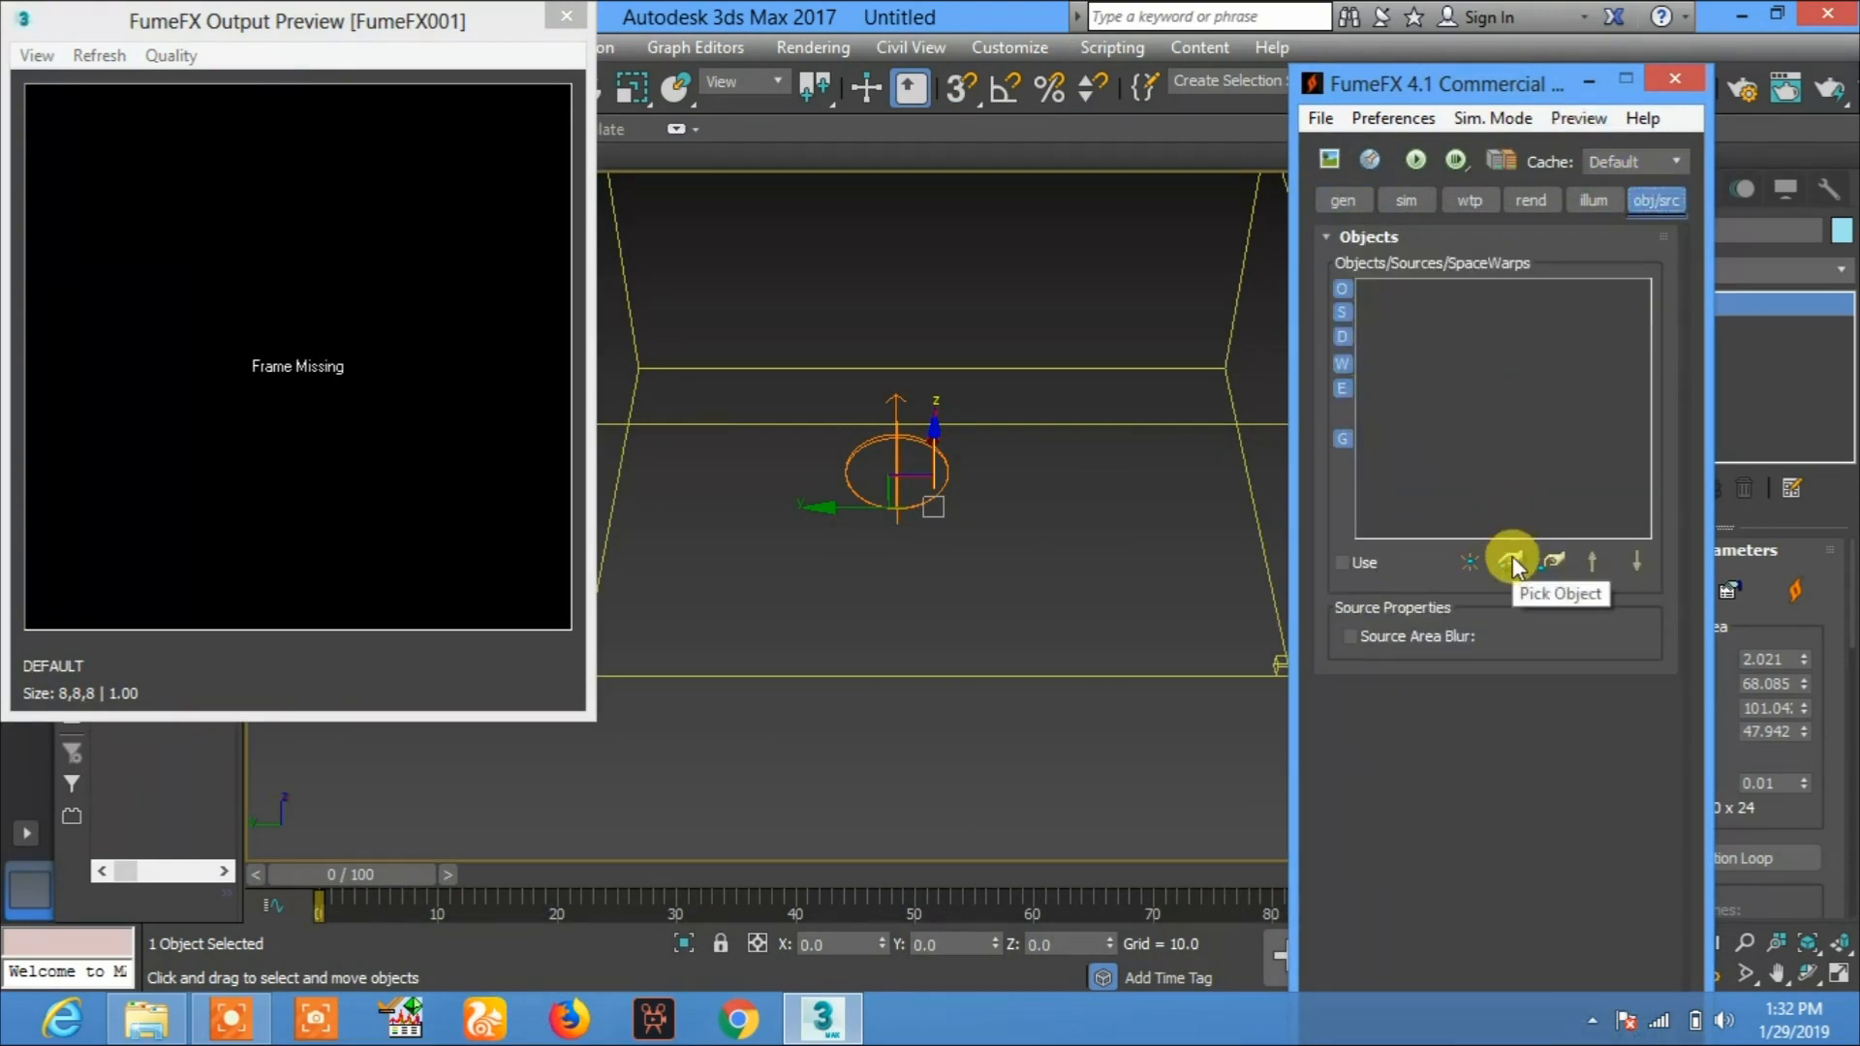
{"action": "left_click", "coordinate": [1512, 562]}
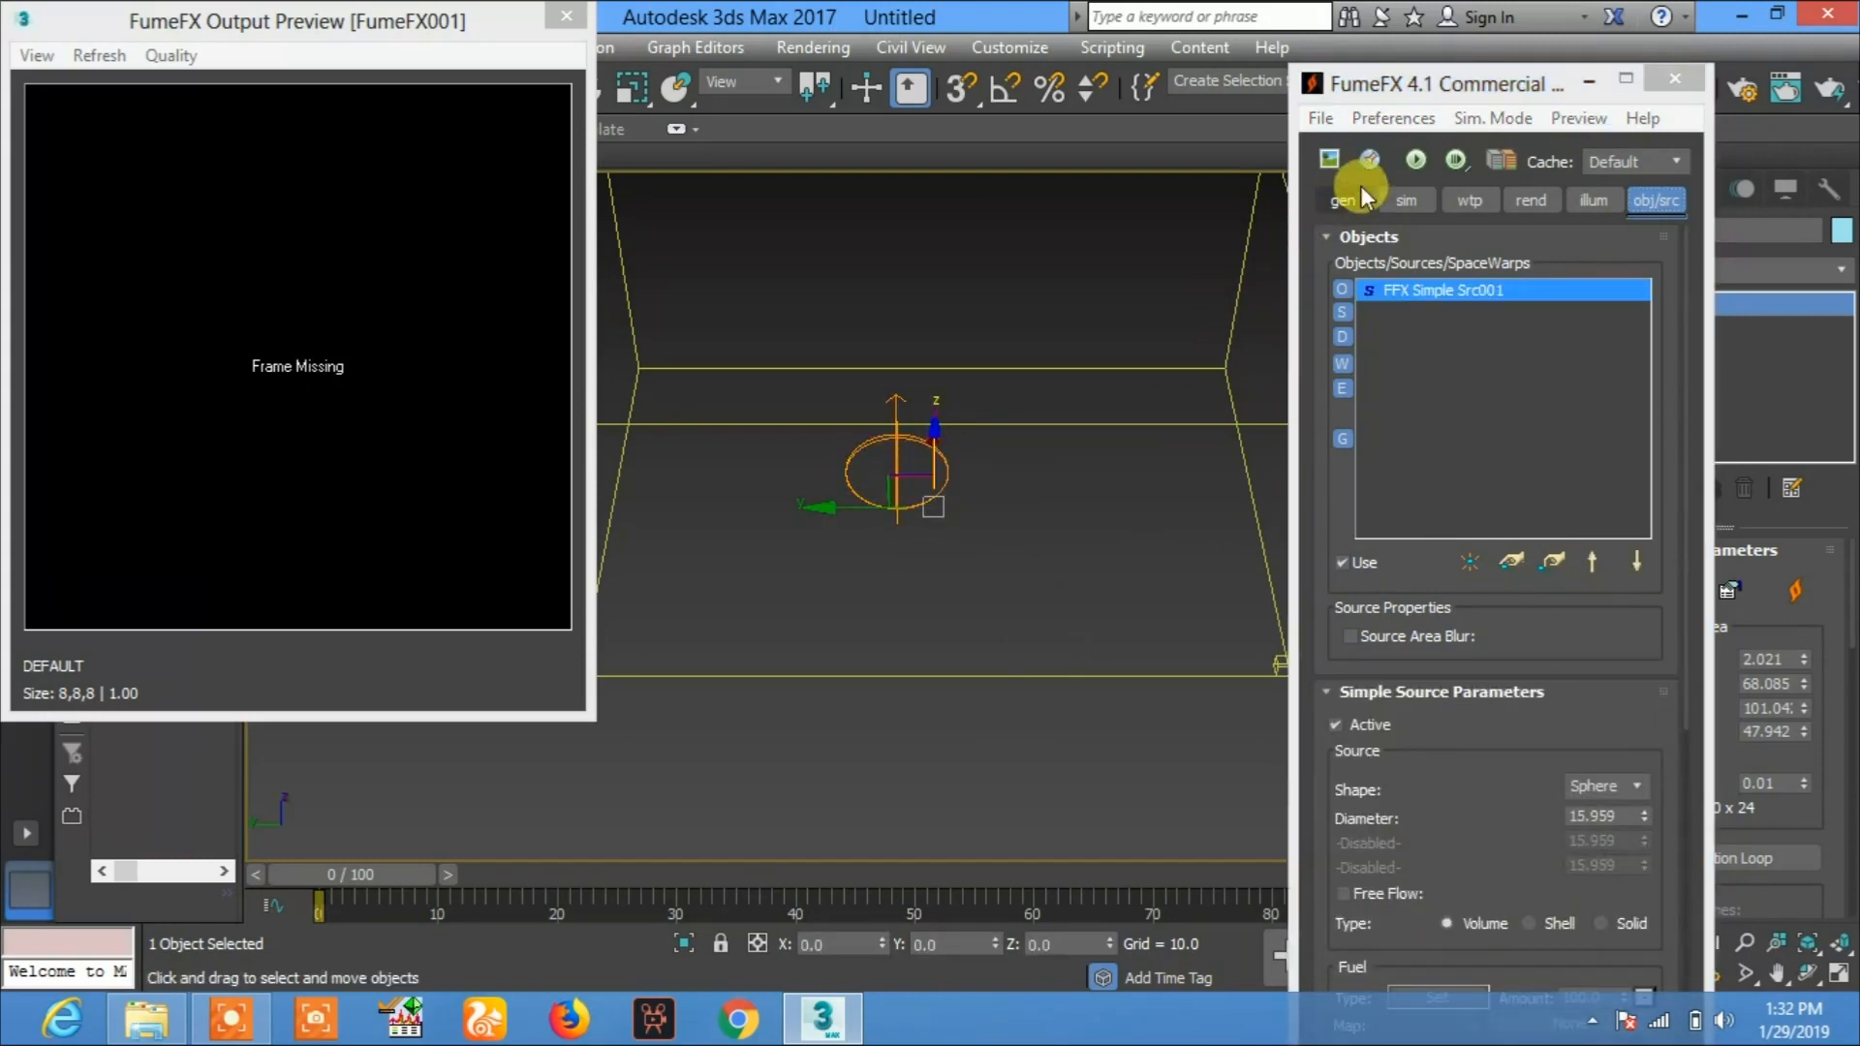
{"action": "mouse_move", "coordinate": [1415, 163]}
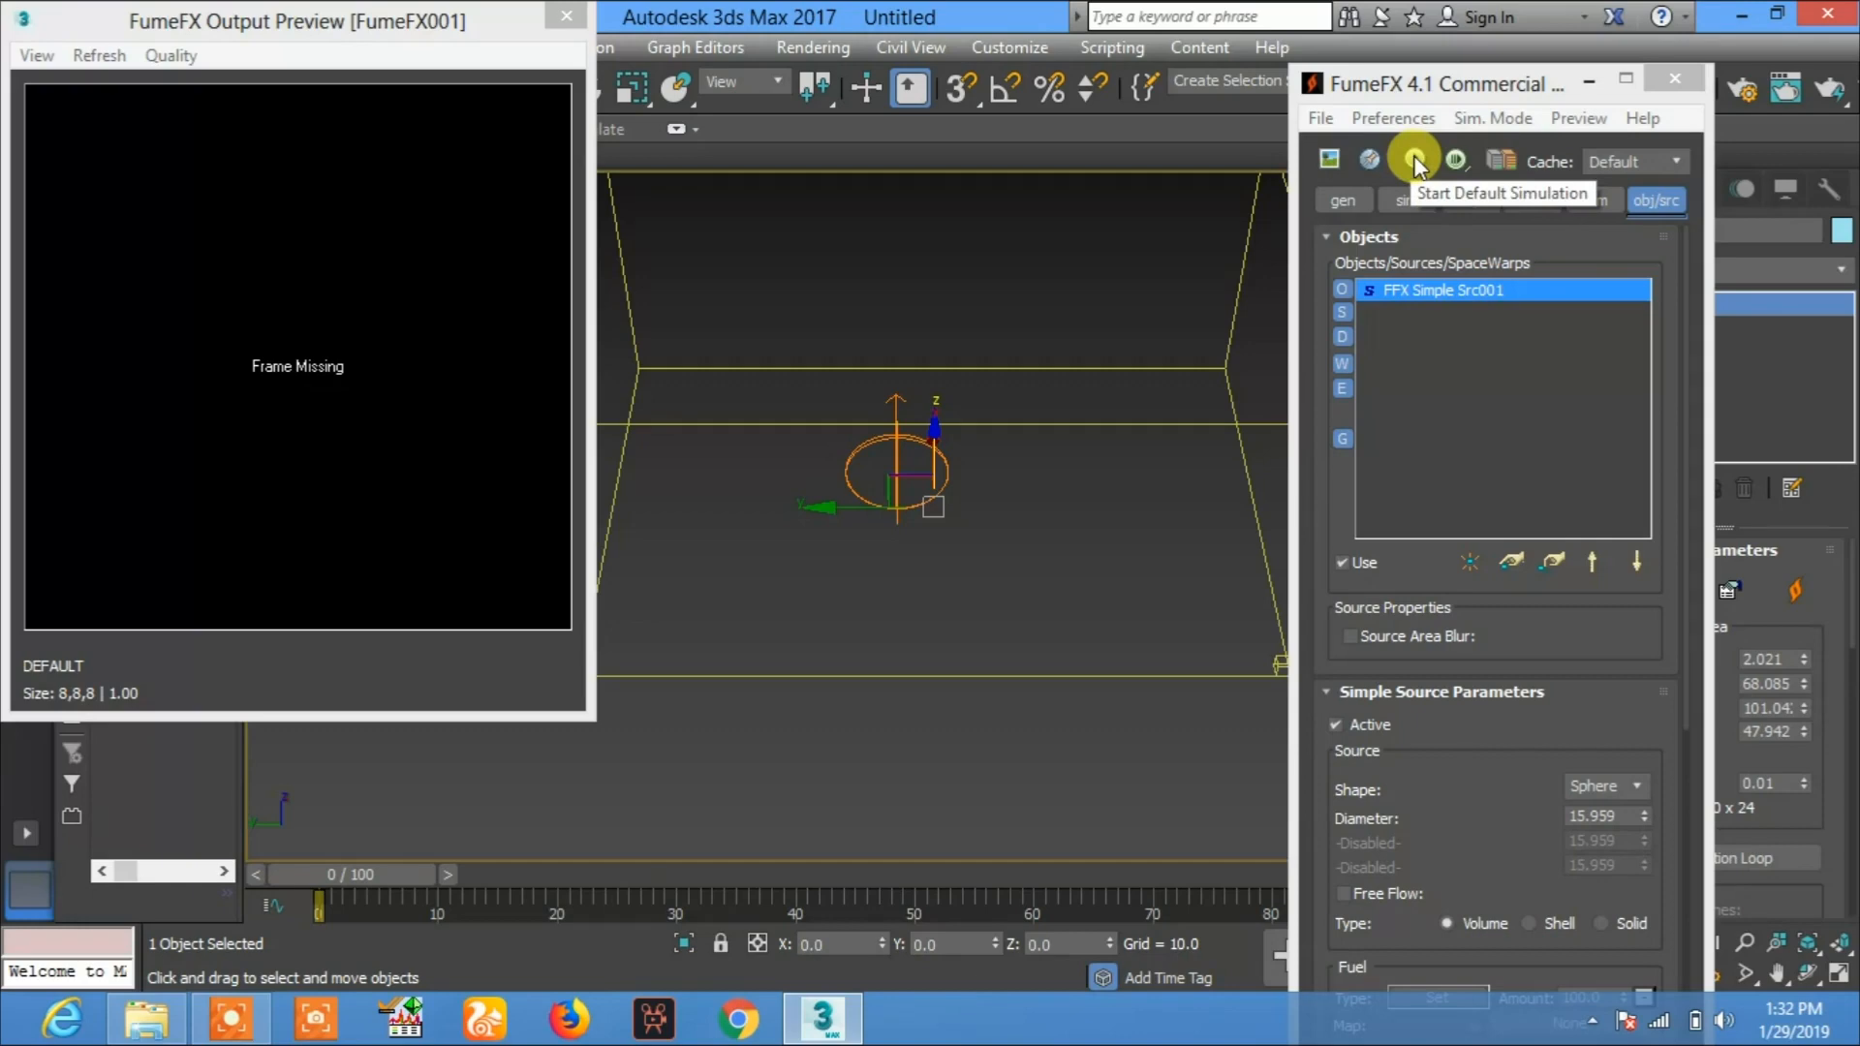
Step: Run the default simulation to frame 100, then close the Output Preview
{"action": "left_click", "coordinate": [1415, 161]}
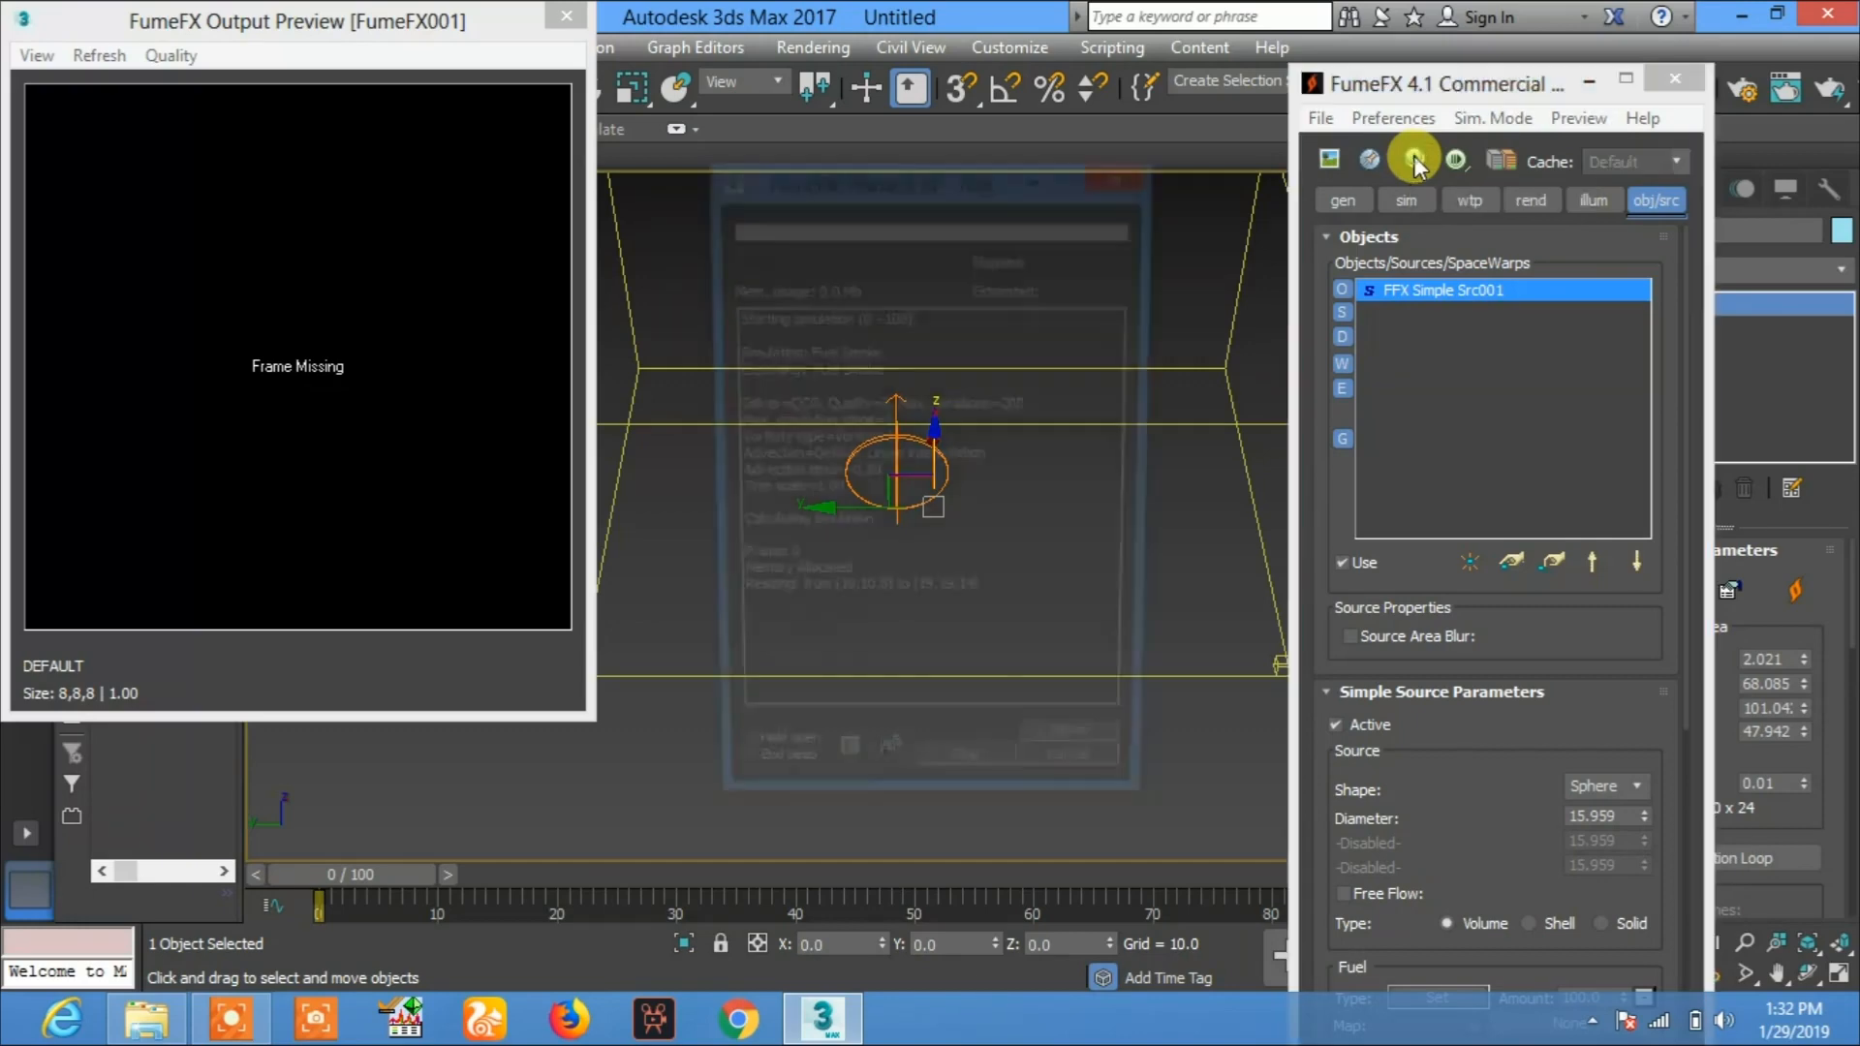
{"action": "left_click", "coordinate": [1412, 159]}
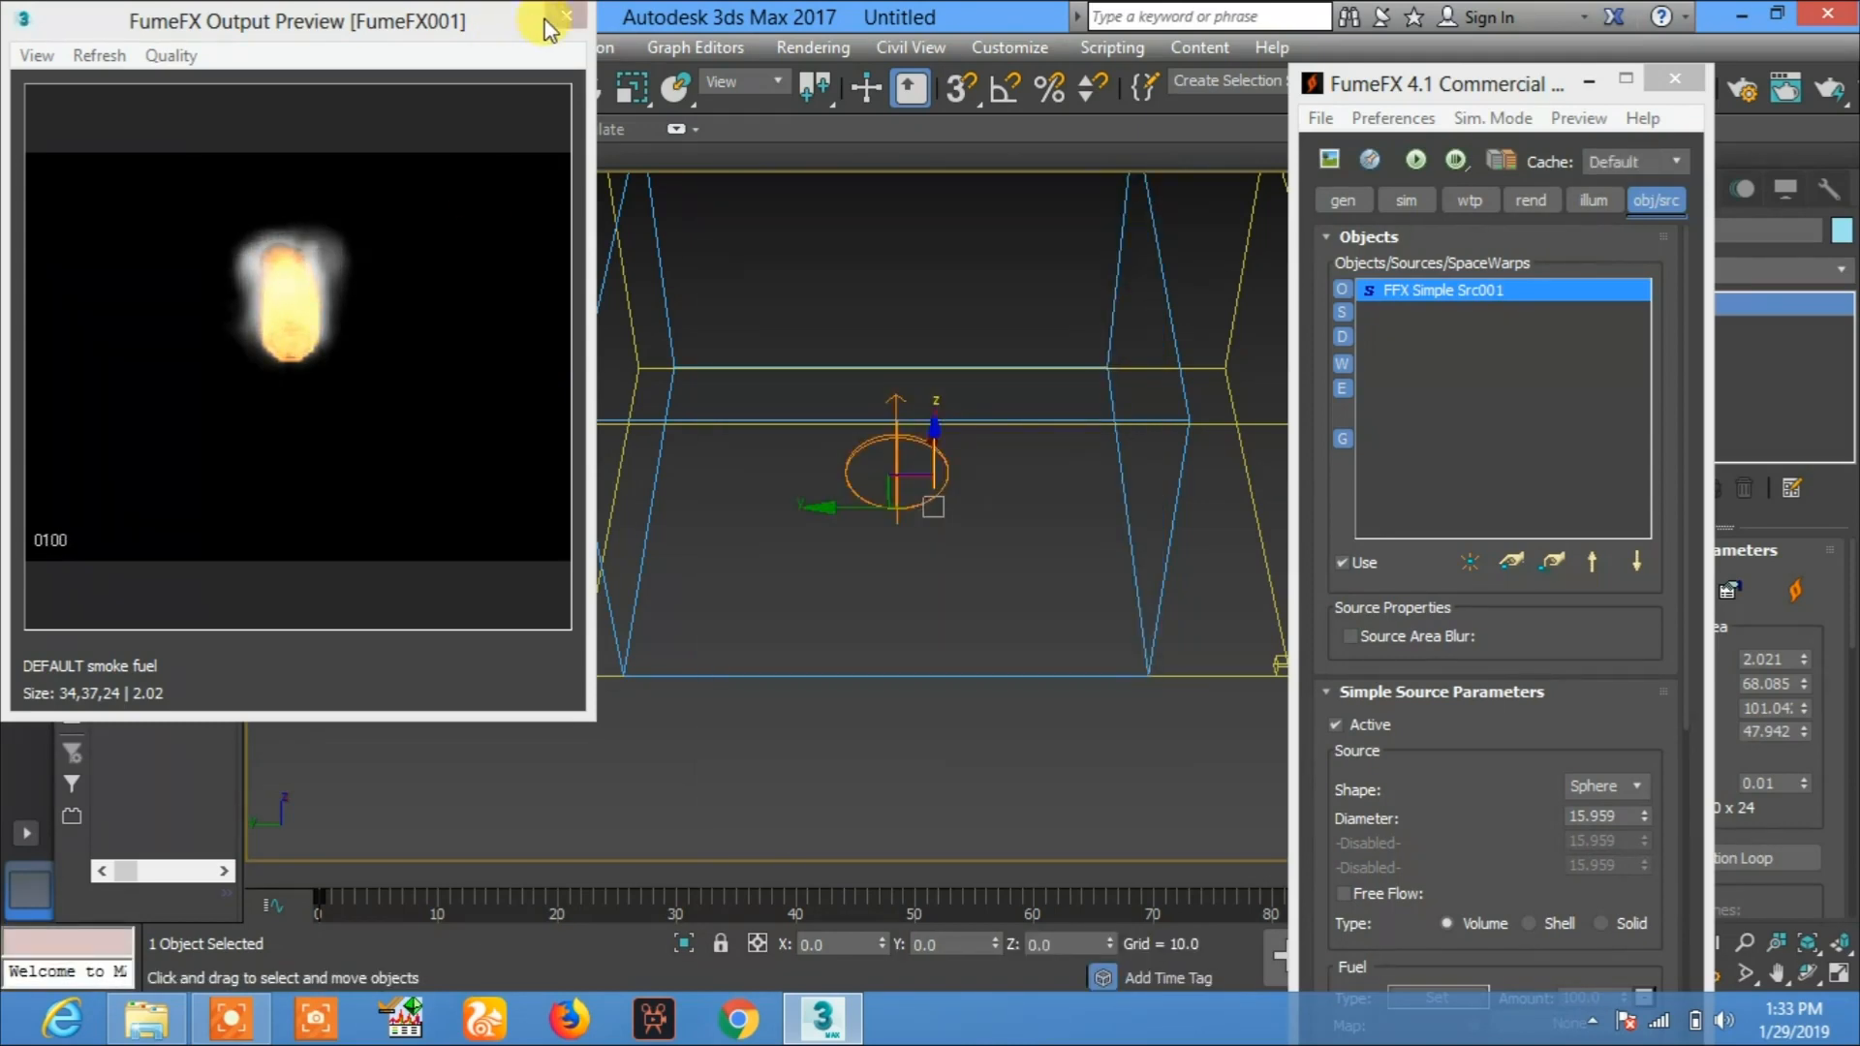
{"action": "left_click", "coordinate": [567, 15]}
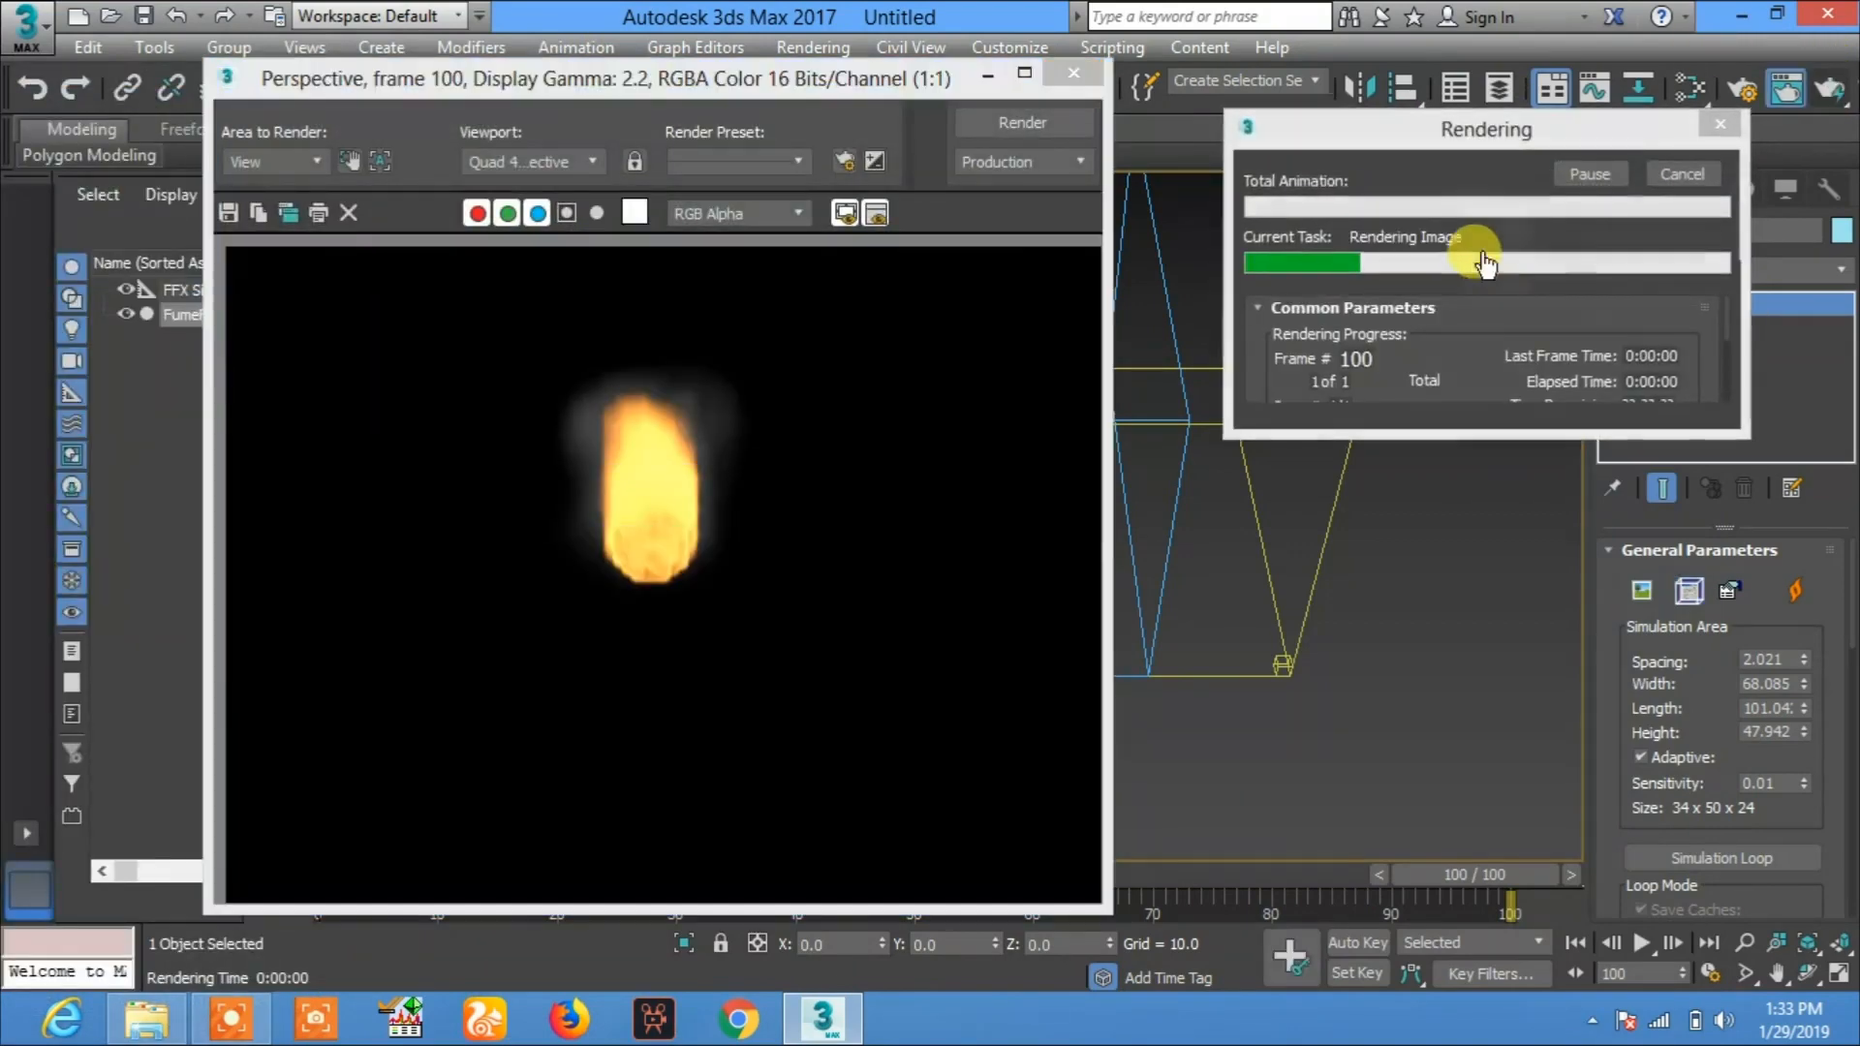
Step: Choose the Production render preset, close the rendered frame and return to the Create panel
{"action": "left_click", "coordinate": [1014, 162]}
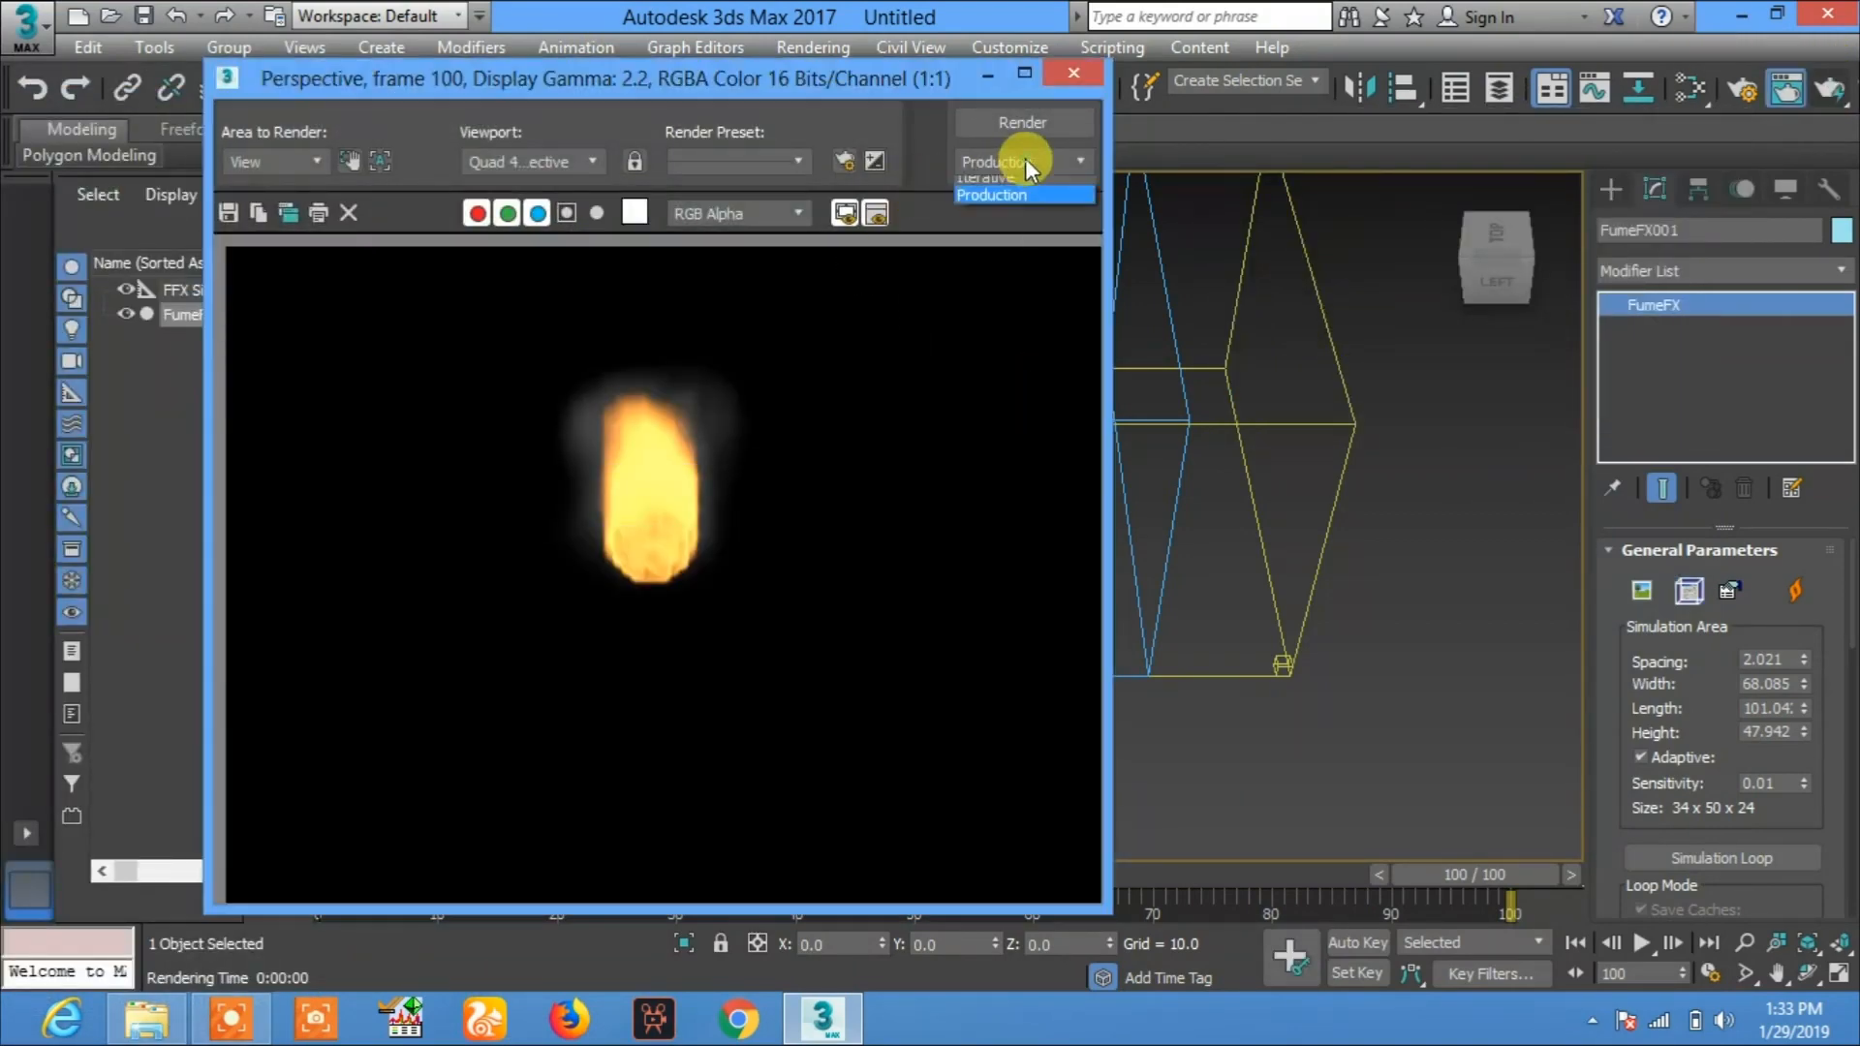
{"action": "left_click", "coordinate": [1020, 122]}
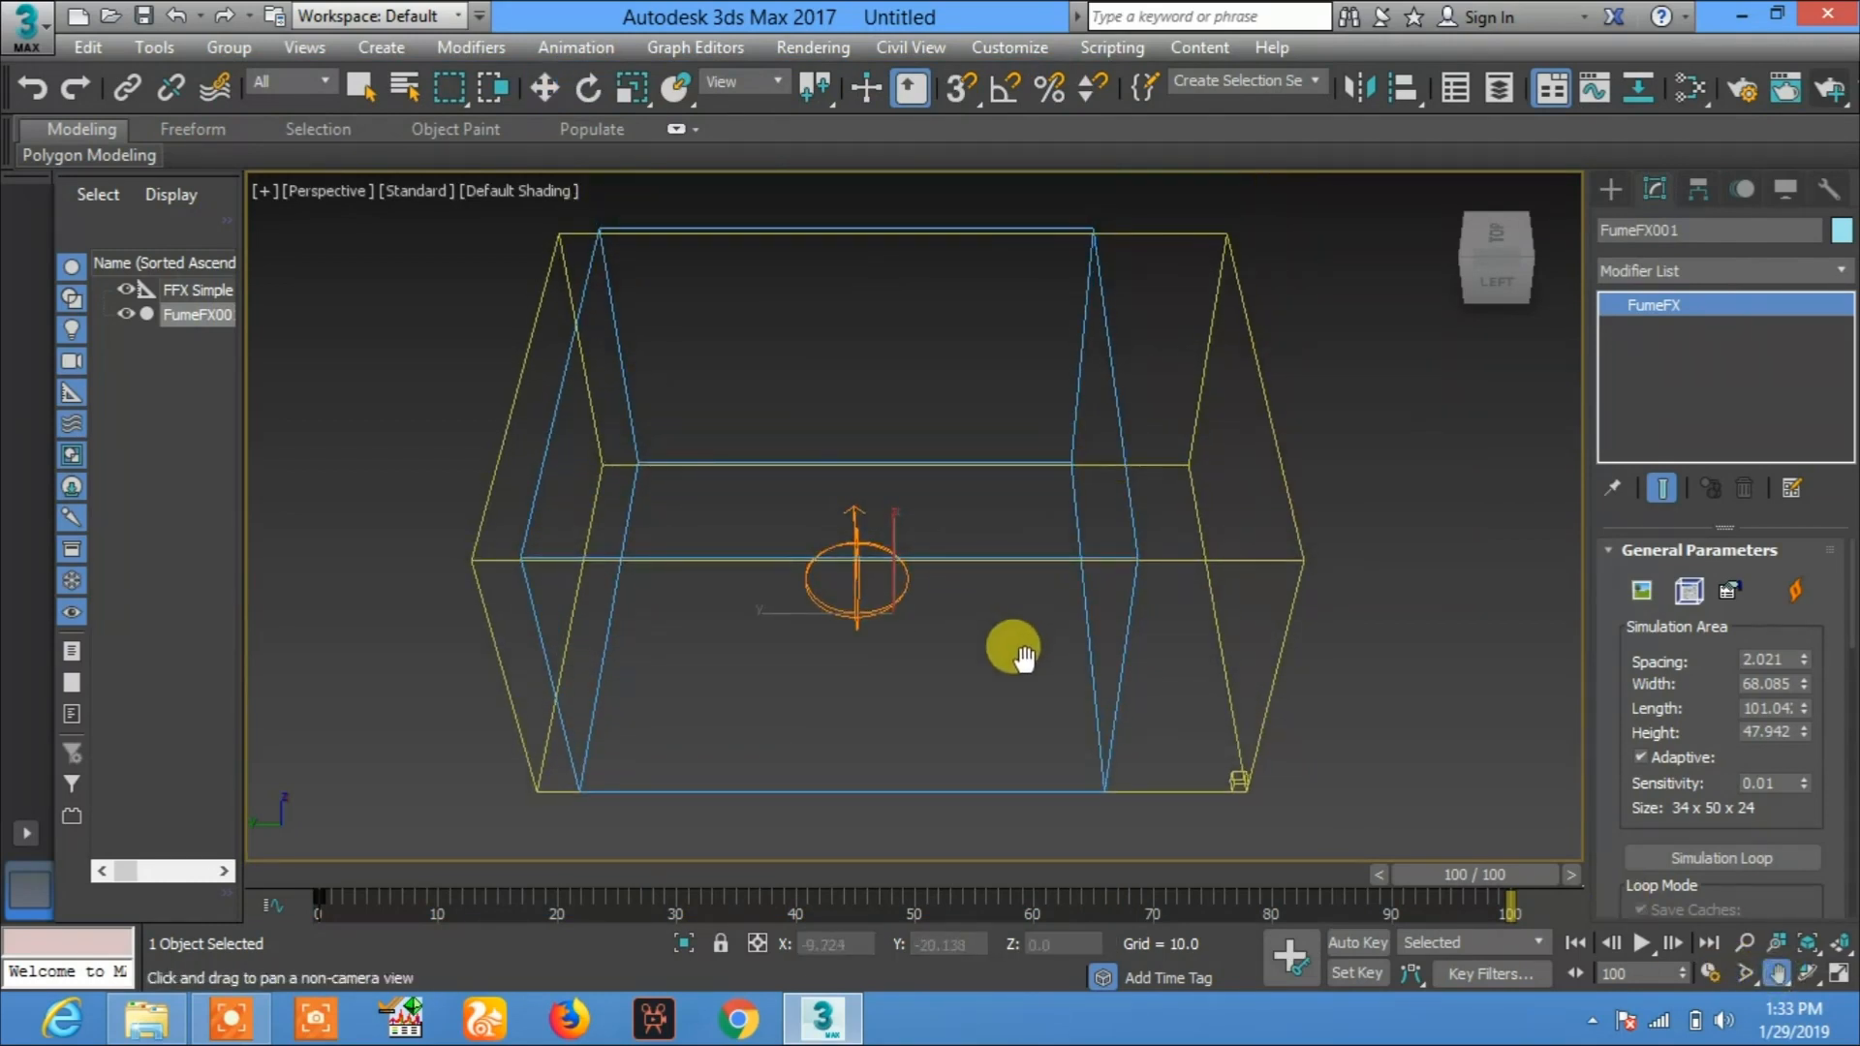
{"action": "left_click", "coordinate": [1611, 189]}
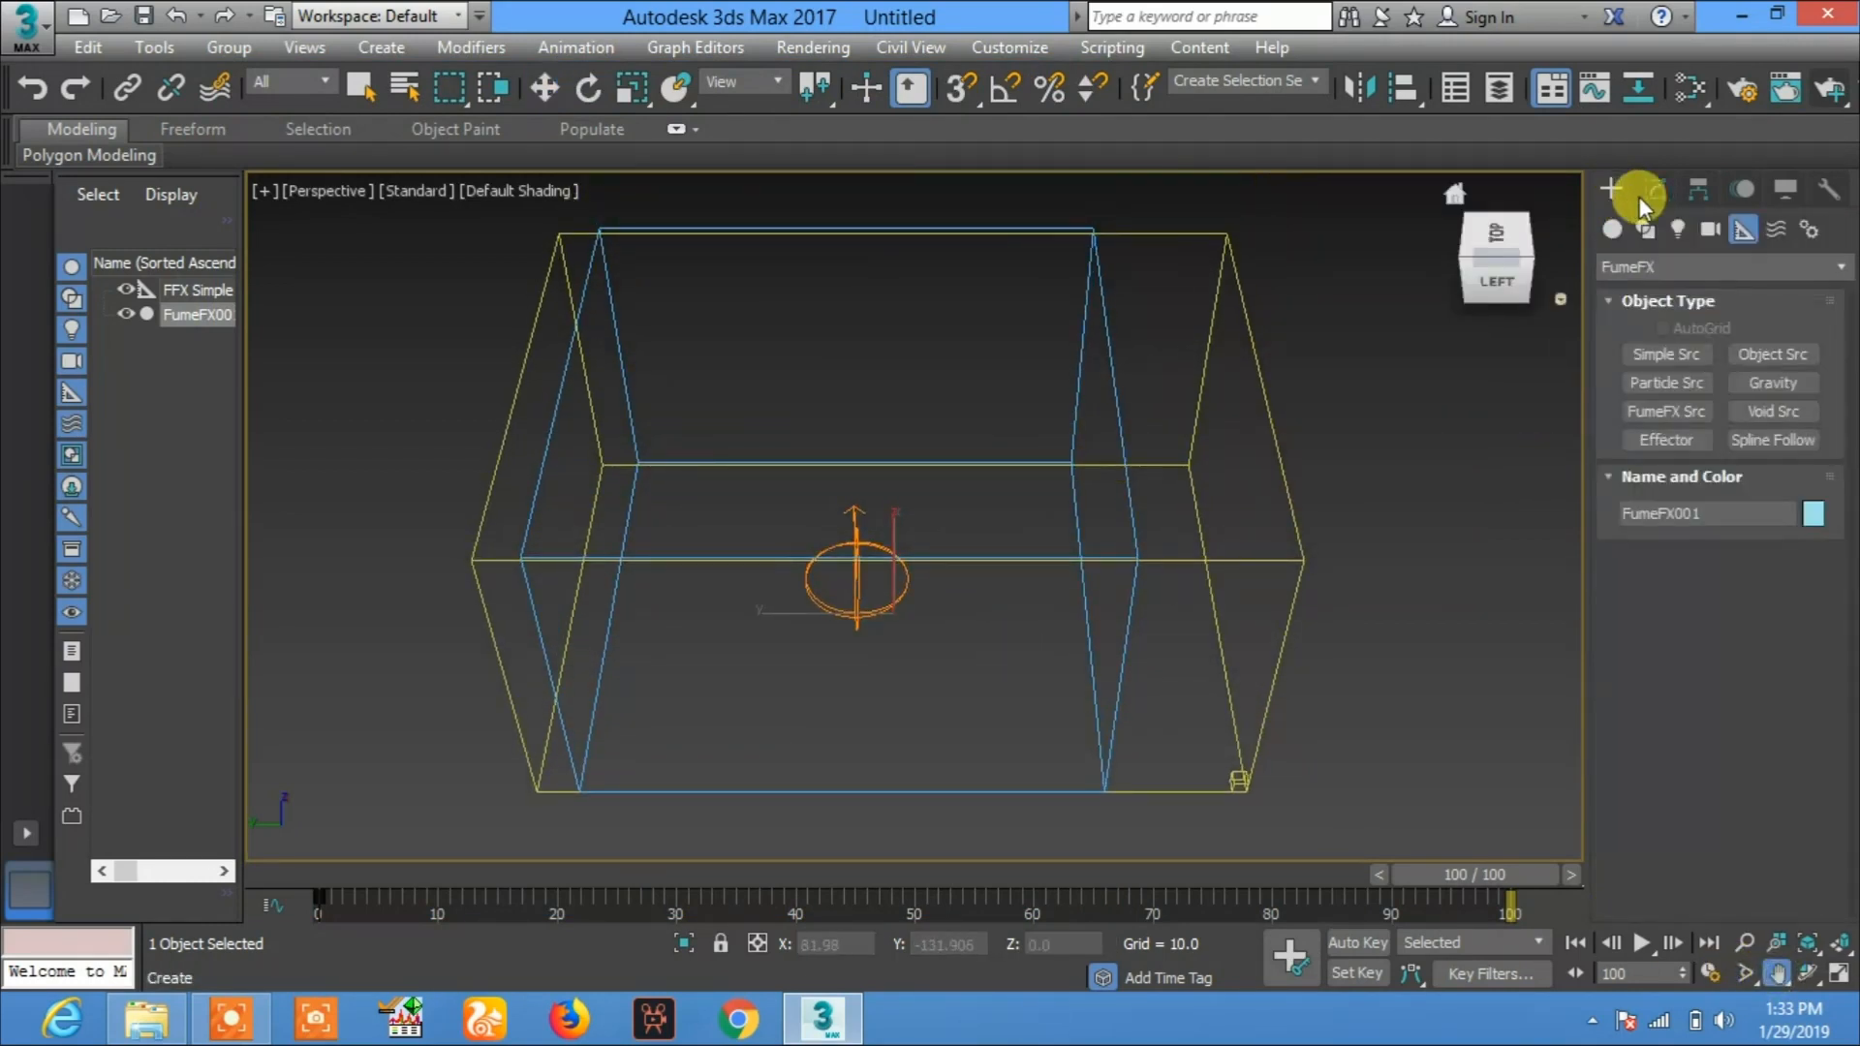
{"action": "left_click", "coordinate": [1767, 228]}
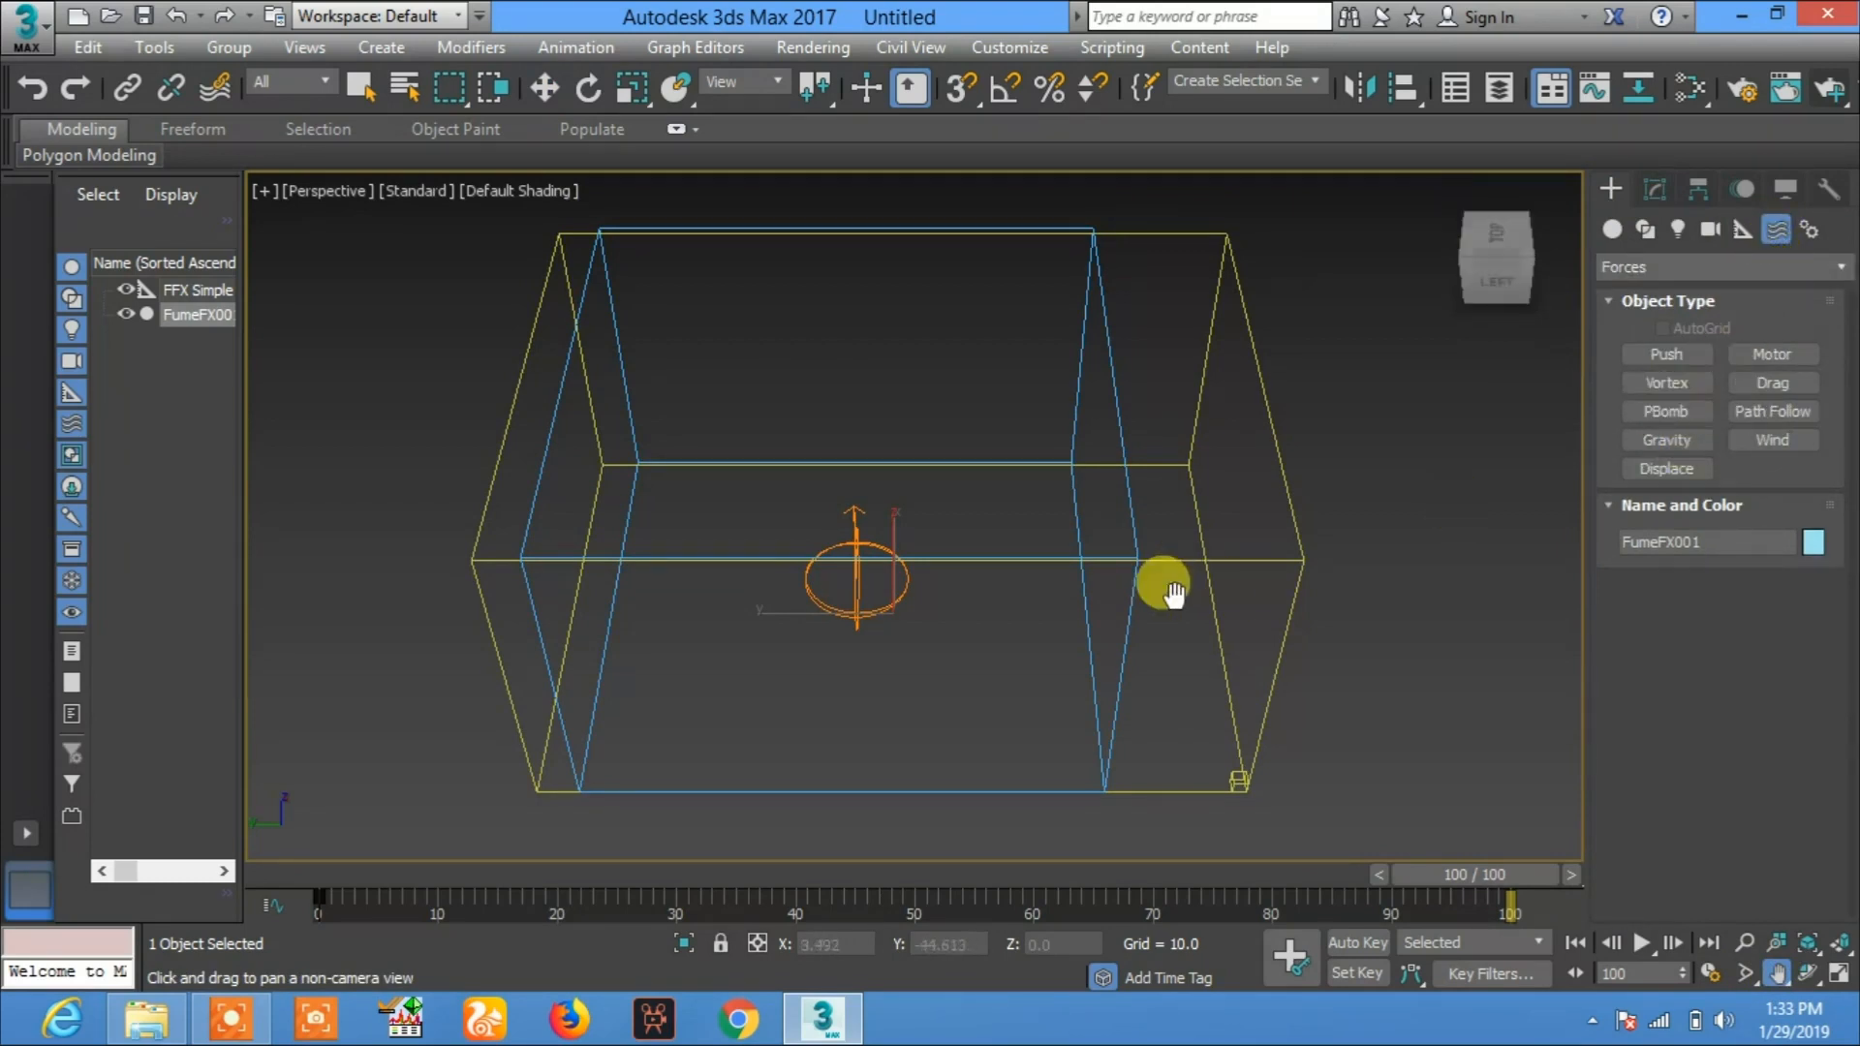
Step: Reopen FumeFX001's FumeFX window and browse the rend and illum tab settings
{"action": "left_click", "coordinate": [542, 88]}
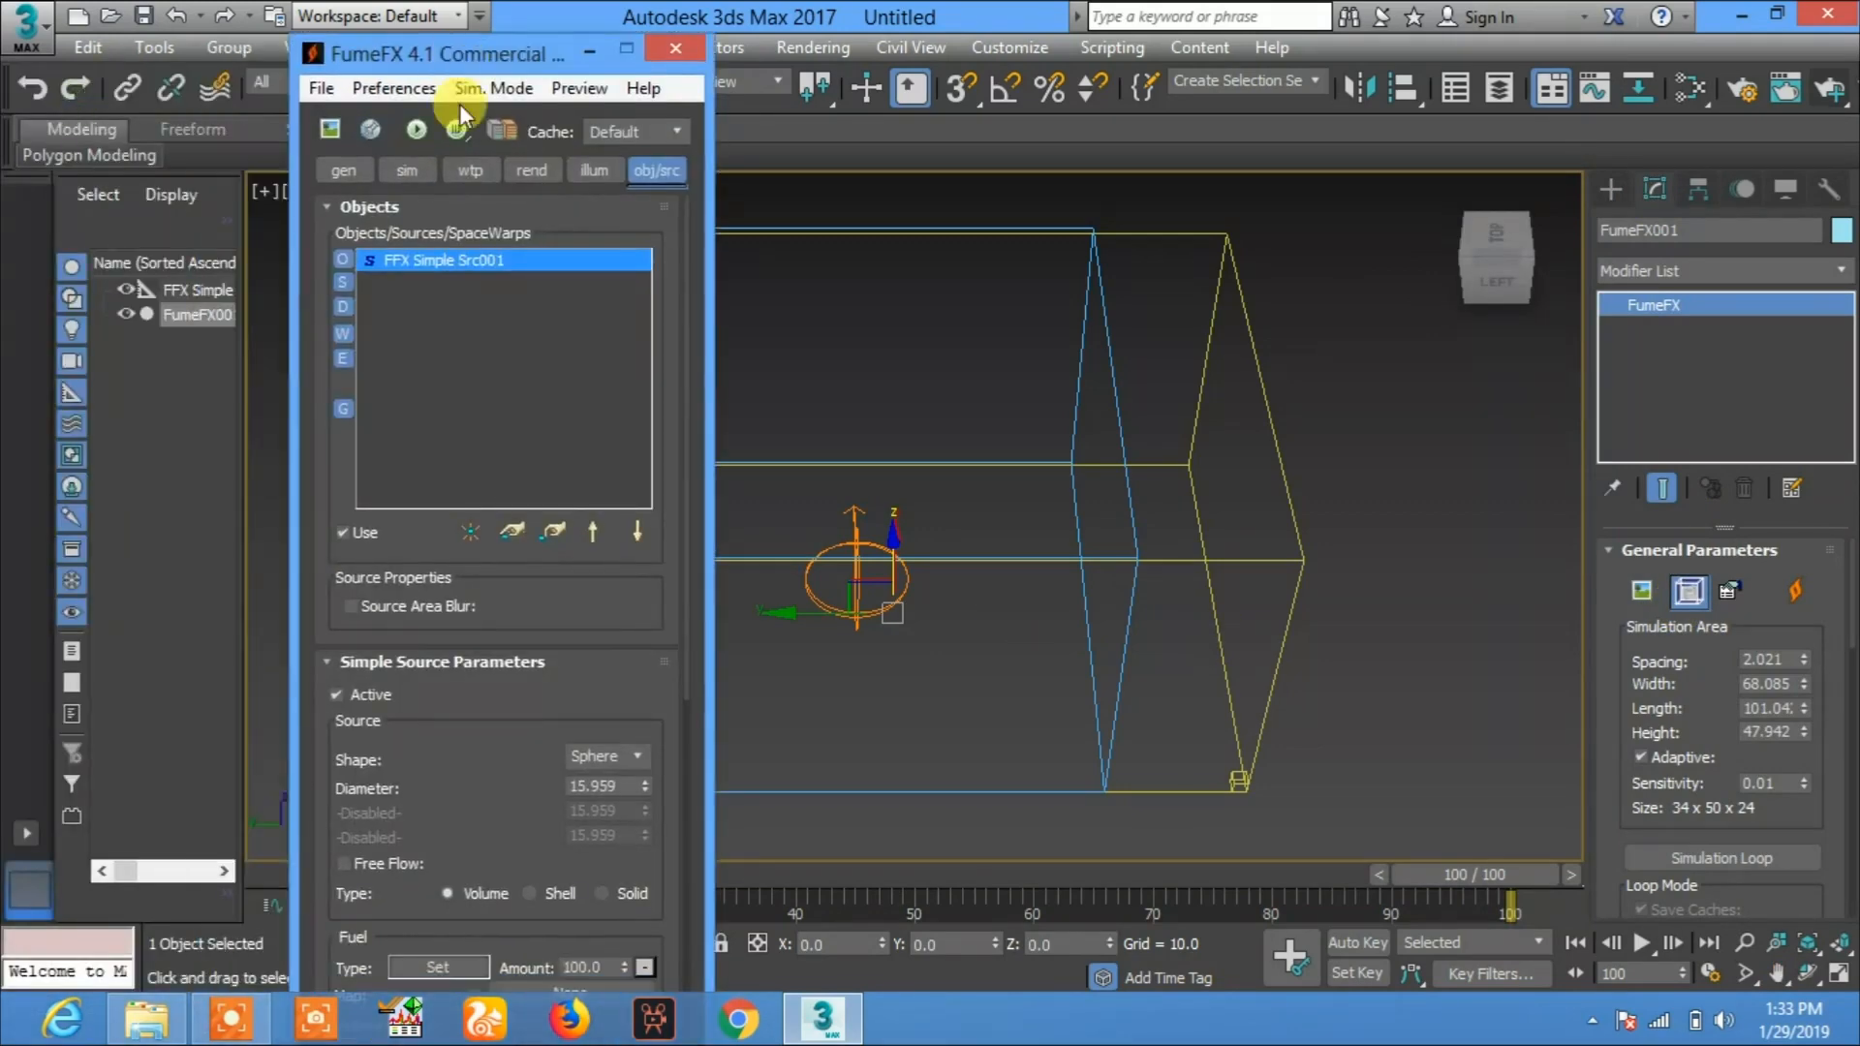
{"action": "left_click", "coordinate": [531, 170]}
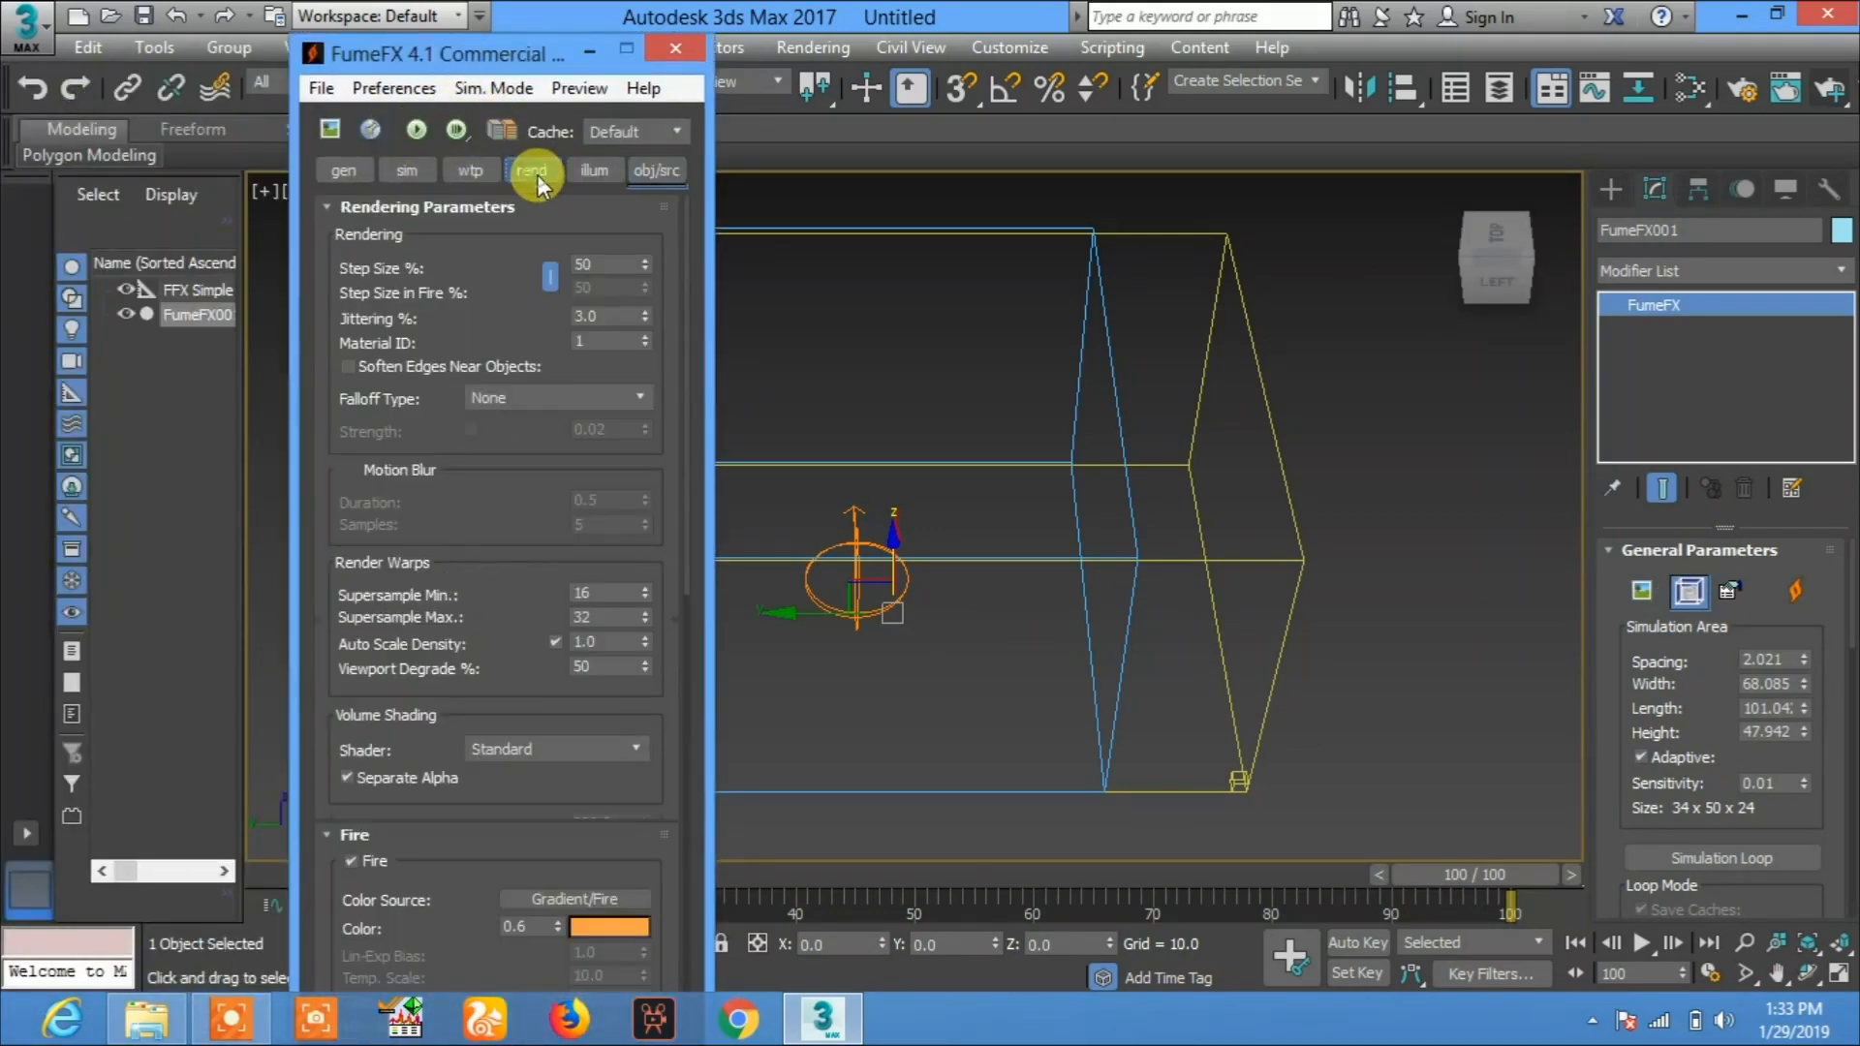
{"action": "left_click", "coordinate": [596, 169]}
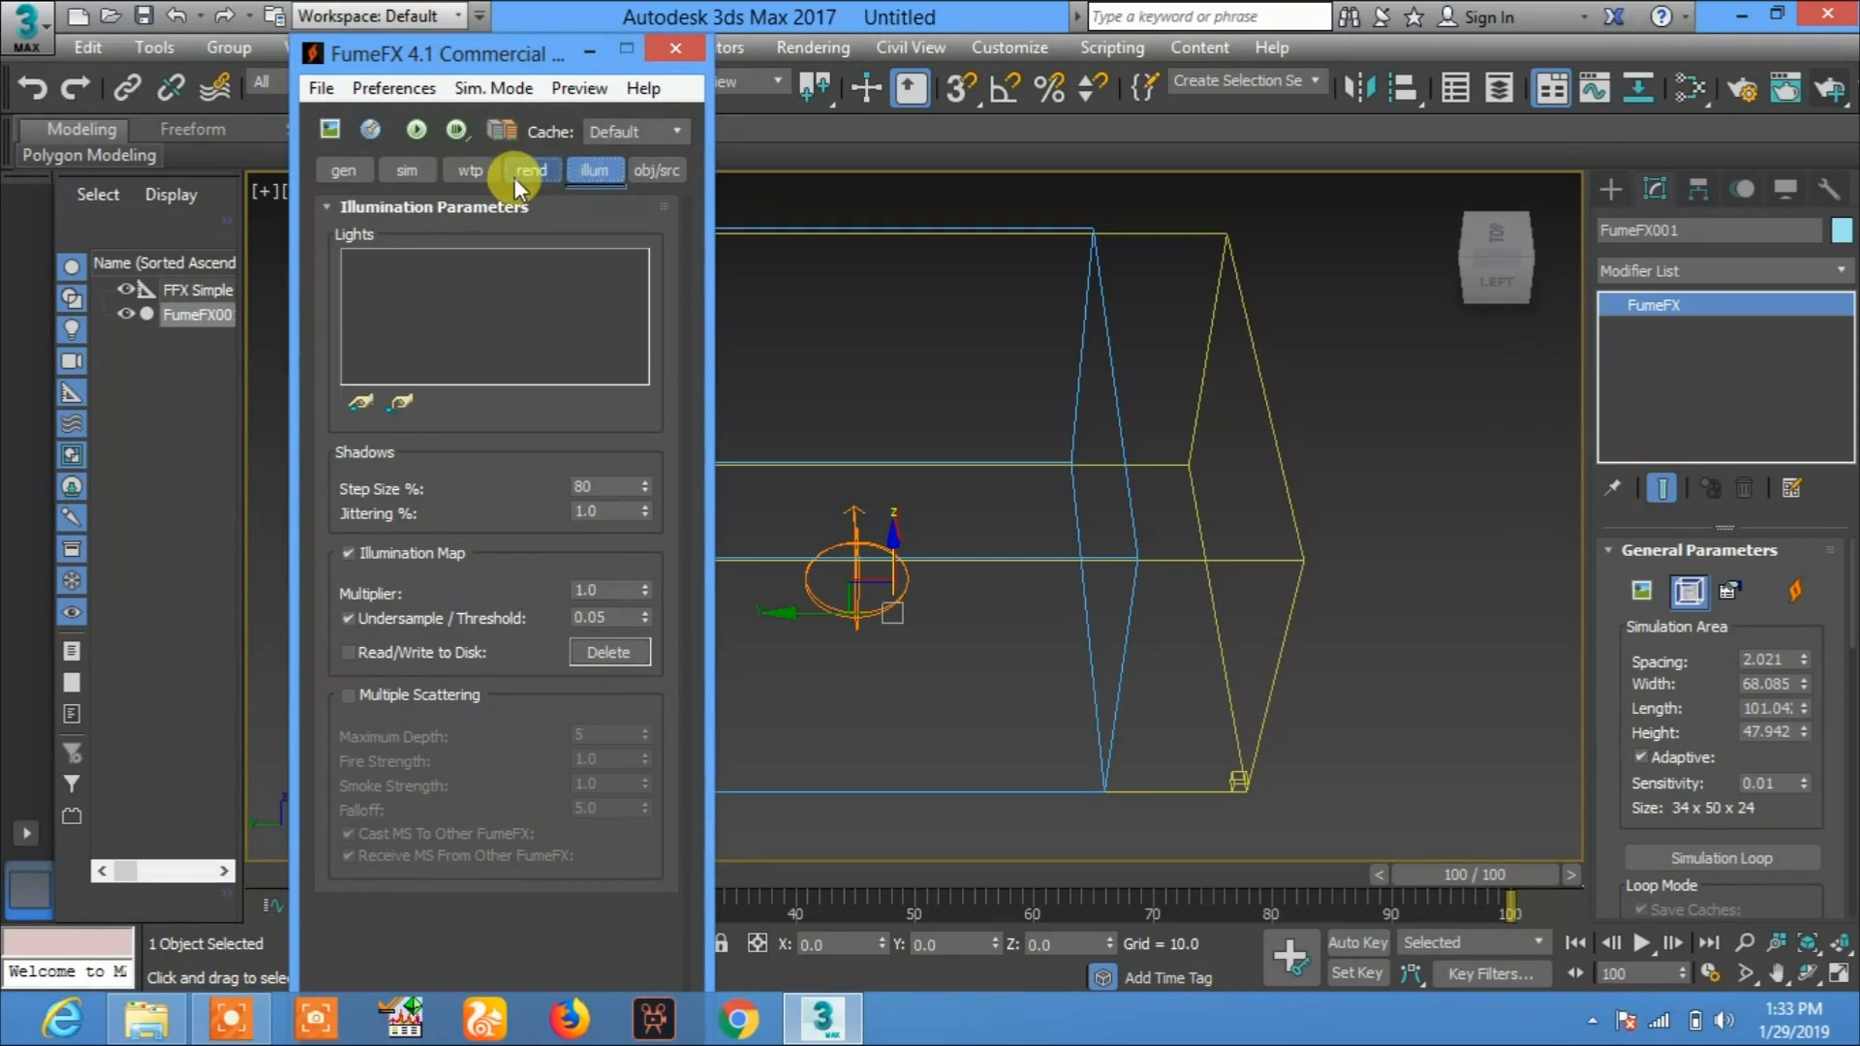
{"action": "left_click", "coordinate": [532, 169]}
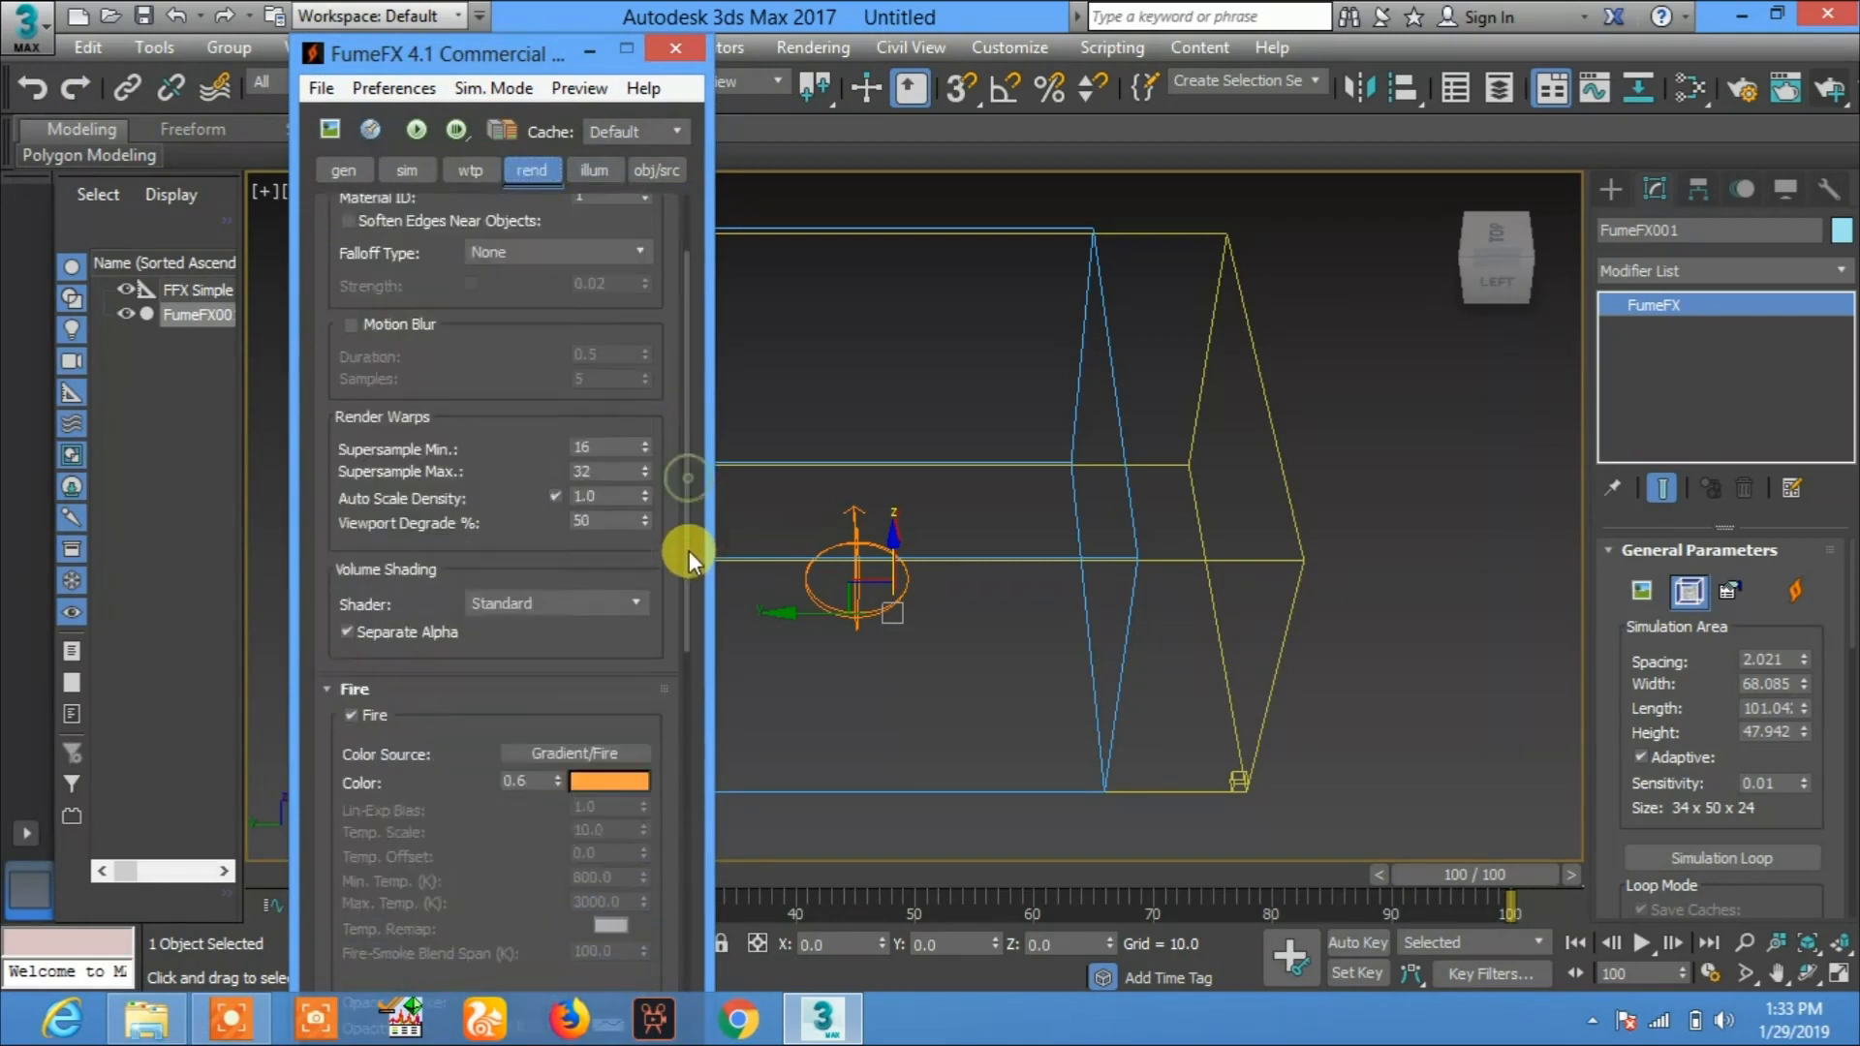
{"action": "scroll", "scroll_direction": "down", "scroll_amount": 3}
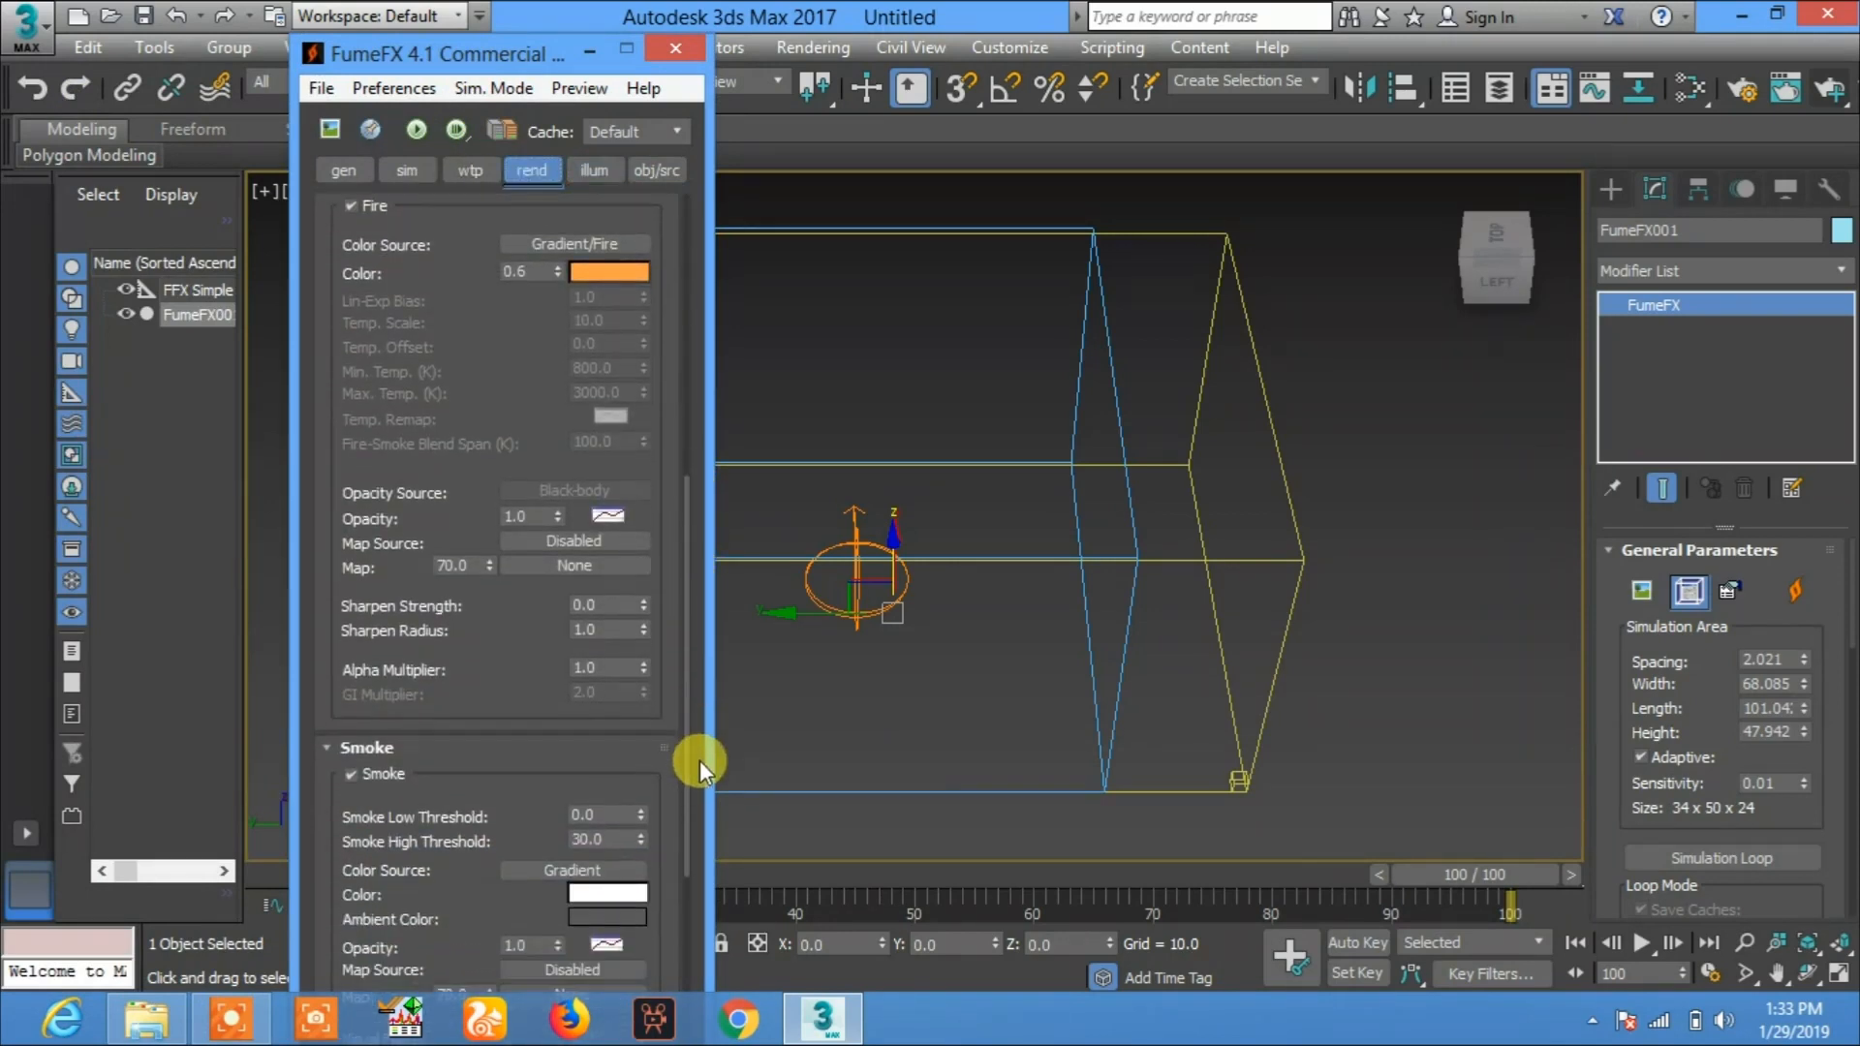
{"action": "scroll", "scroll_direction": "down", "scroll_amount": 3}
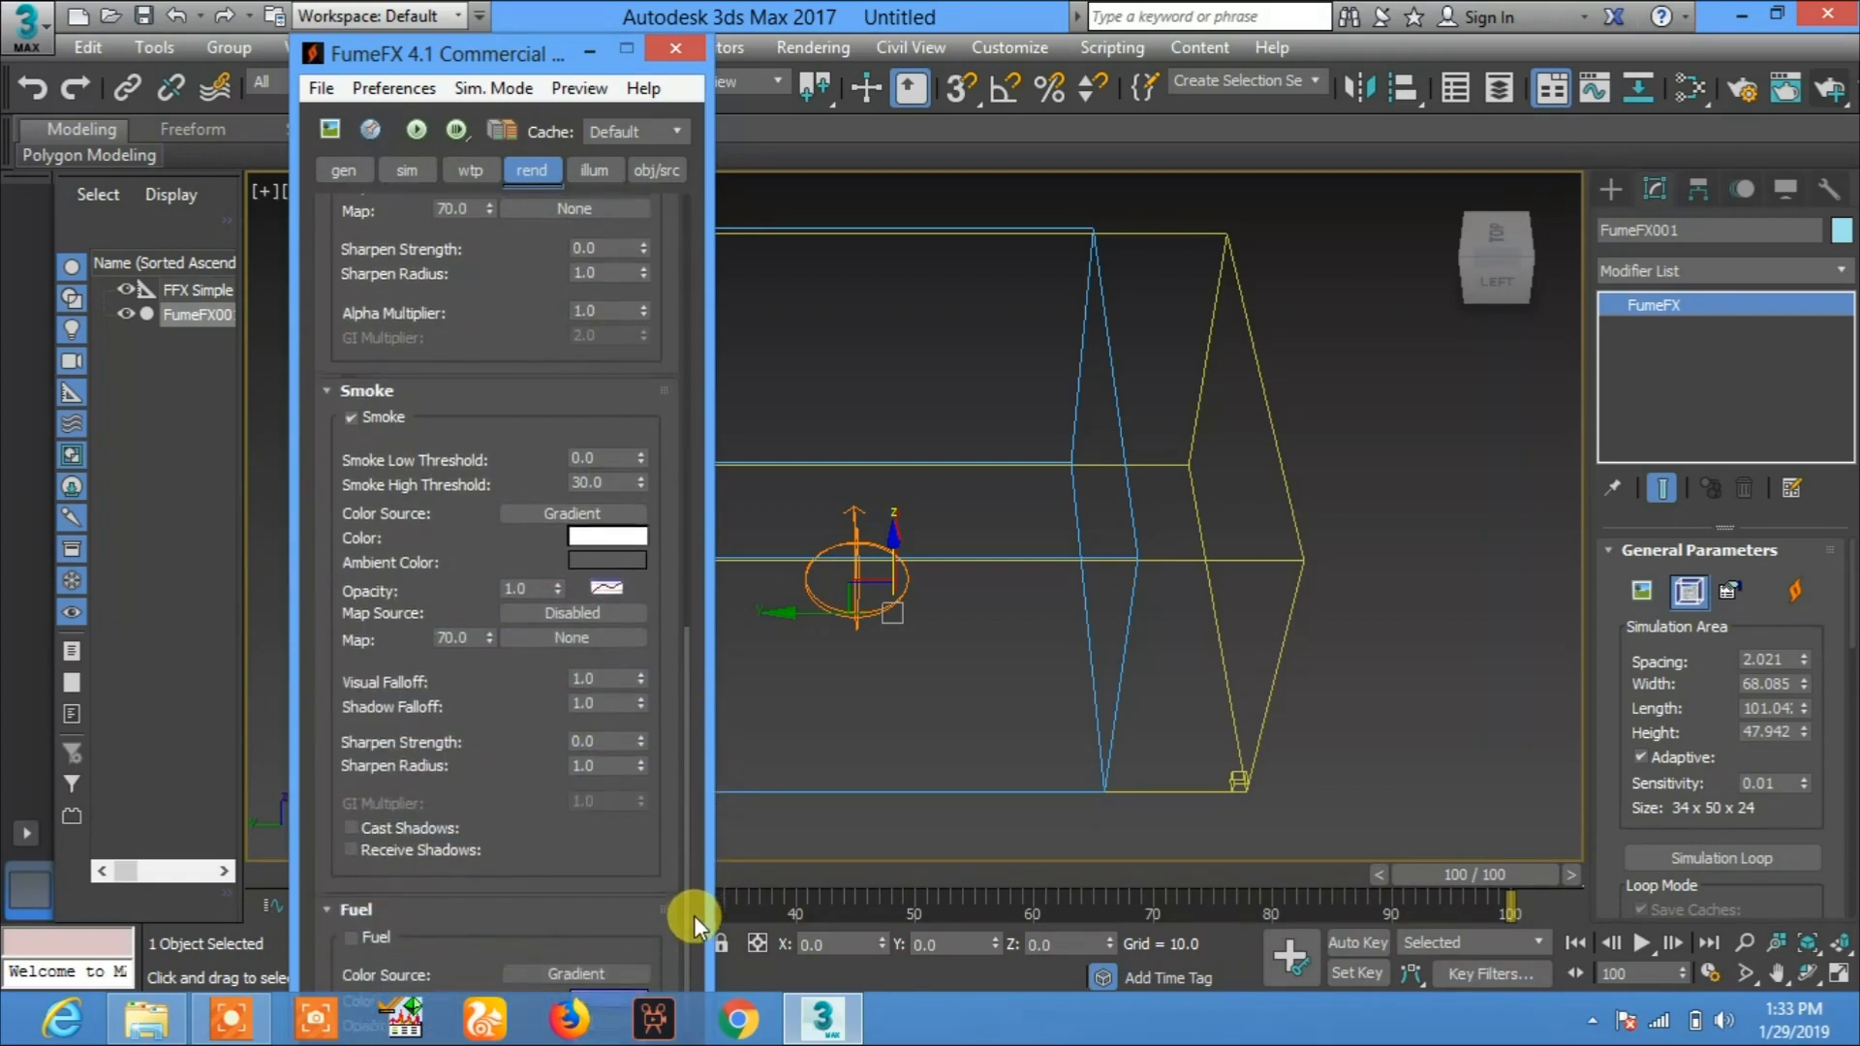
{"action": "scroll", "scroll_direction": "up", "scroll_amount": 3}
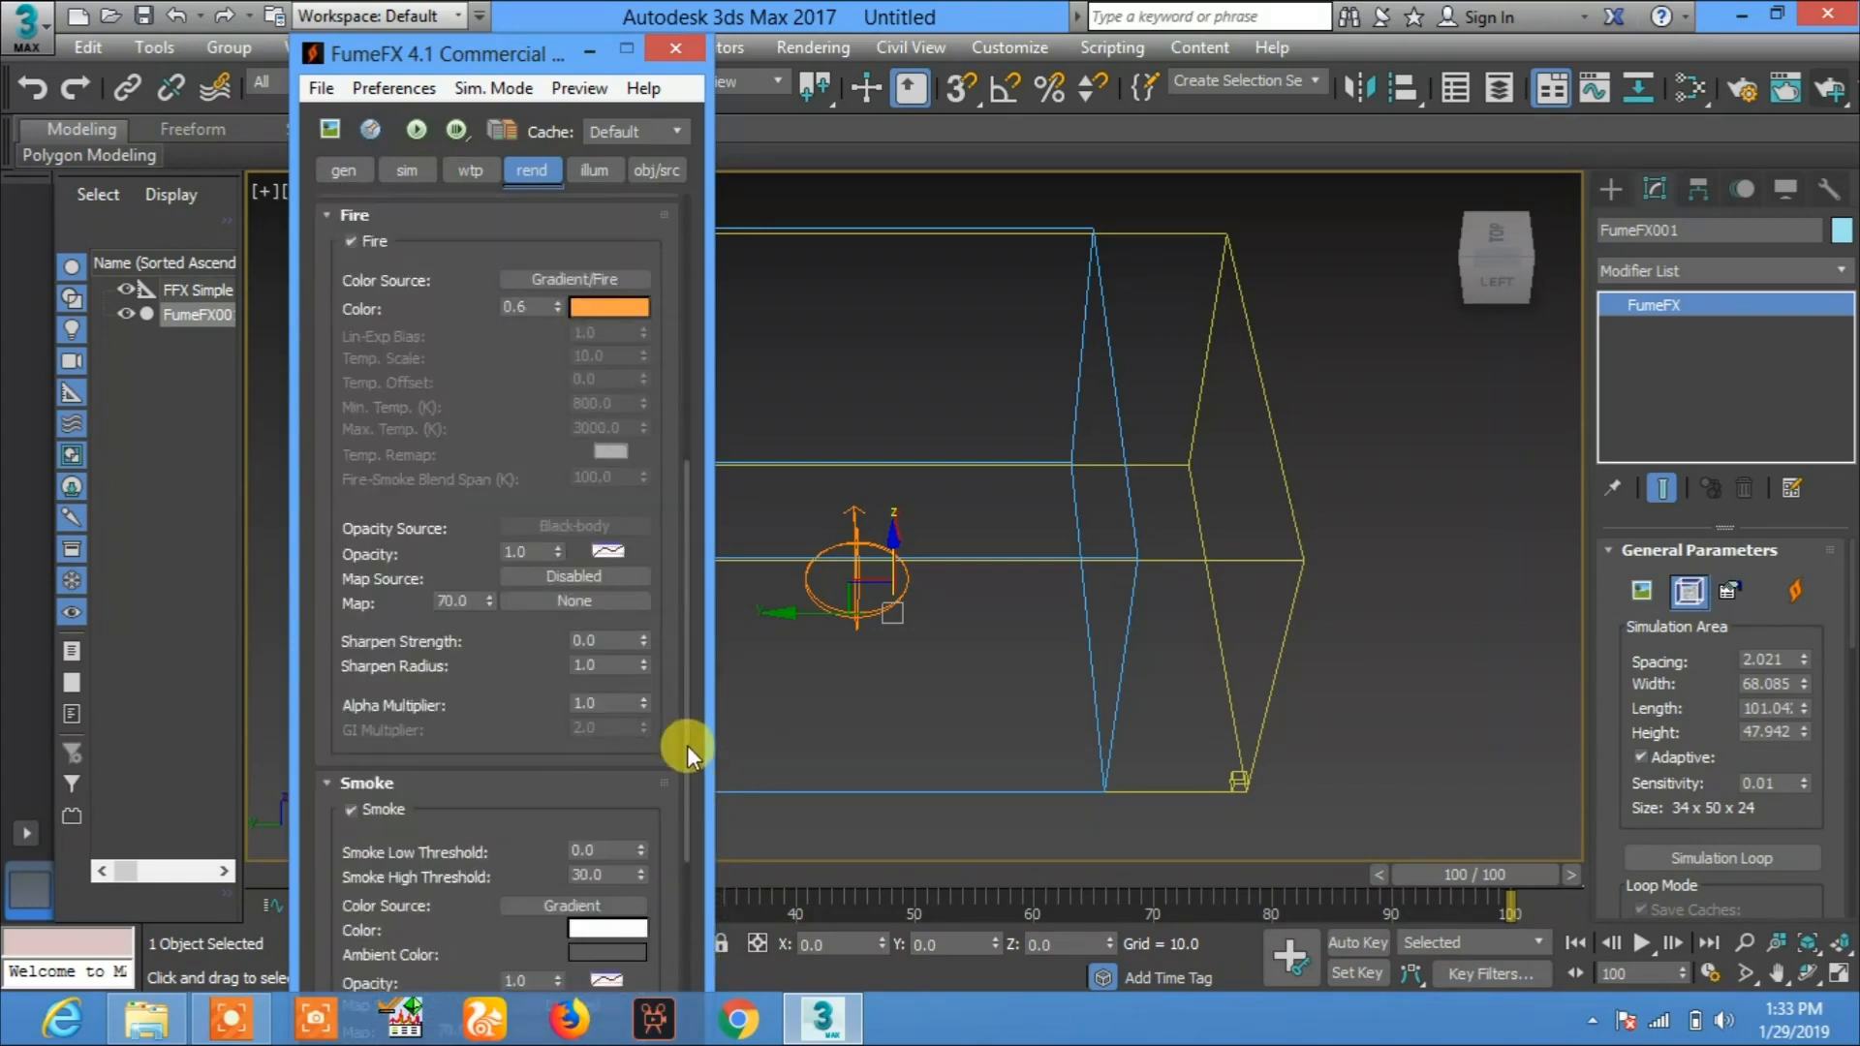
{"action": "scroll", "scroll_direction": "up", "scroll_amount": 3}
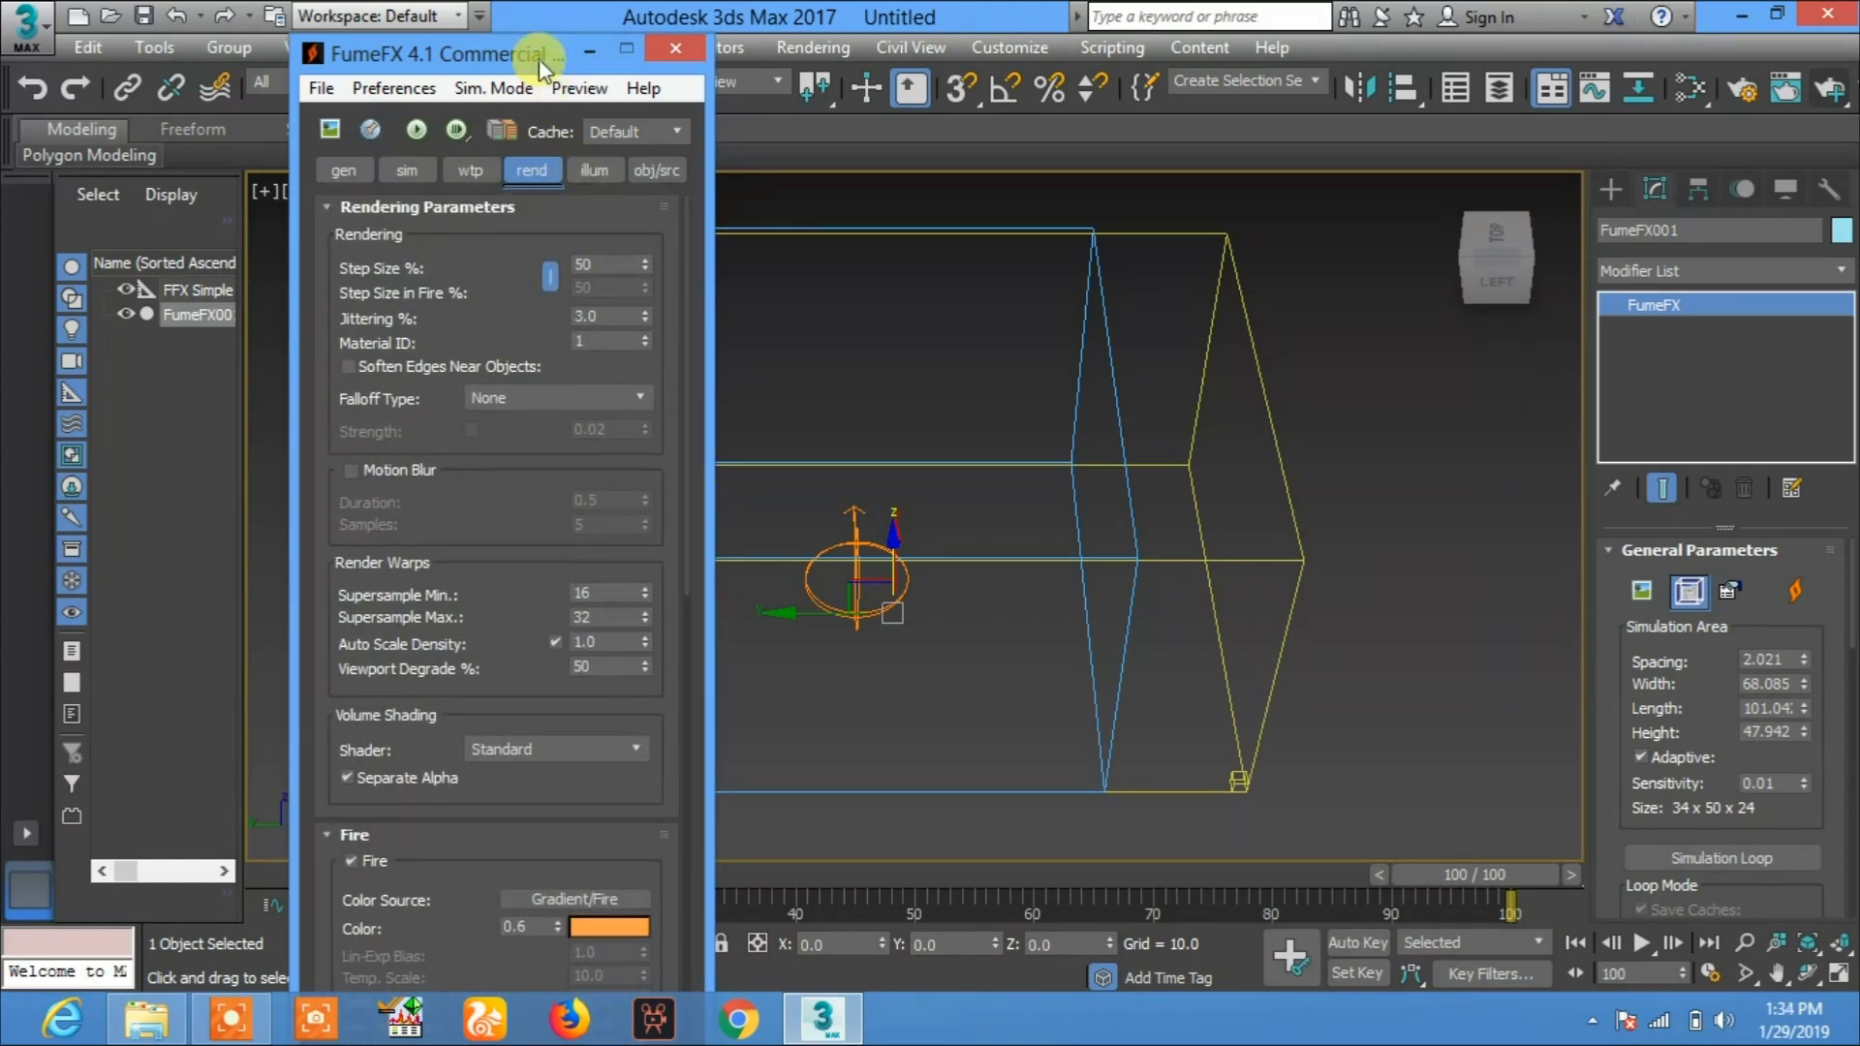
Step: Move the FumeFX window aside and enter 0 in the sim tab's System Gravity field
{"action": "left_click_drag", "start_coordinate": [427, 54], "coordinate": [380, 20]}
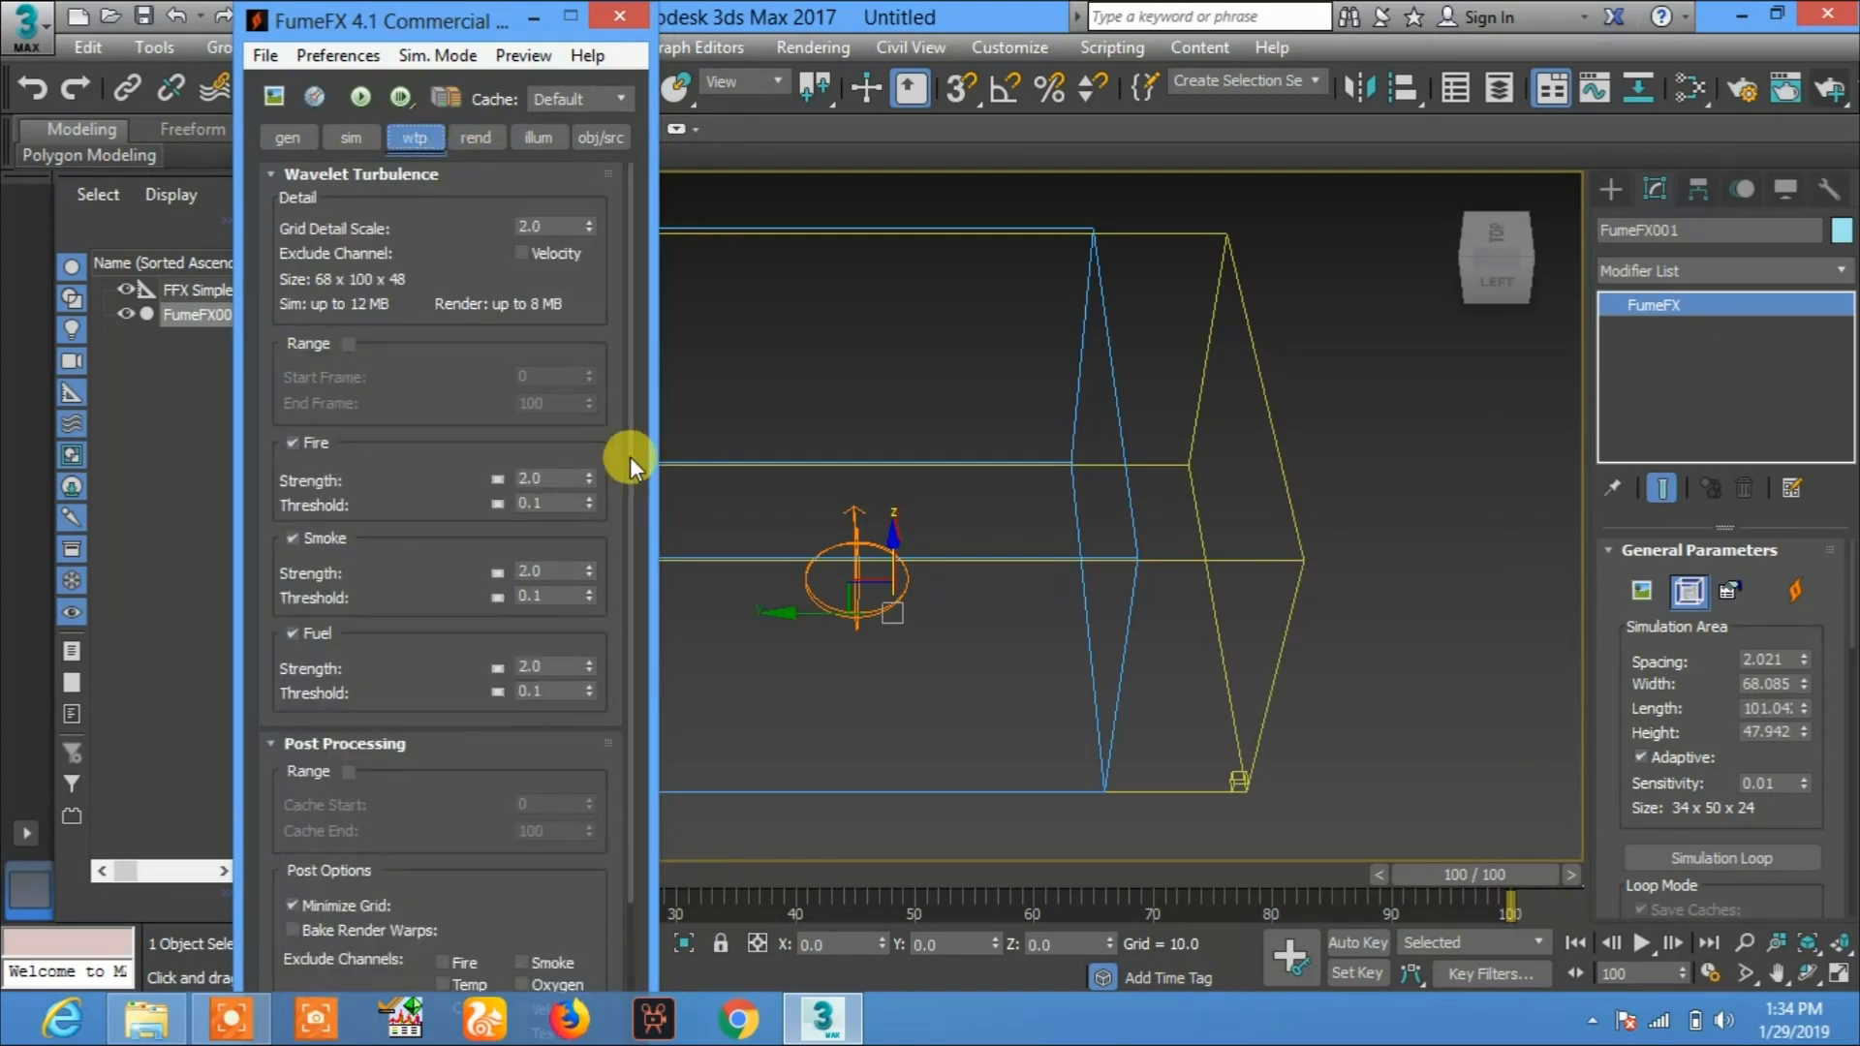
{"action": "left_click", "coordinate": [350, 138]}
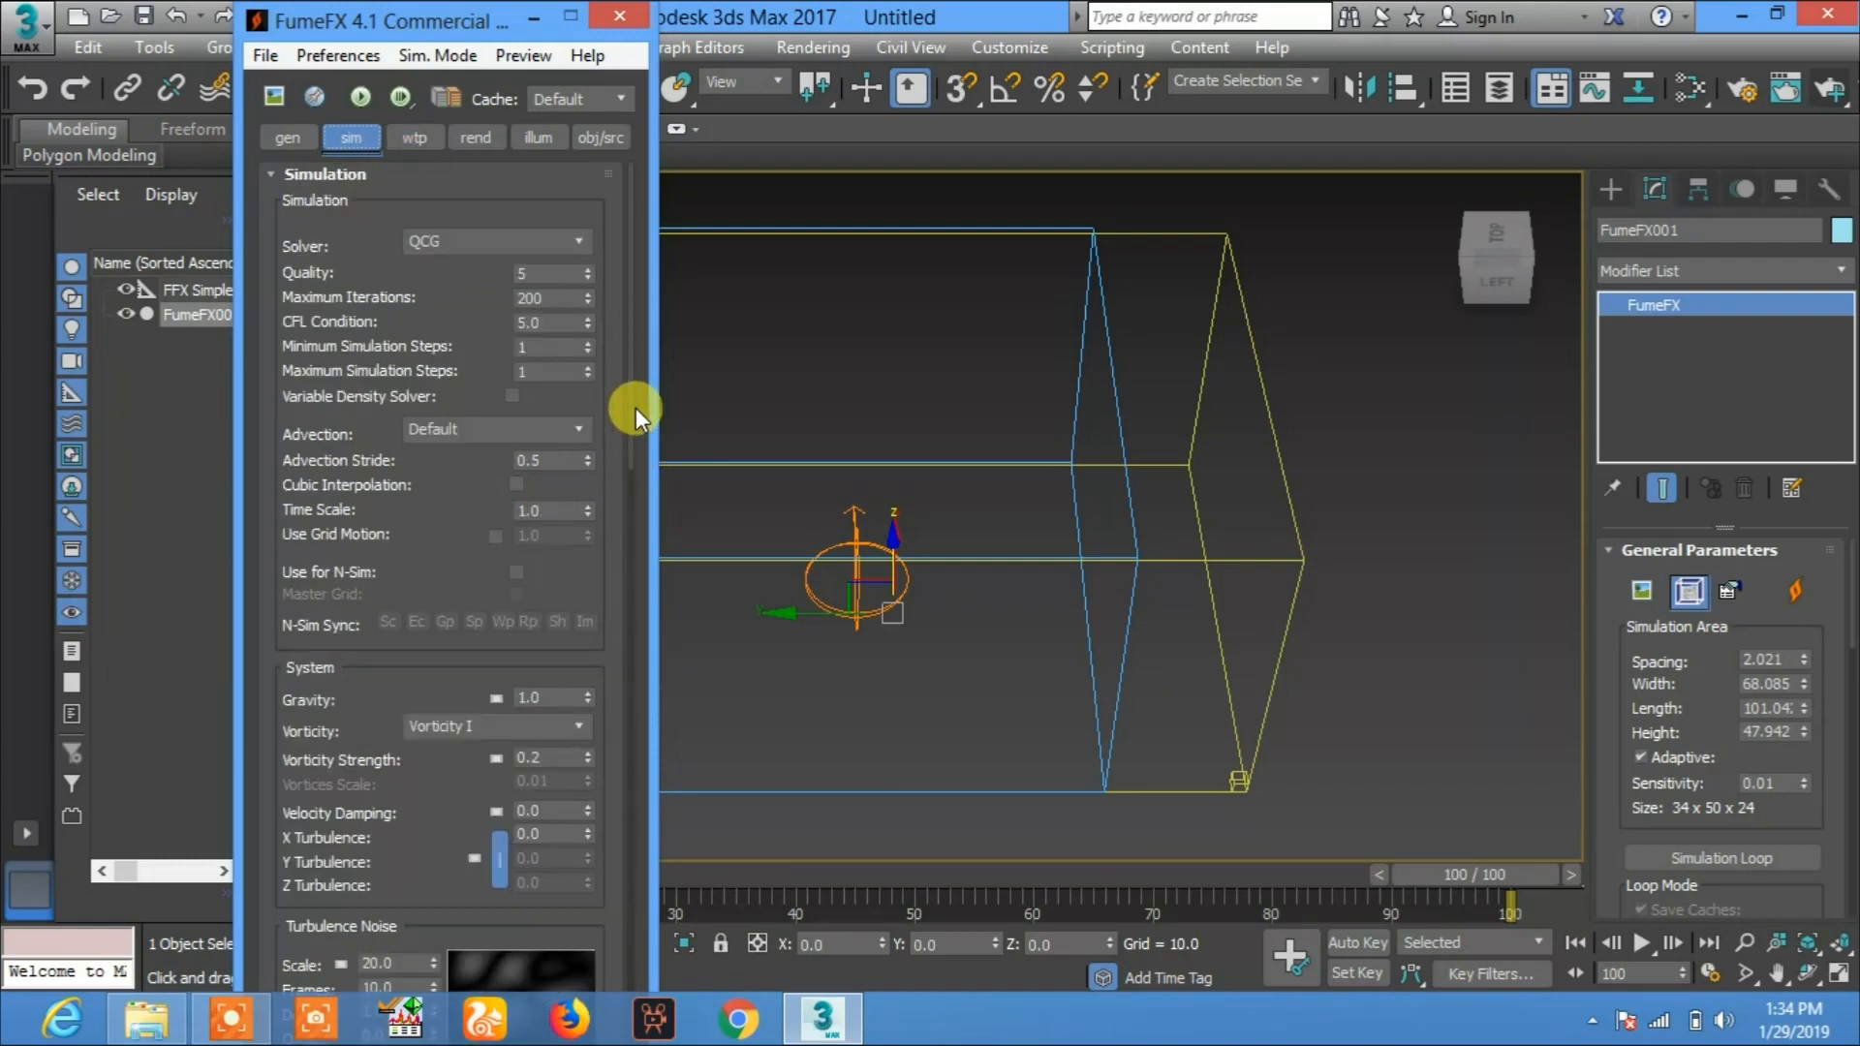
{"action": "mouse_move", "coordinate": [638, 424]}
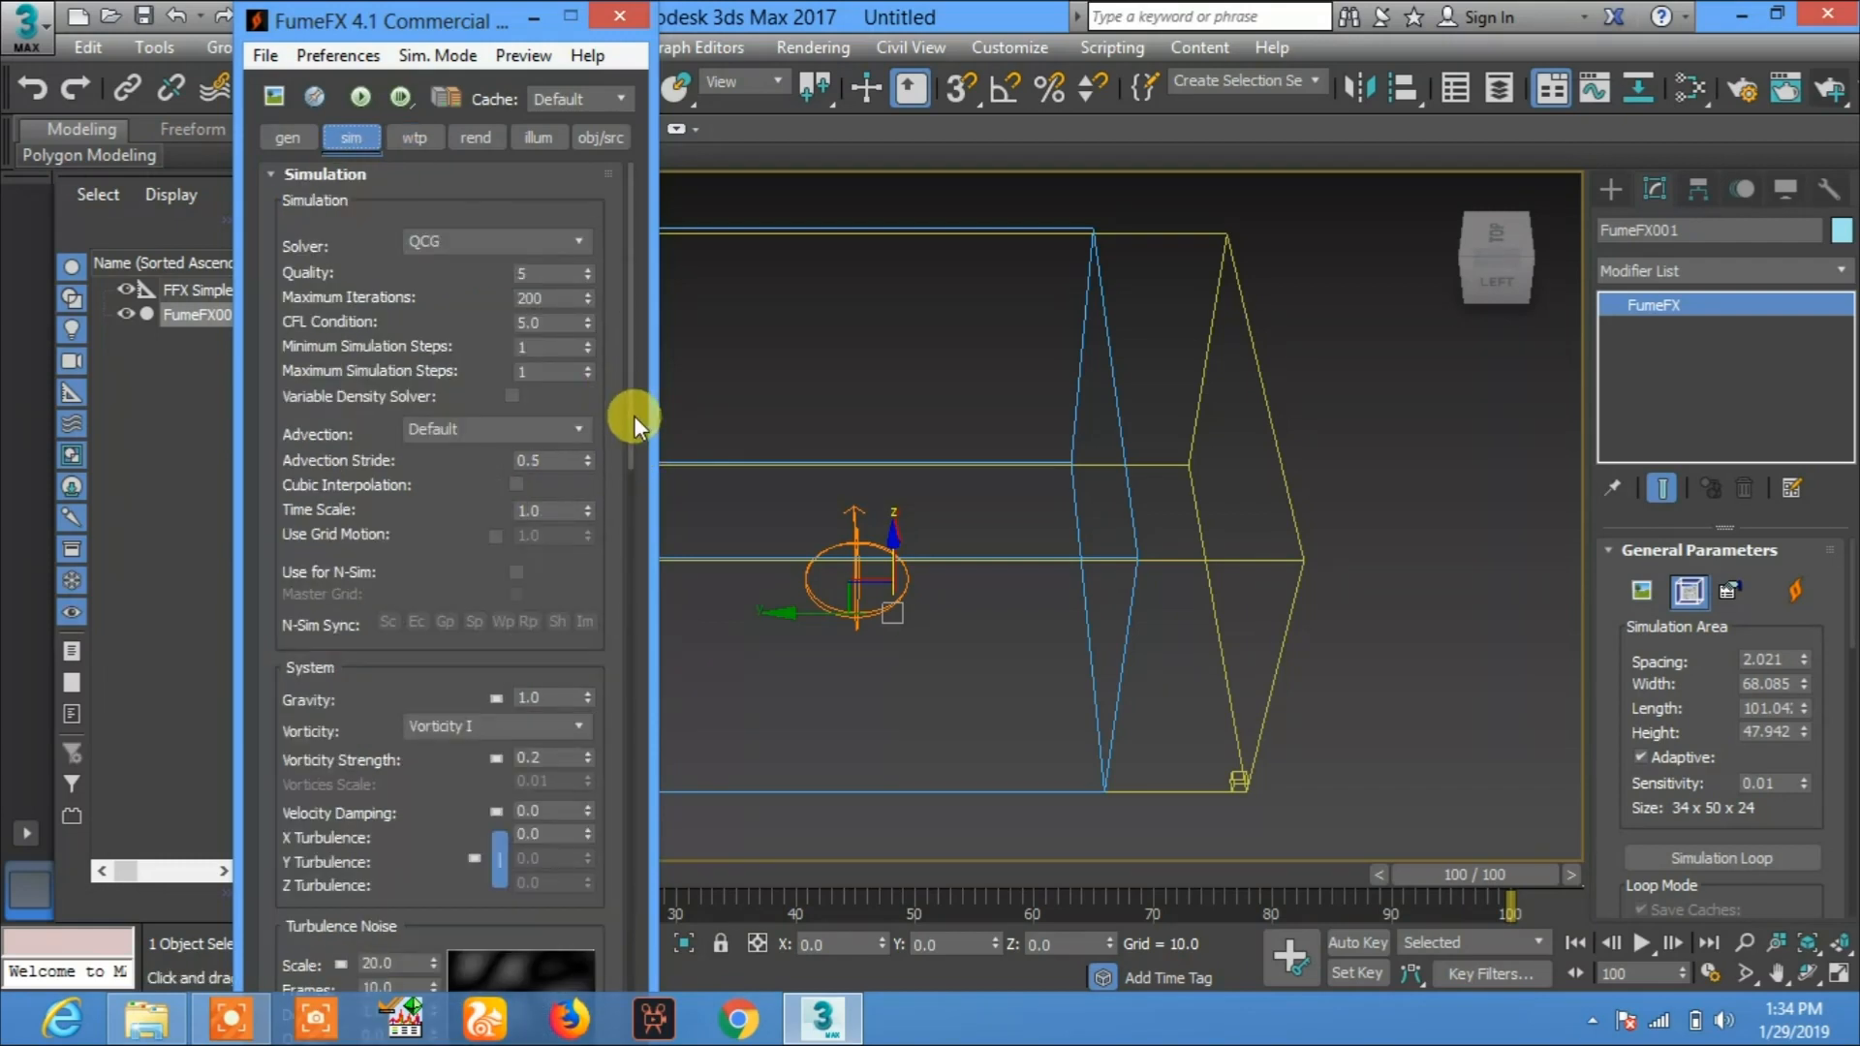
{"action": "scroll", "scroll_direction": "down", "scroll_amount": 3}
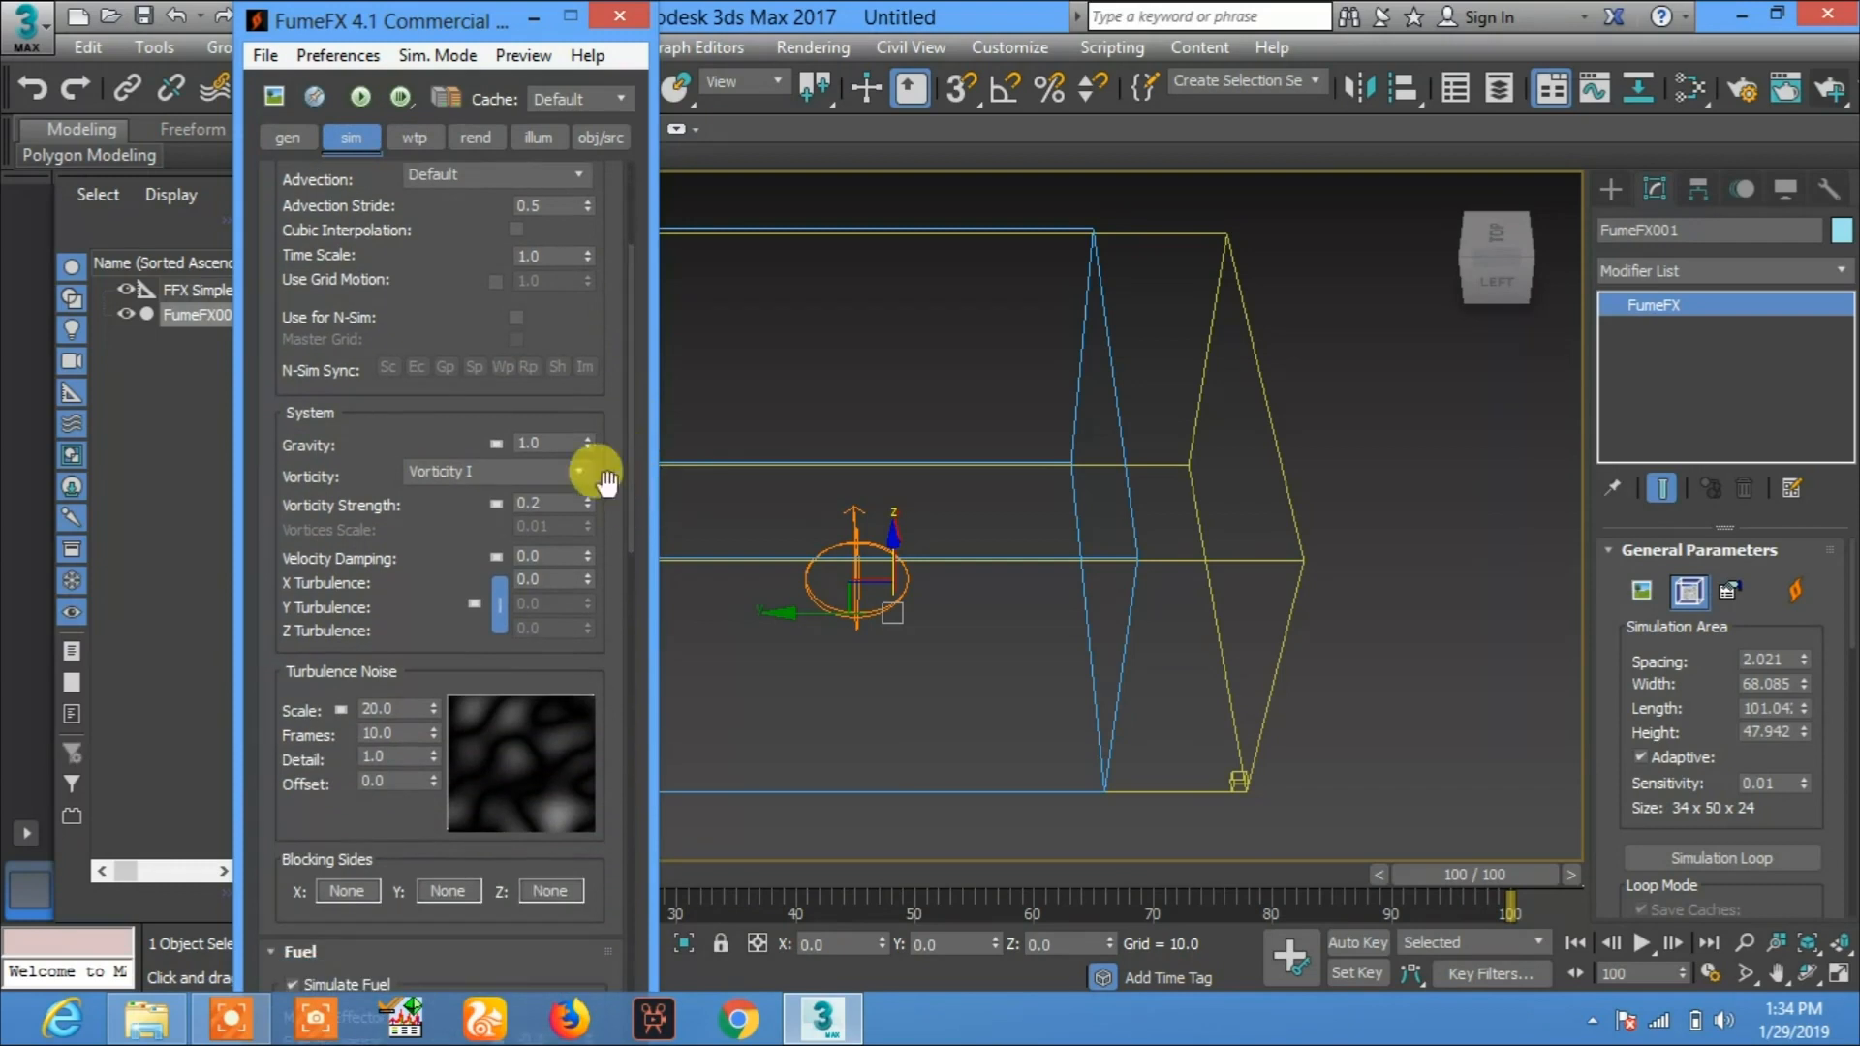
{"action": "left_click", "coordinate": [530, 445]}
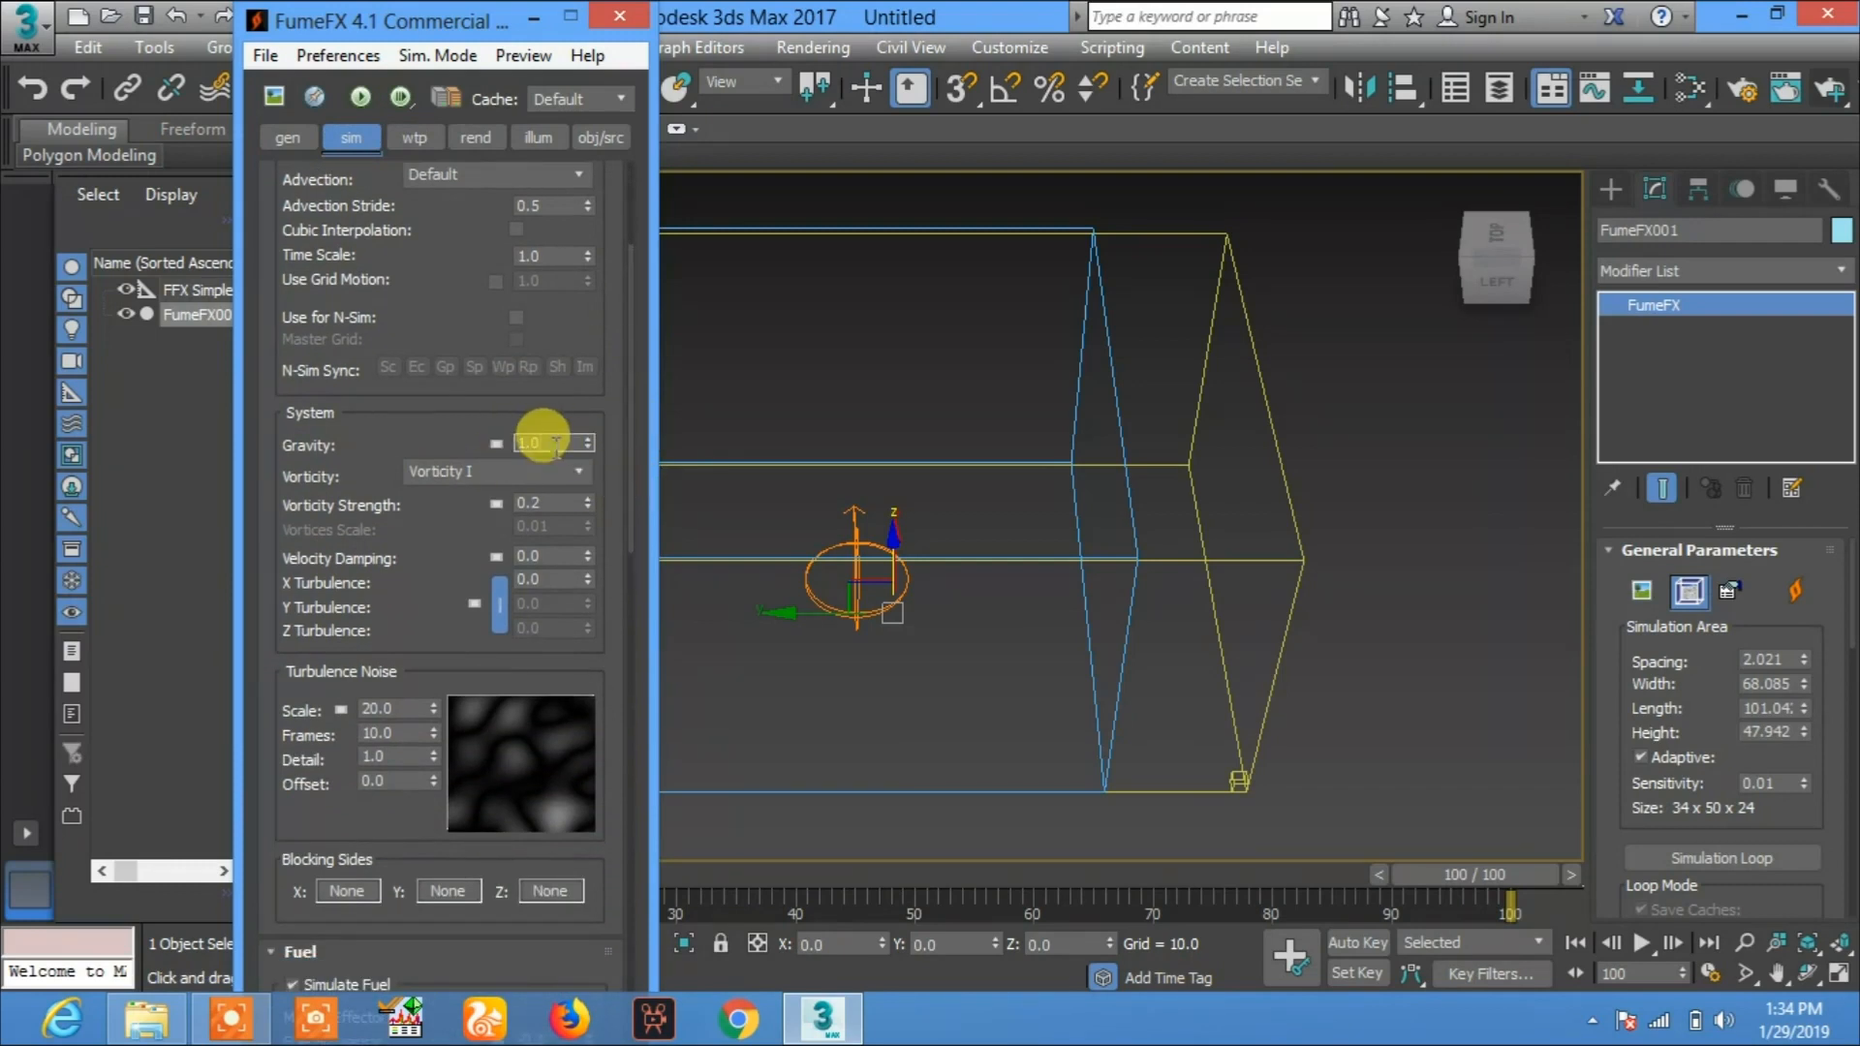
{"action": "triple_click", "coordinate": [534, 443]}
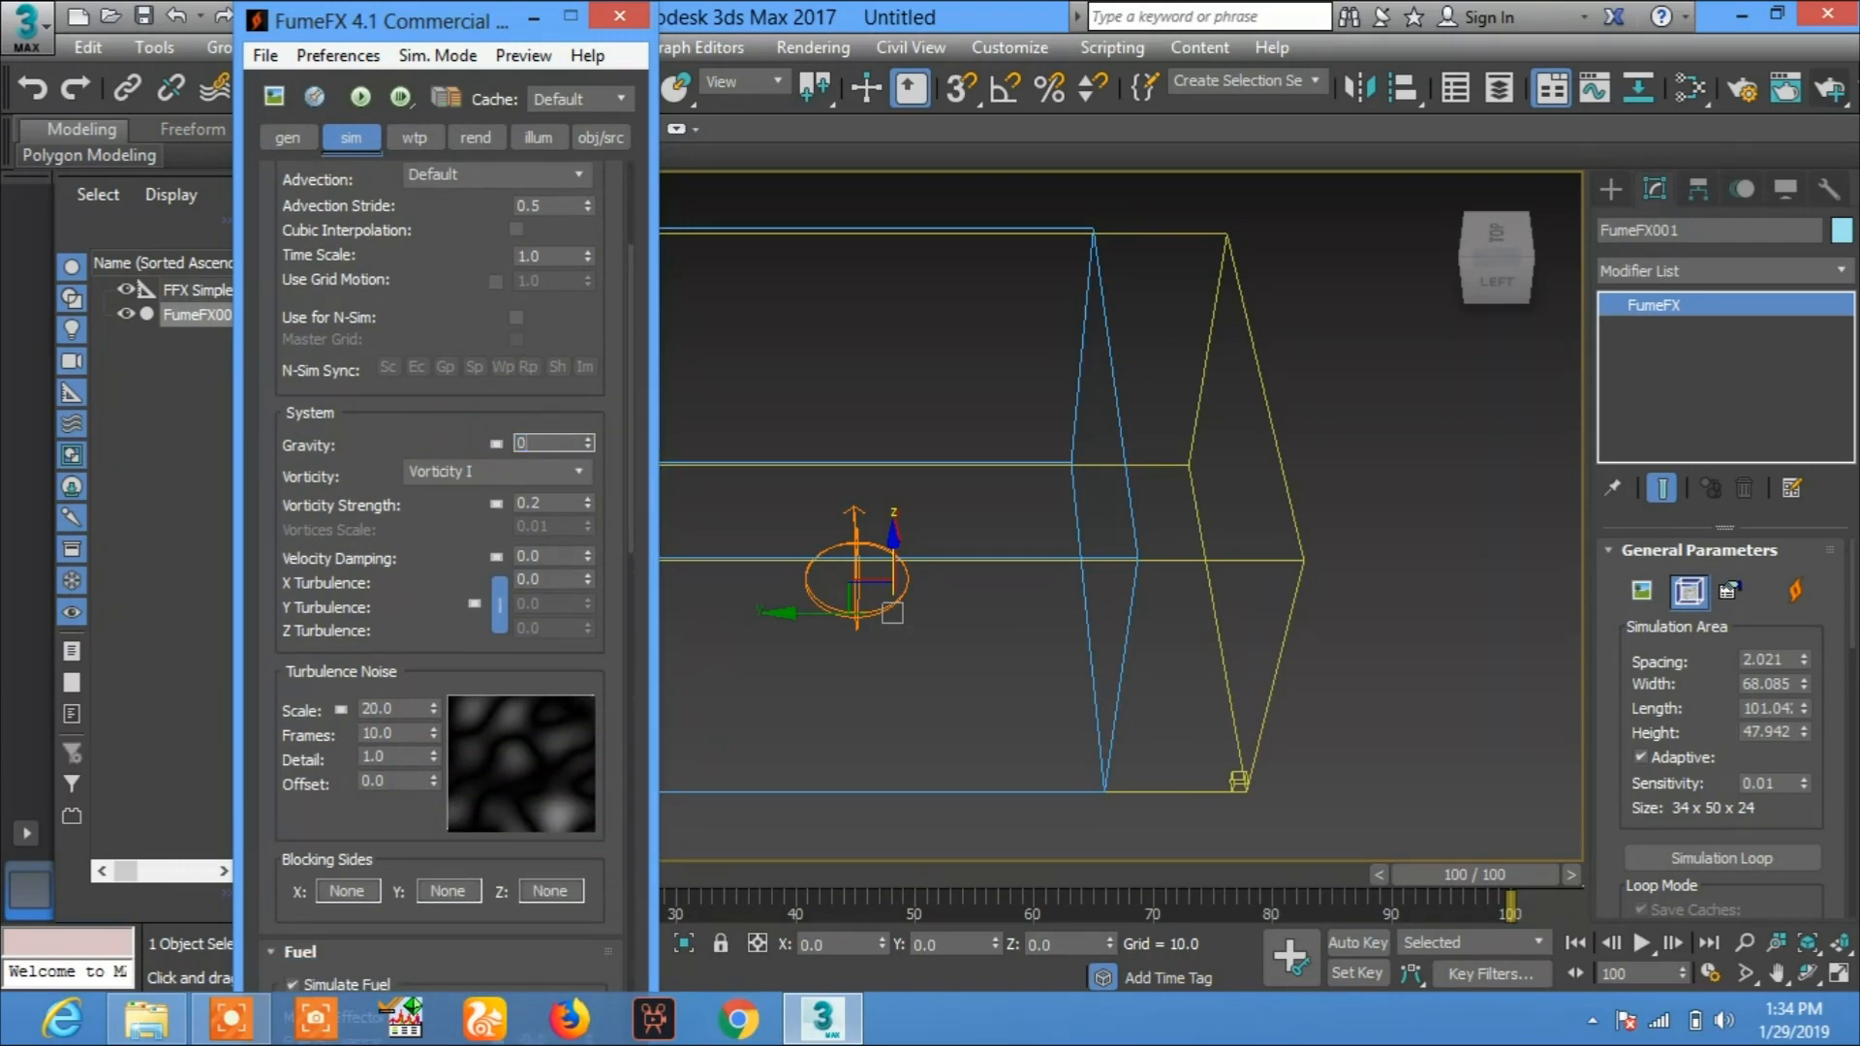
{"action": "left_click", "coordinate": [359, 96]}
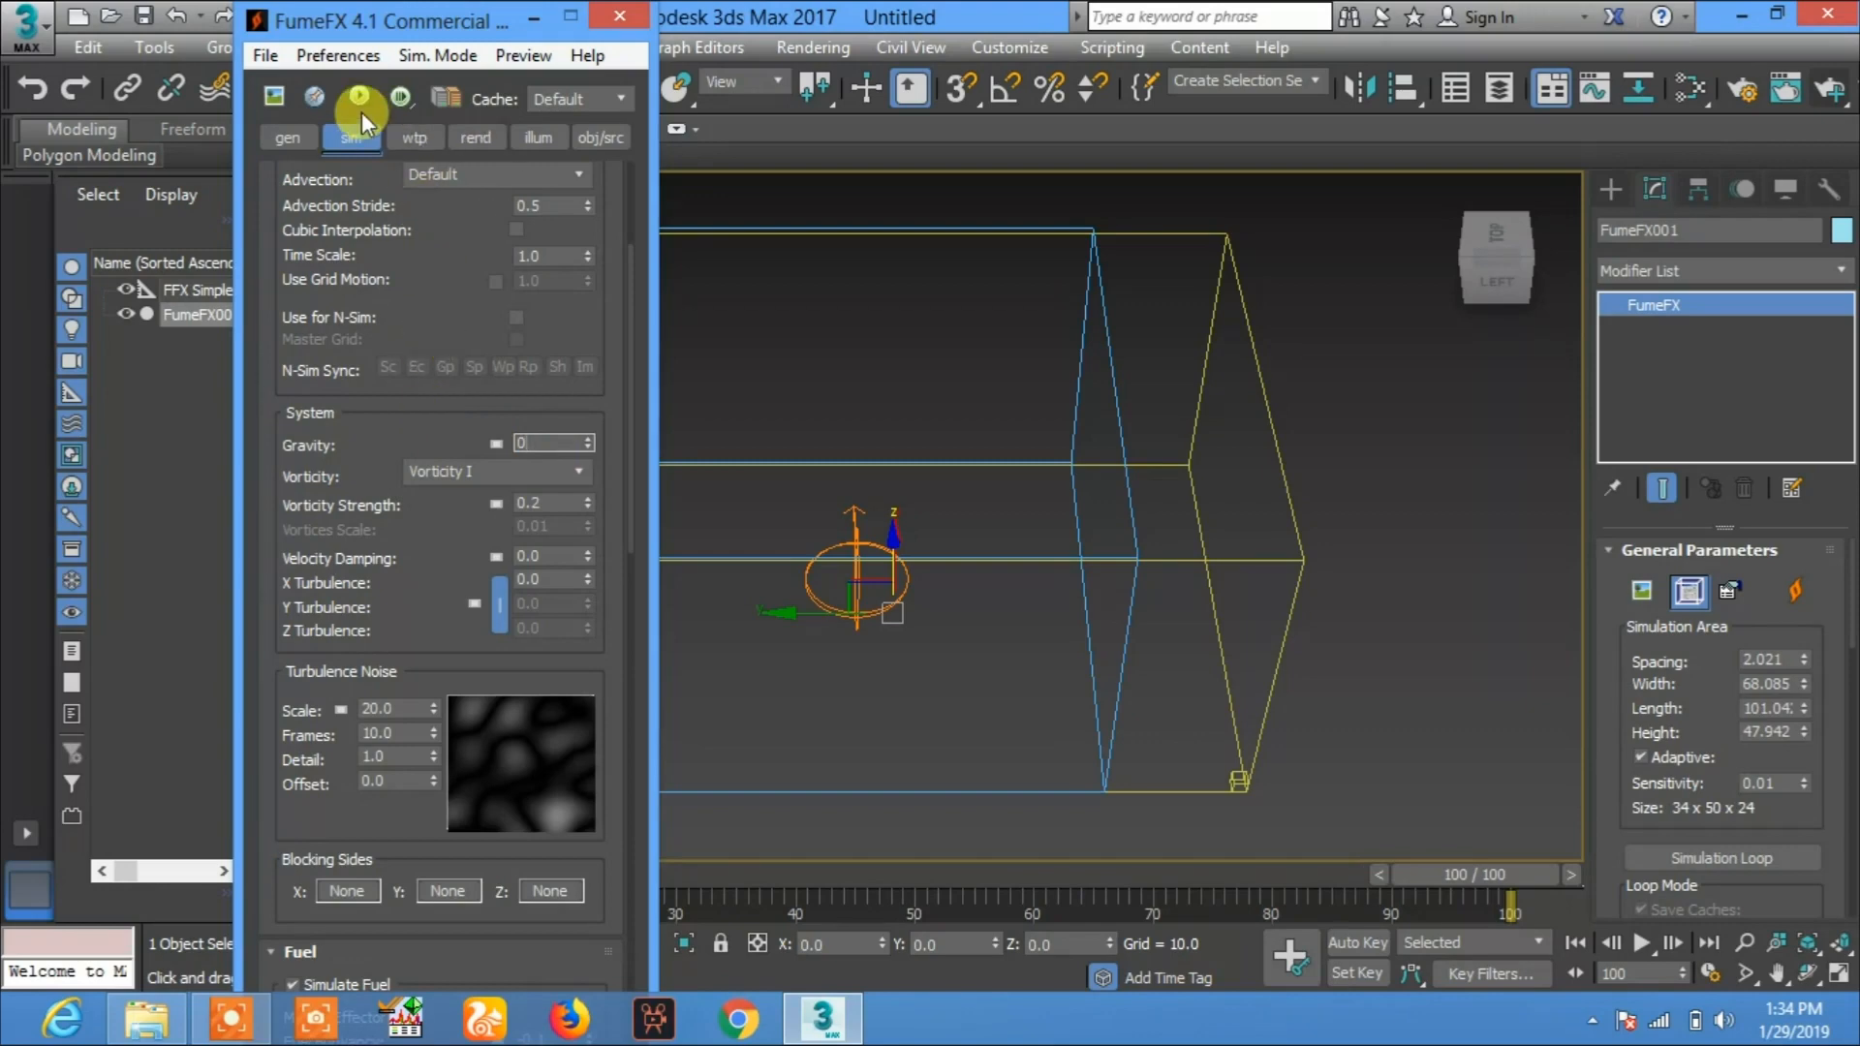
Step: Open Output Preview, rerun the default simulation to frame 100 and close the progress window
{"action": "left_click", "coordinate": [359, 97]}
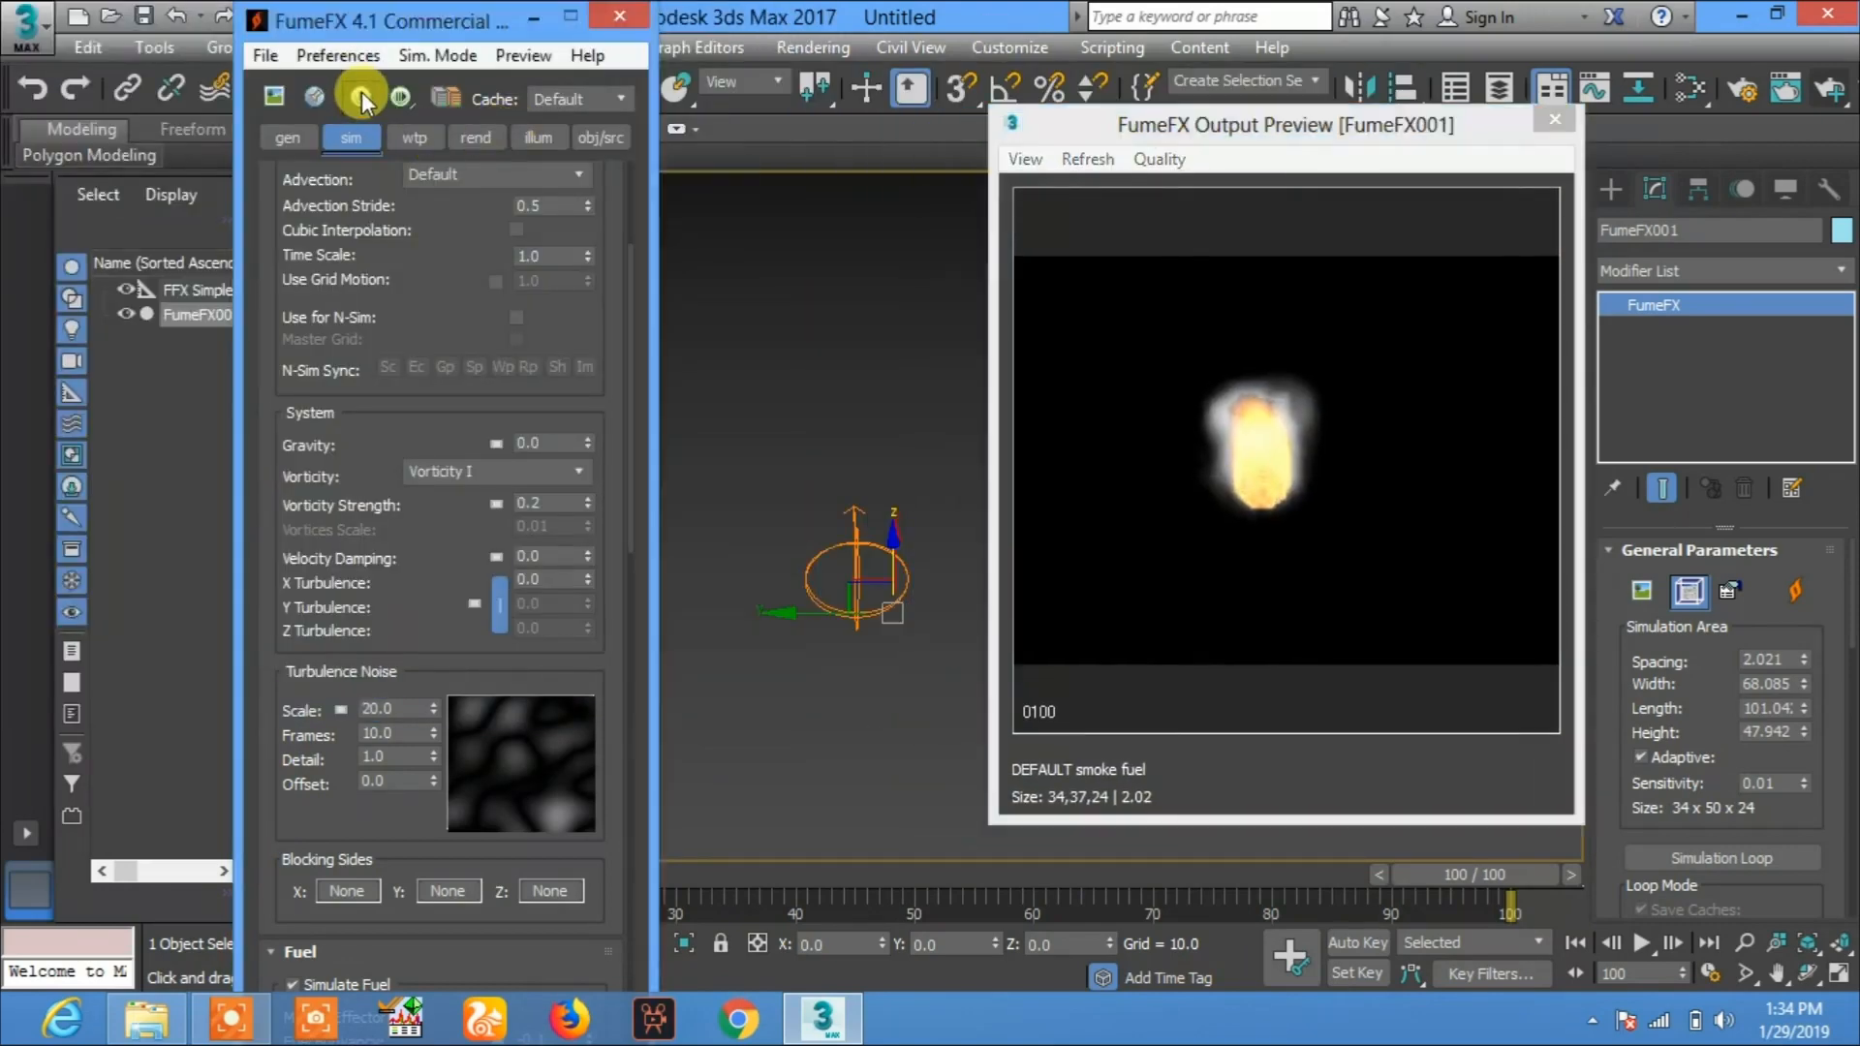
{"action": "left_click", "coordinate": [361, 96]}
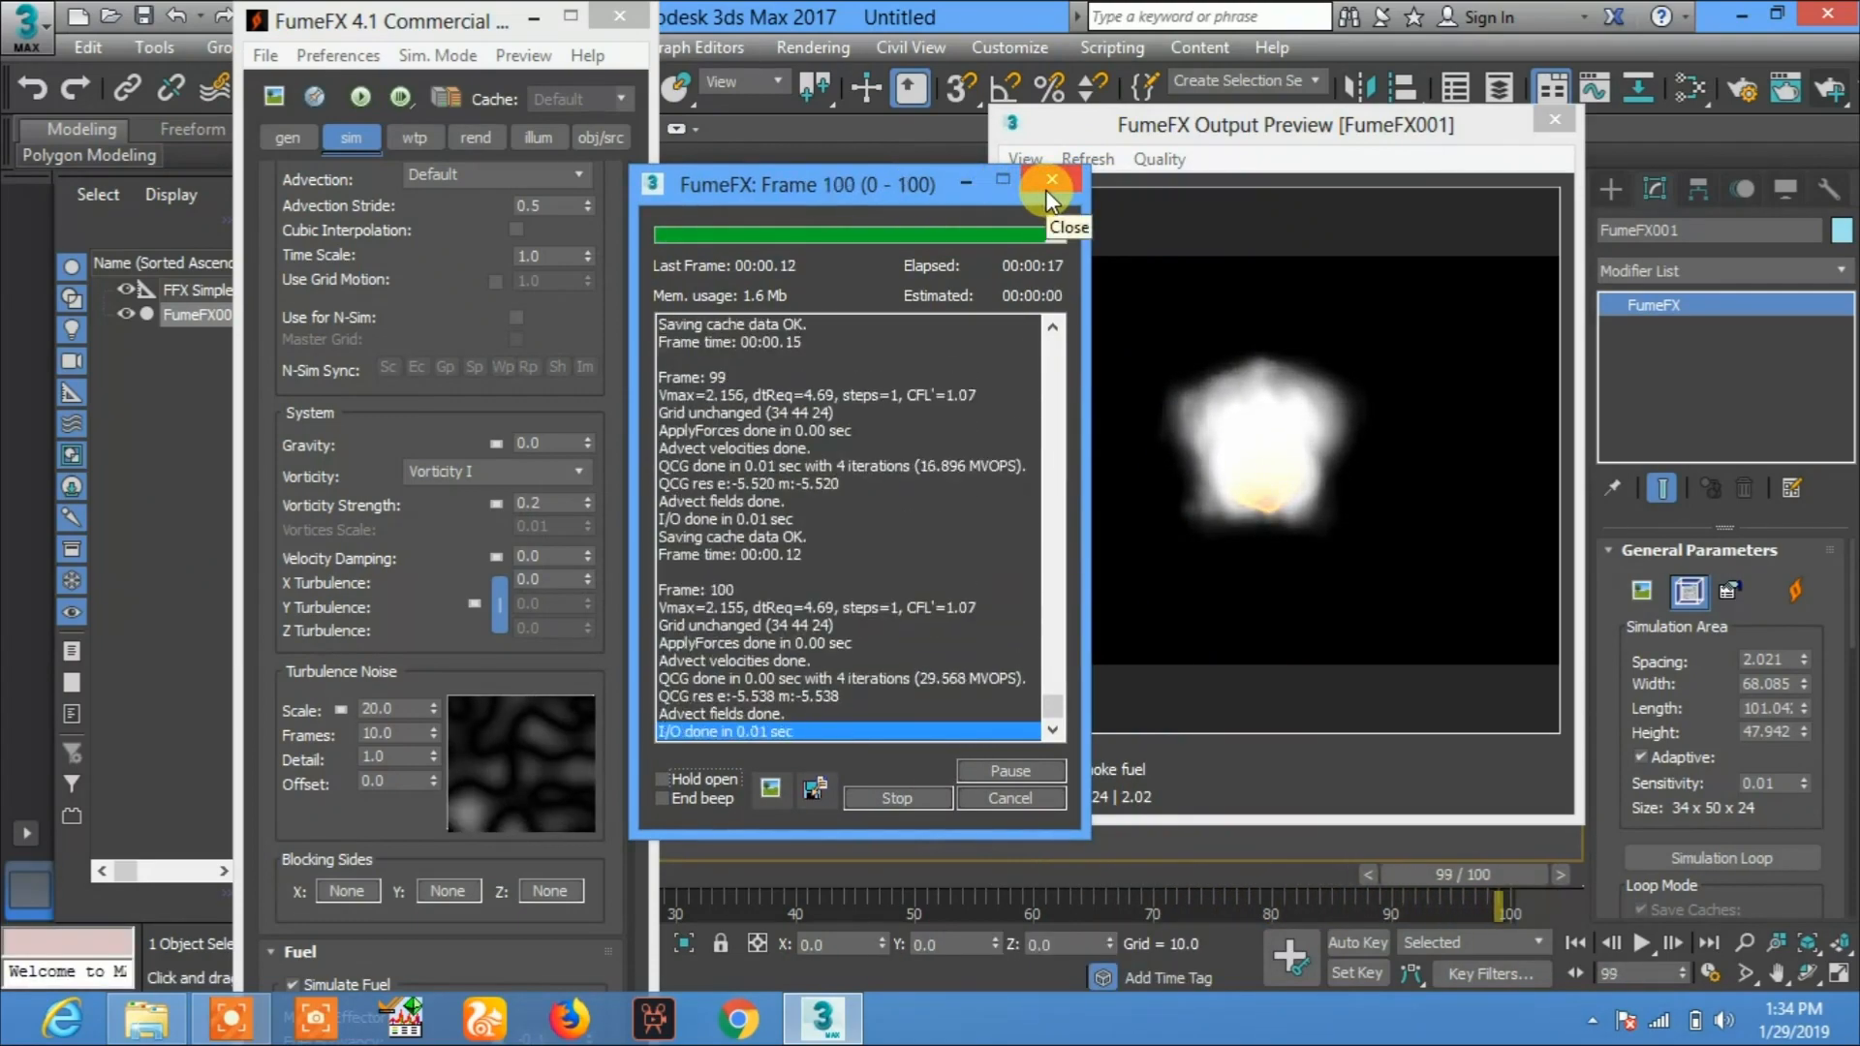
{"action": "left_click", "coordinate": [1048, 179]}
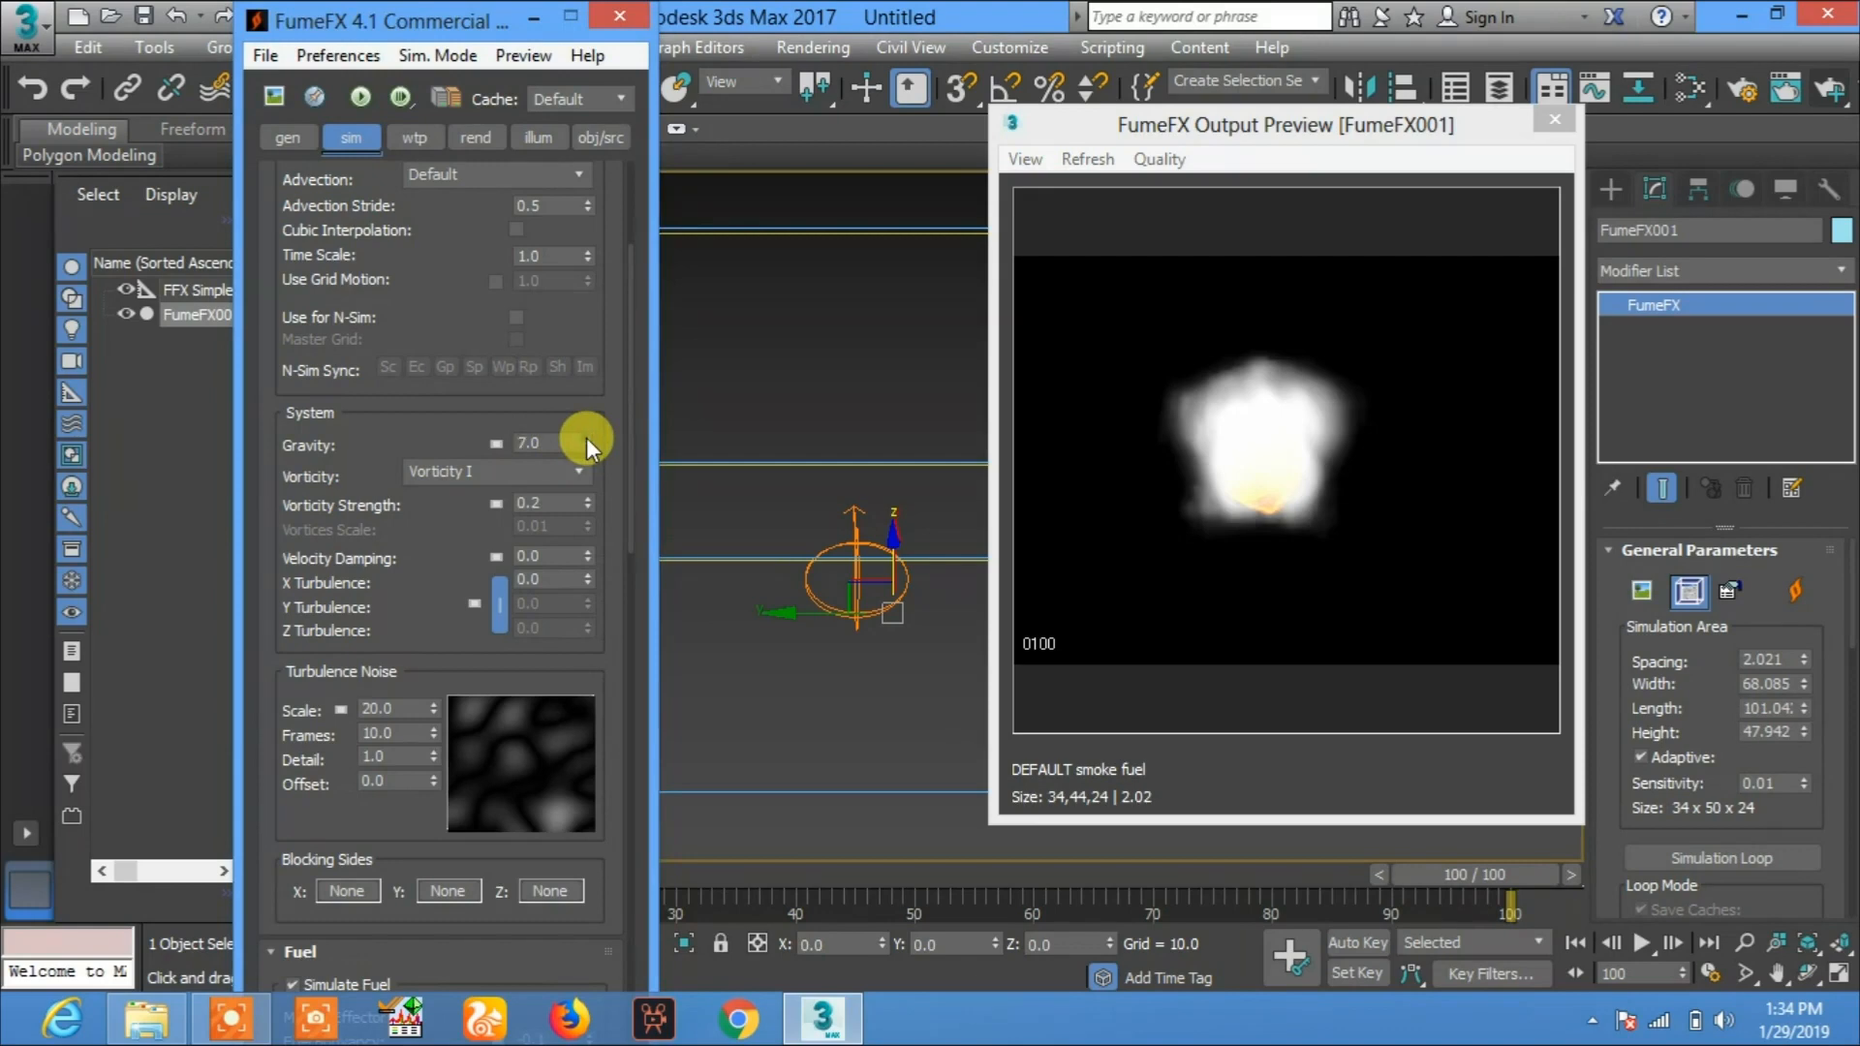
Step: Enter Gravity 10.0, restart the simulation and stop it at frame 27
{"action": "left_click", "coordinate": [586, 436]}
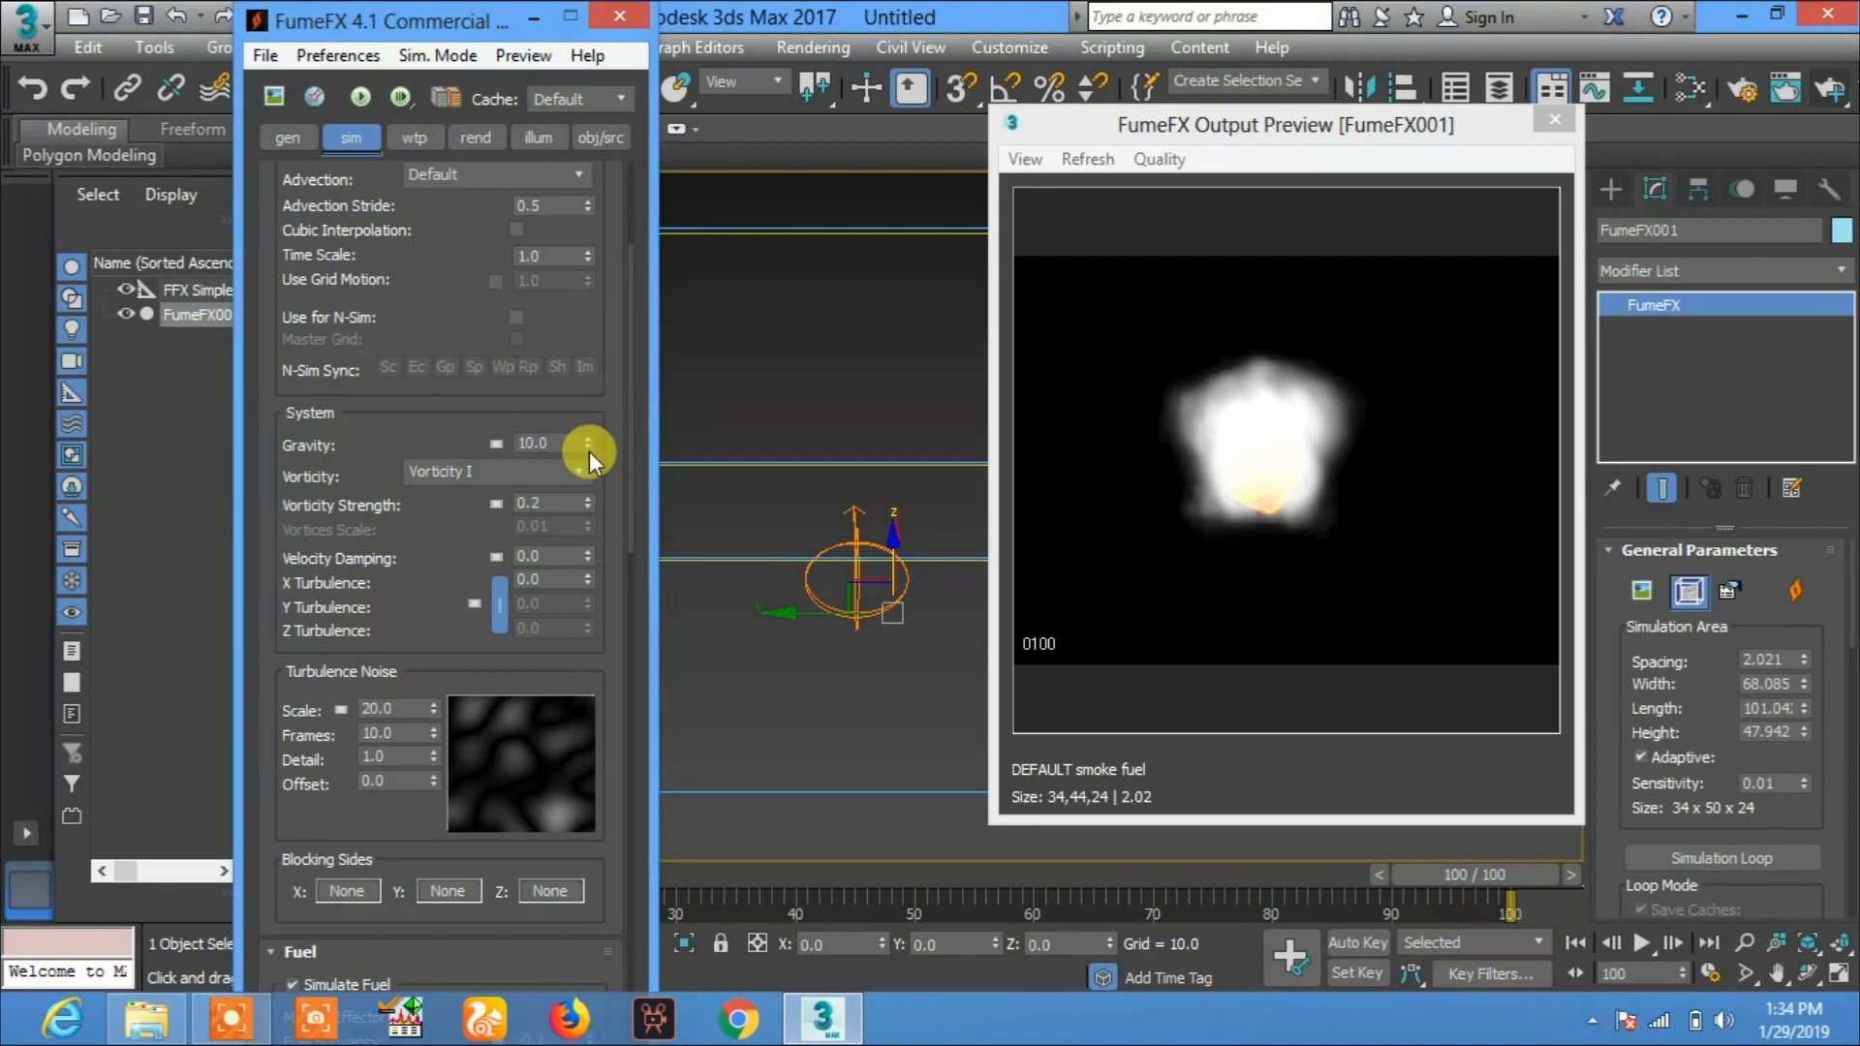
{"action": "left_click", "coordinate": [360, 97]}
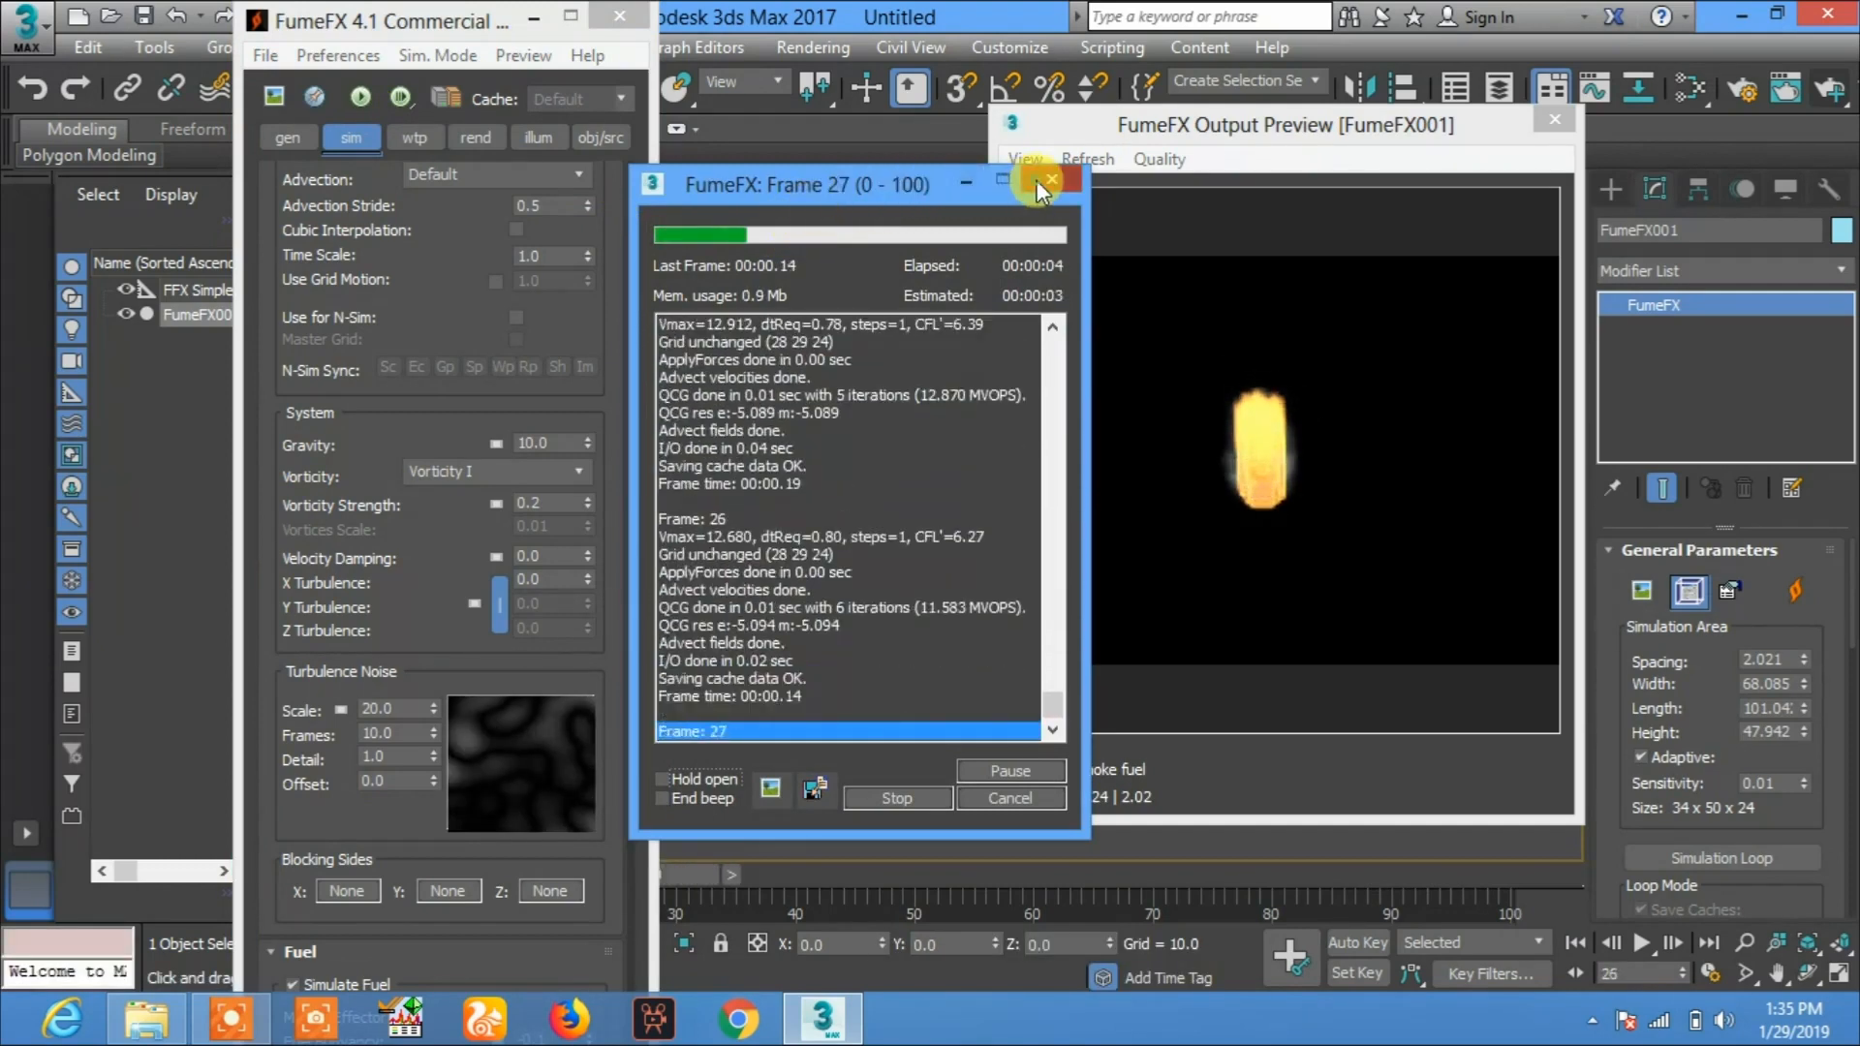
{"action": "left_click", "coordinate": [1048, 179]}
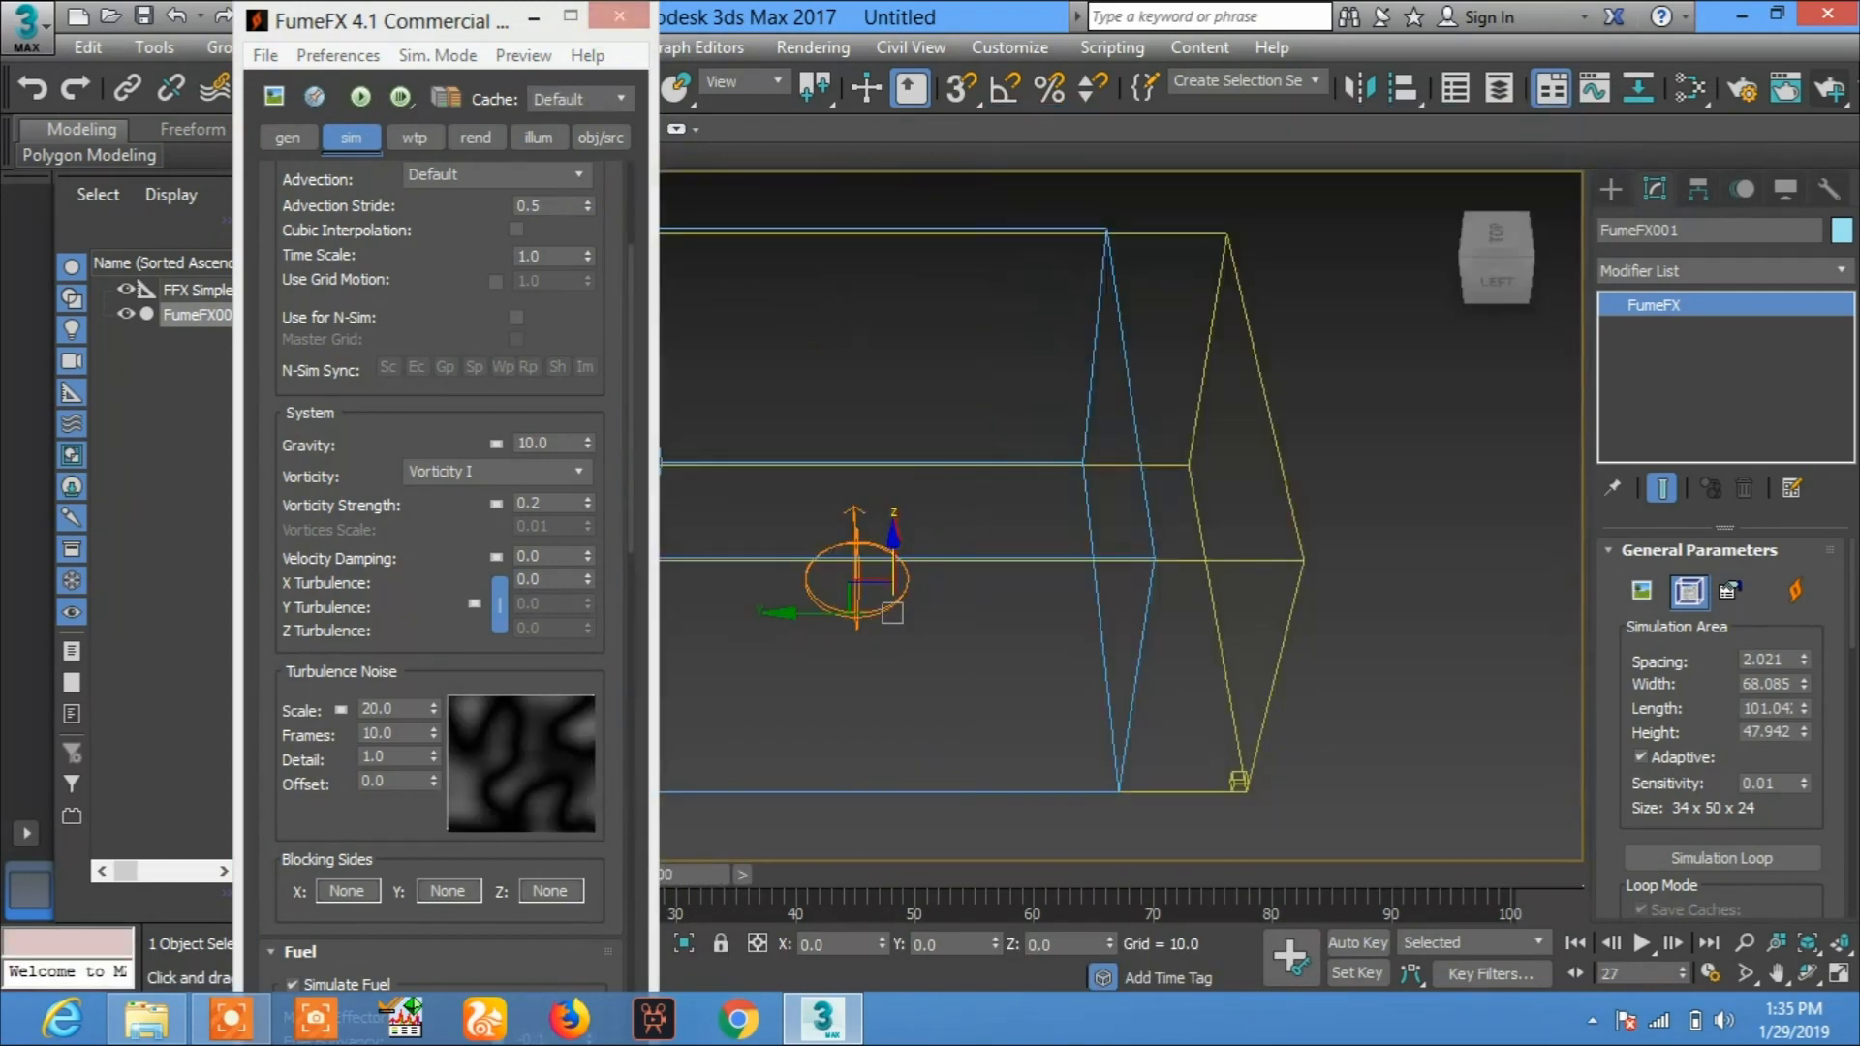
Step: Scale the FumeFX001 grid taller with Select and Uniform Scale, reopening its settings afterward
{"action": "left_click", "coordinate": [618, 20]}
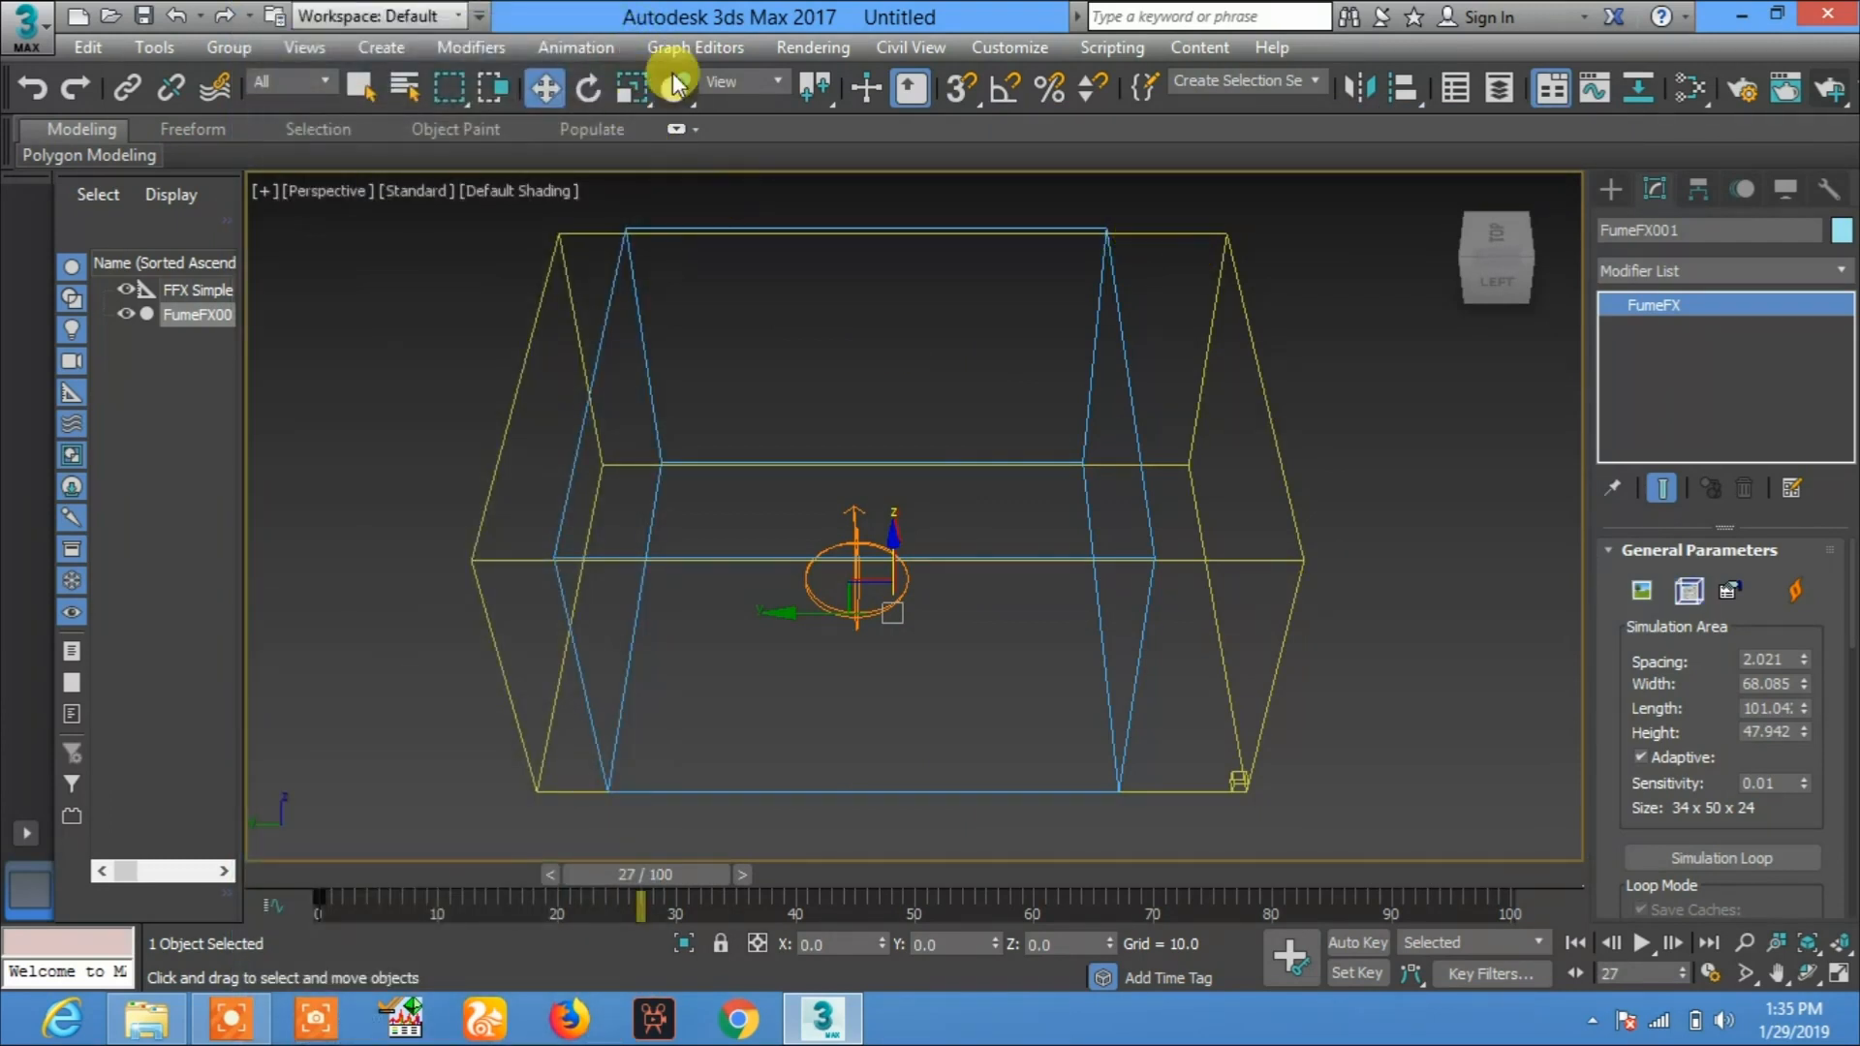
{"action": "mouse_move", "coordinate": [630, 89]}
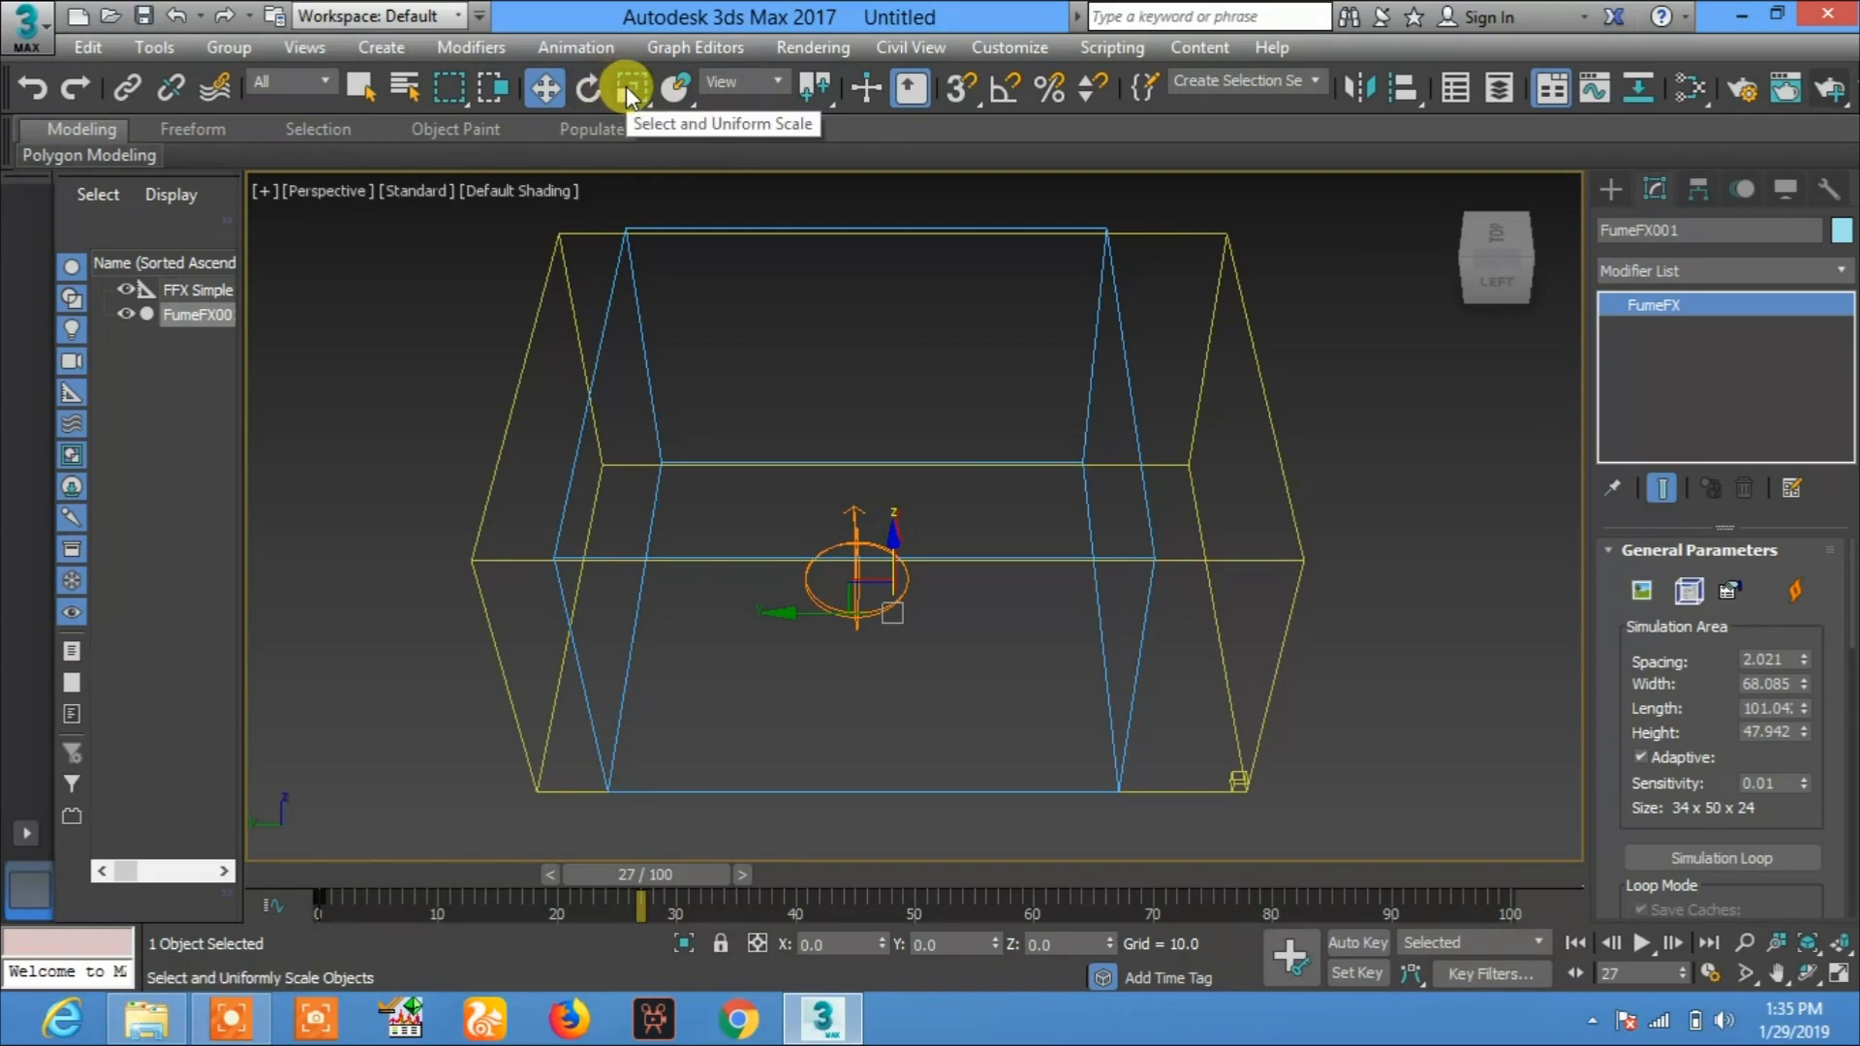
{"action": "left_click", "coordinate": [632, 86]}
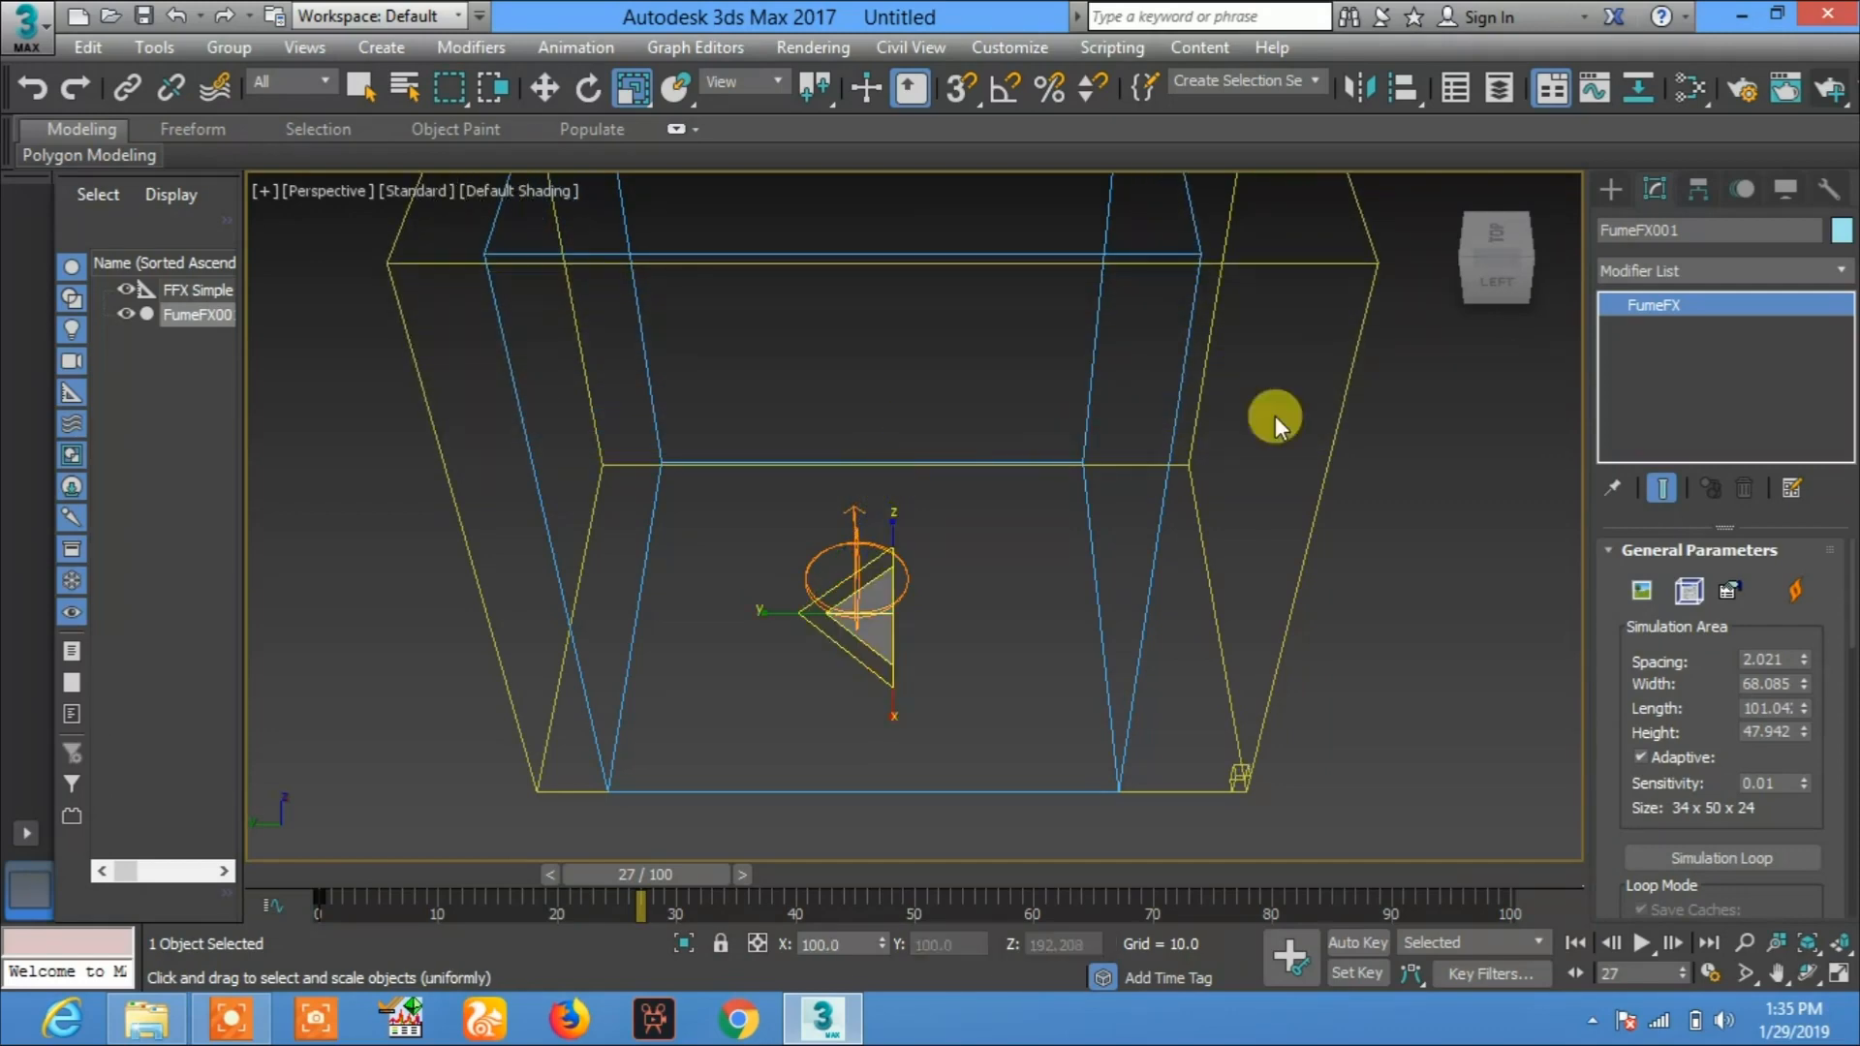
{"action": "left_click", "coordinate": [1688, 591]}
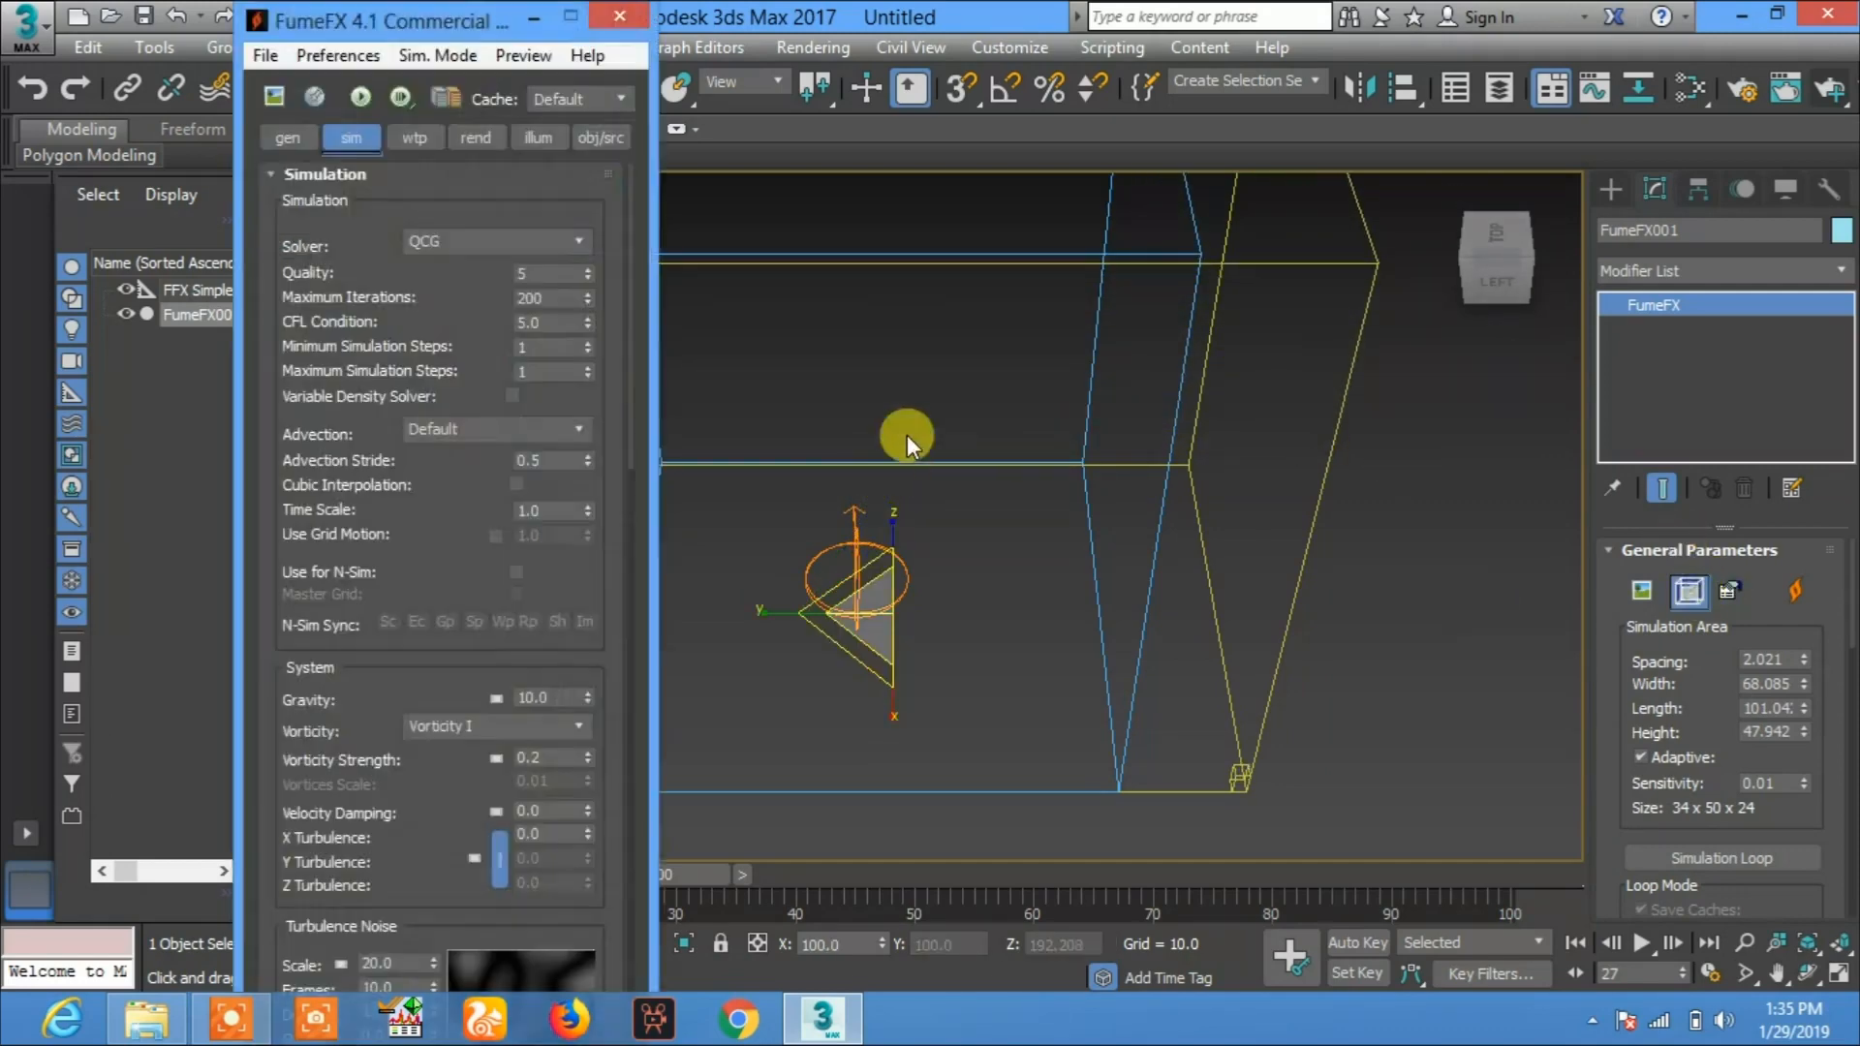
Step: Resimulate to frame 100, review the tall flame in Output Preview, then close both windows
{"action": "left_click", "coordinate": [359, 97]}
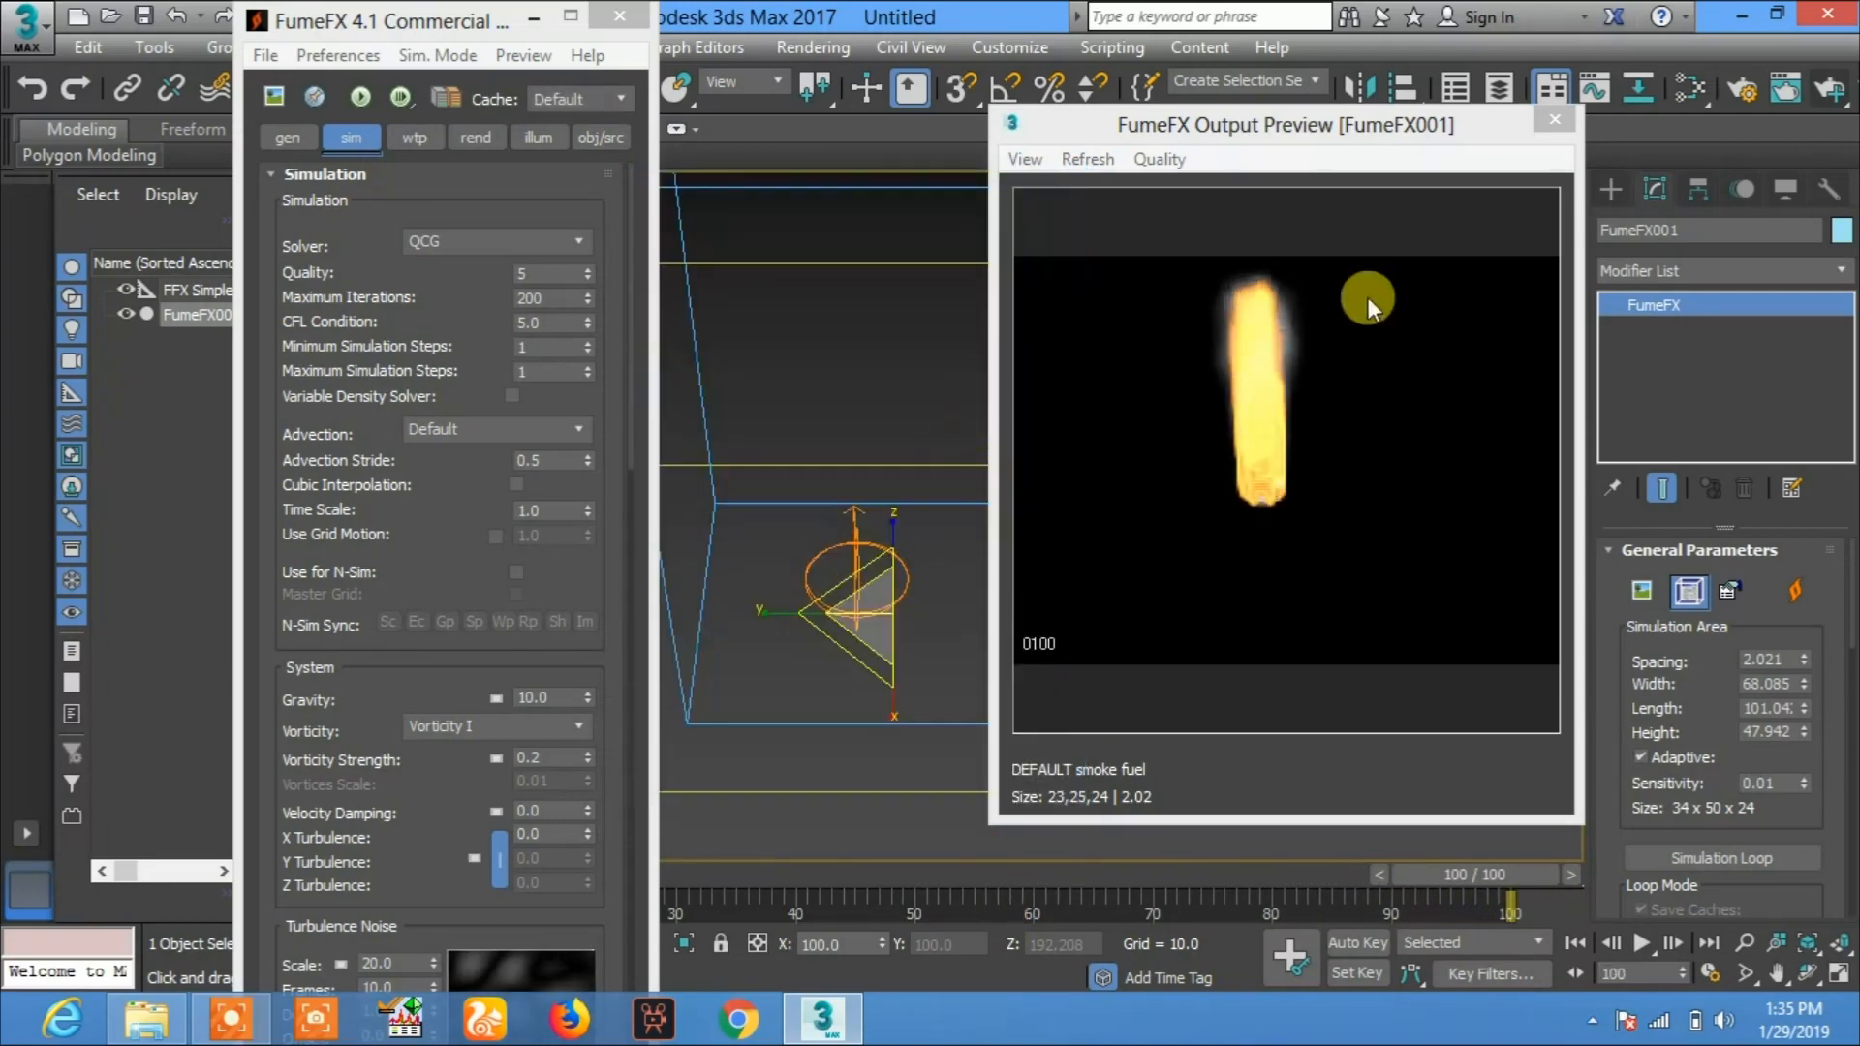
{"action": "left_click", "coordinate": [1553, 118]}
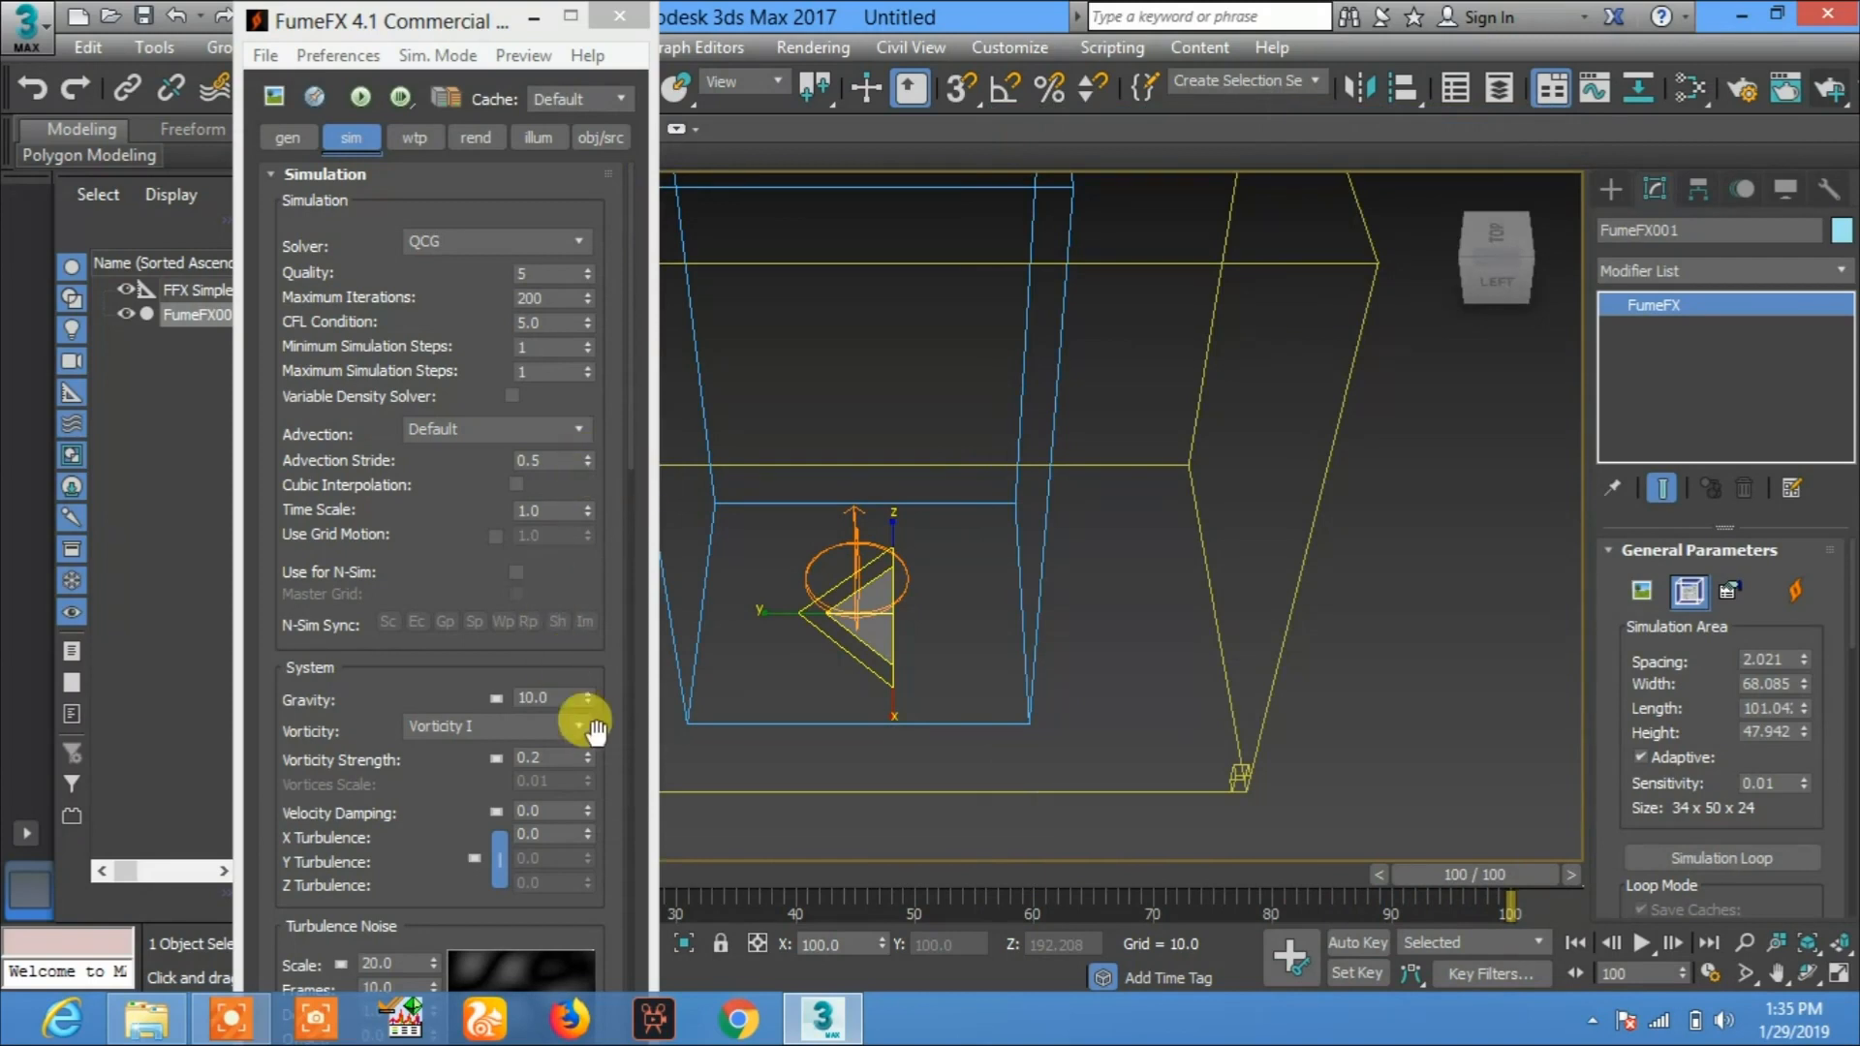
{"action": "mouse_move", "coordinate": [630, 23]}
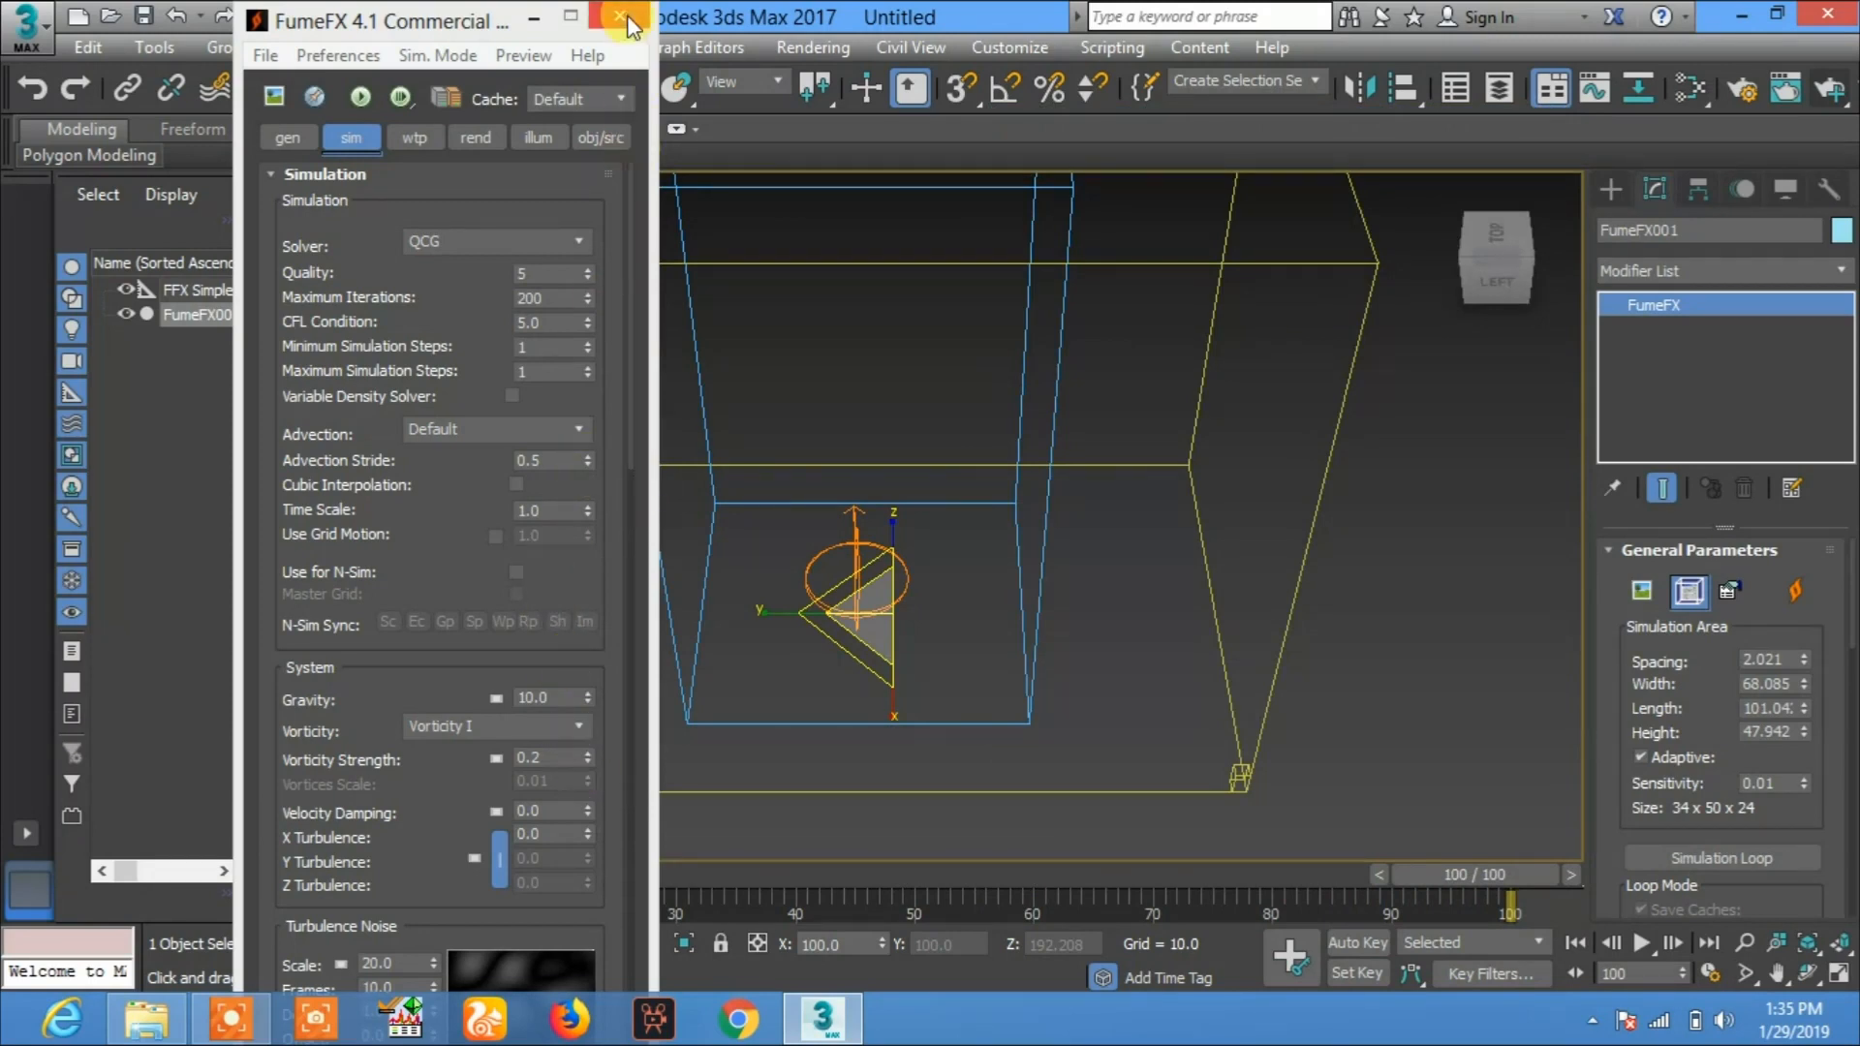
{"action": "left_click", "coordinate": [618, 21]}
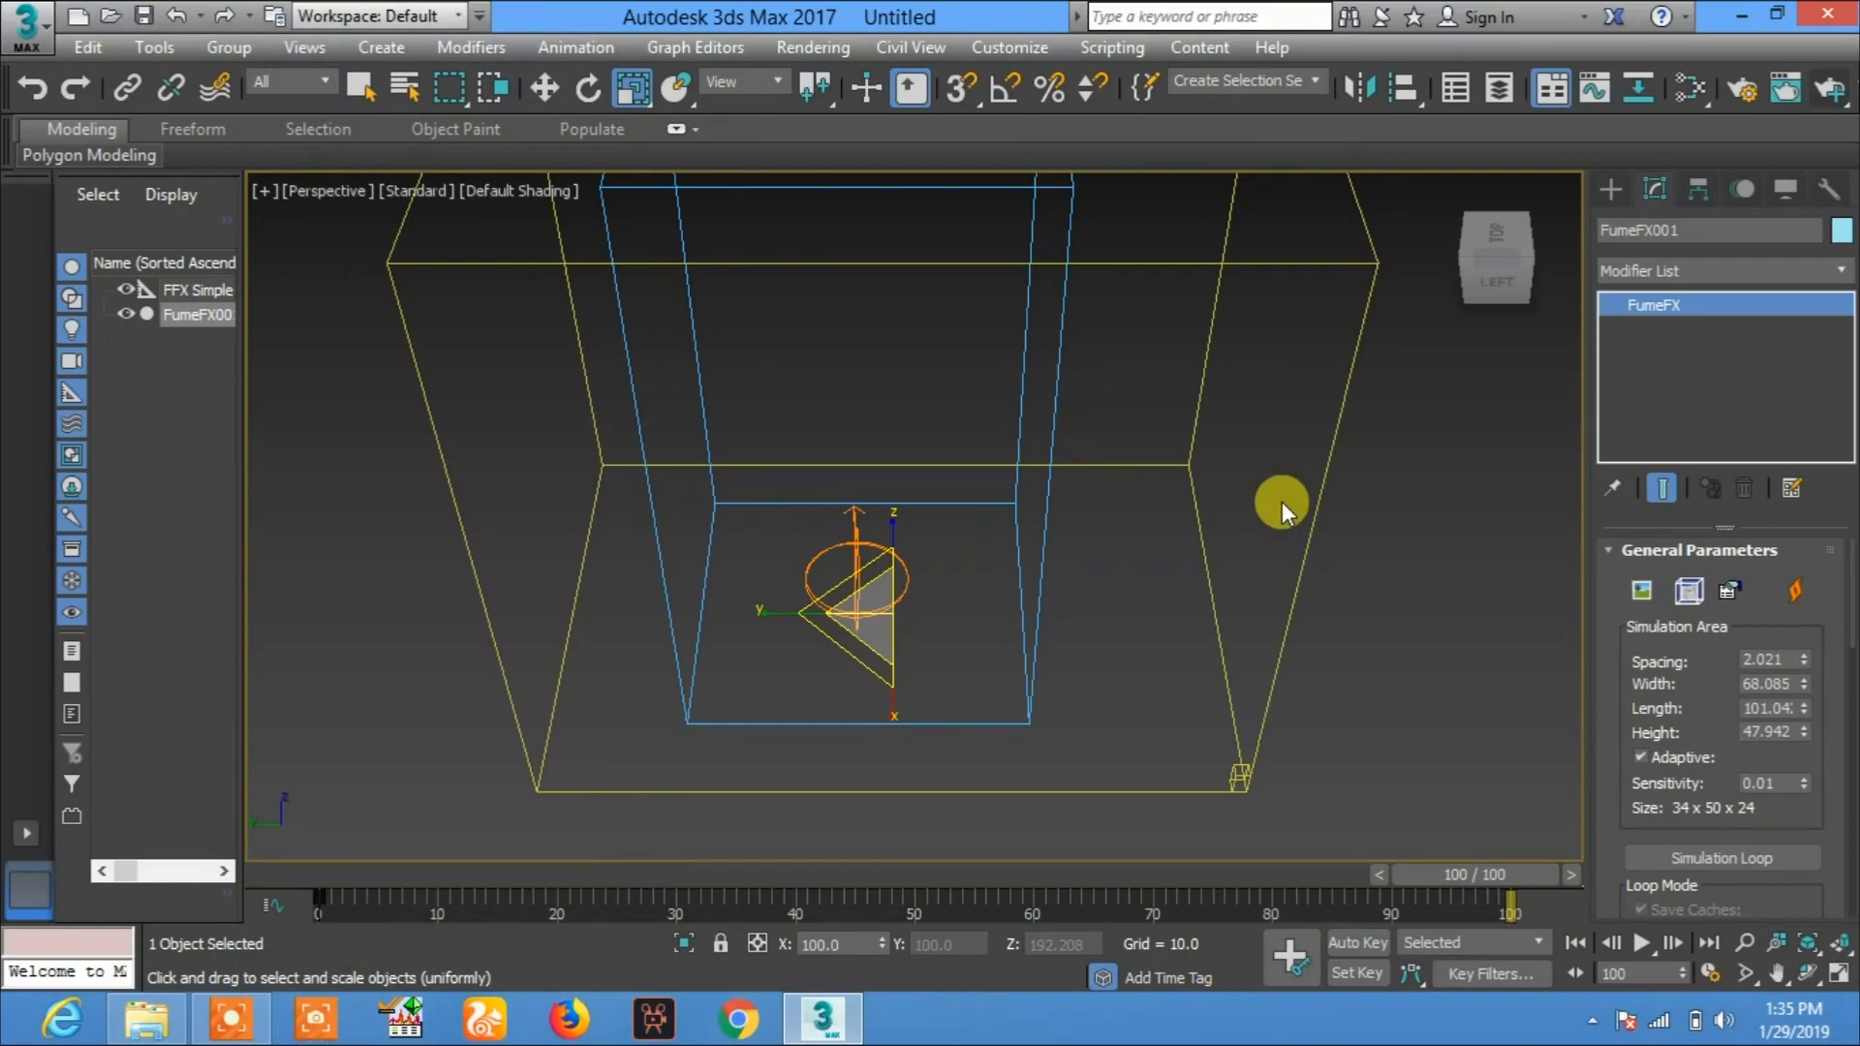